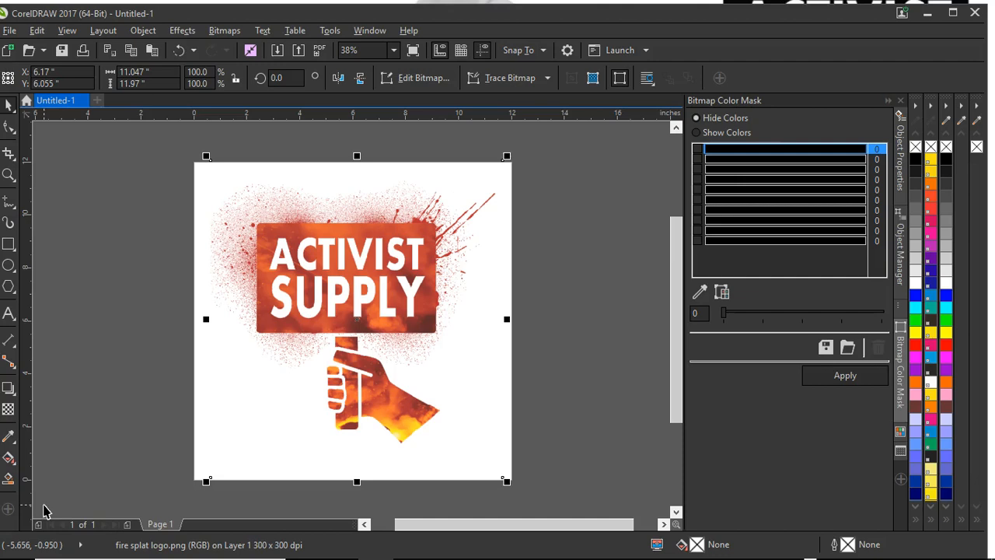
pyautogui.moveTo(622, 283)
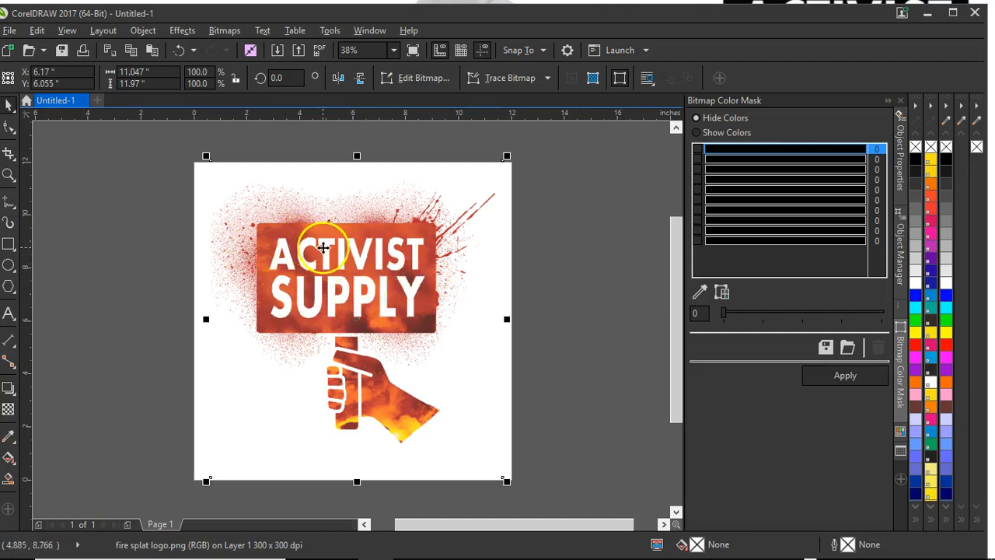
pyautogui.moveTo(286, 202)
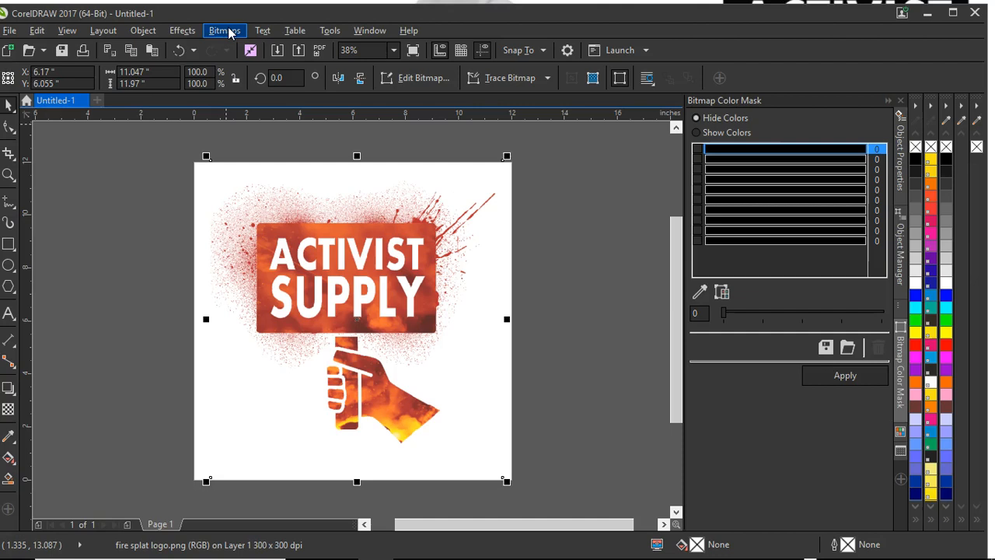
# Resample the logo bitmap to 150 dpi horizontal and vertical, keeping its size.
pyautogui.click(224, 31)
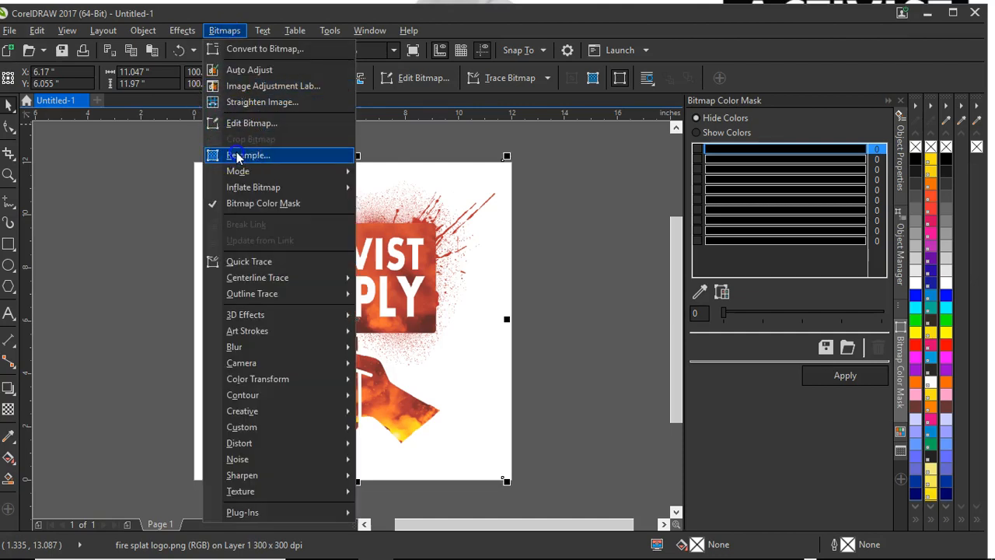
pyautogui.click(248, 156)
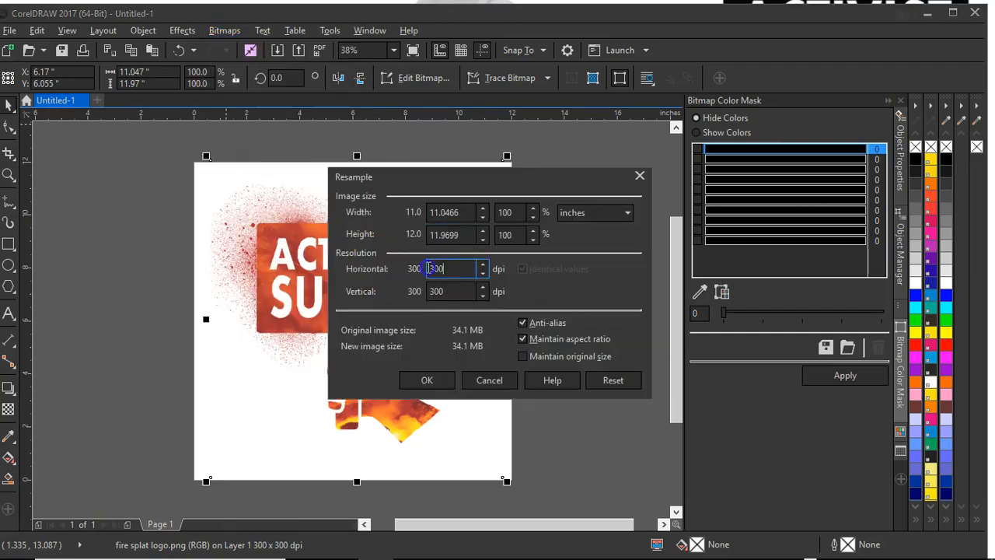
pyautogui.write('1')
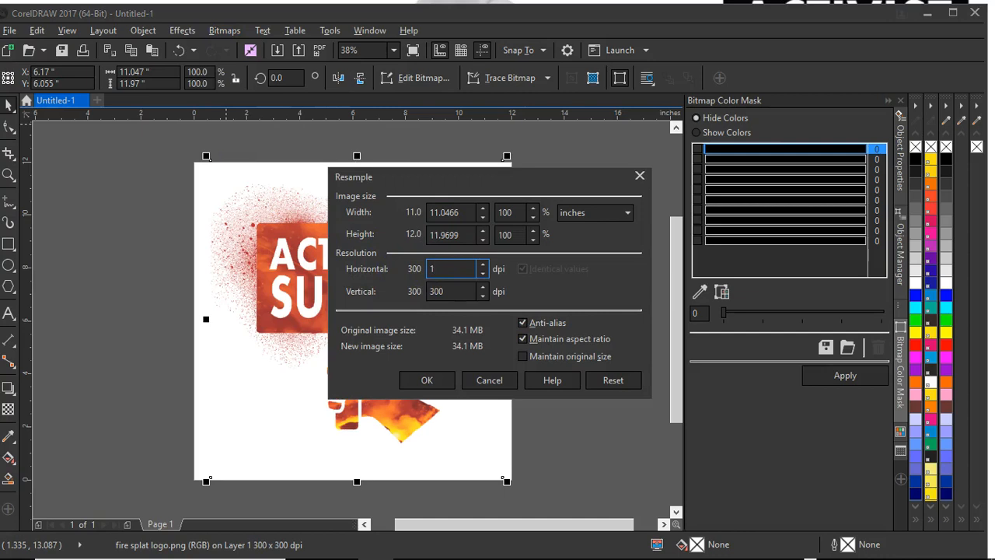
pyautogui.write('150')
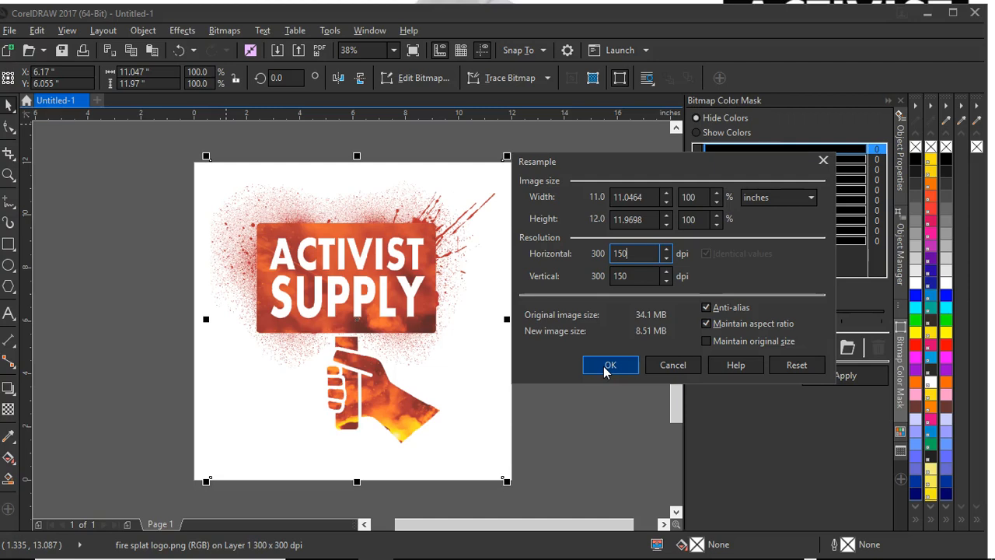
pyautogui.click(609, 363)
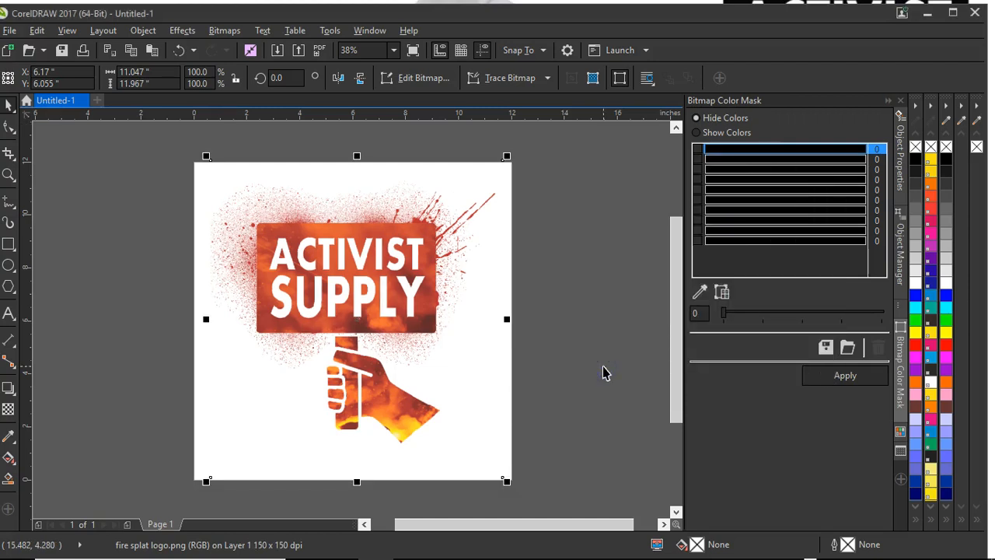
pyautogui.moveTo(10, 244)
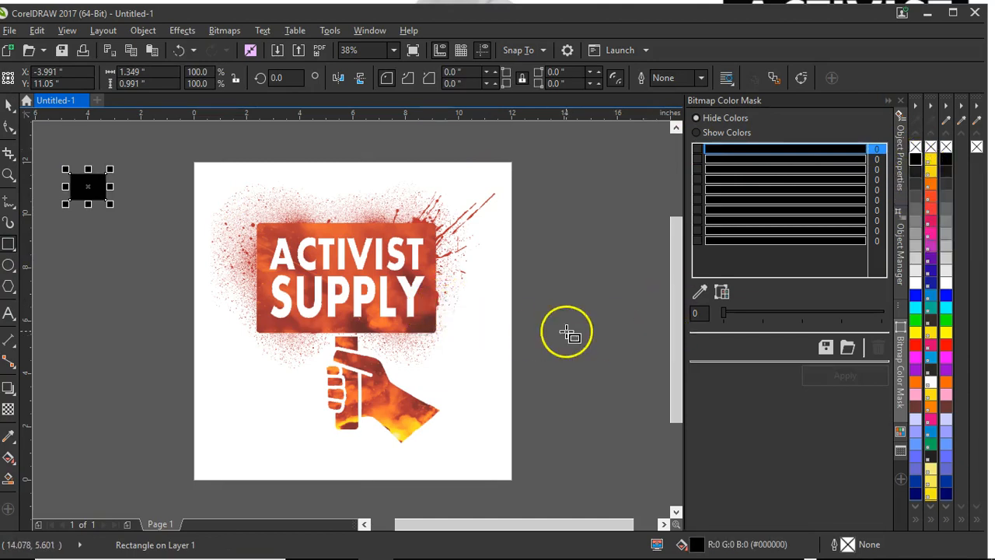
pyautogui.moveTo(158, 319)
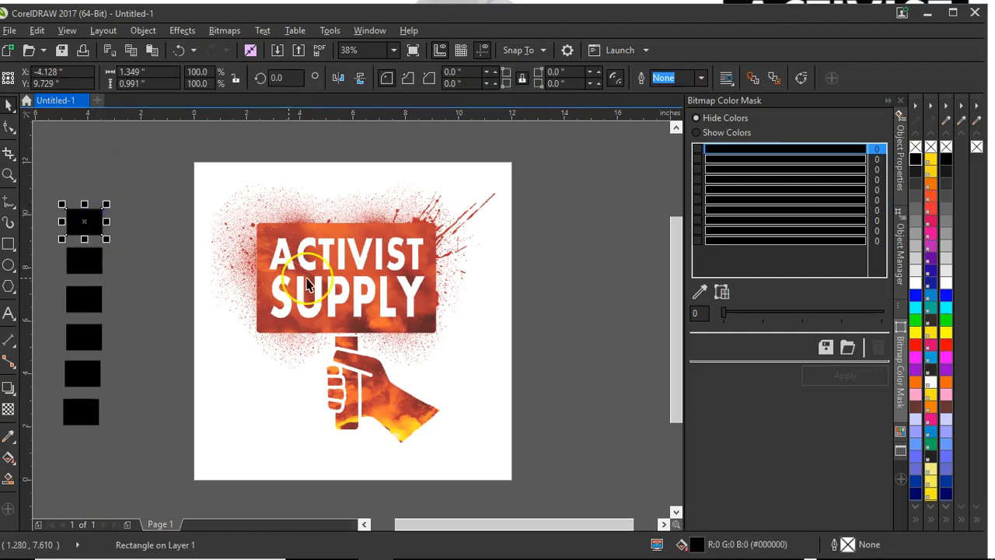
pyautogui.moveTo(426, 325)
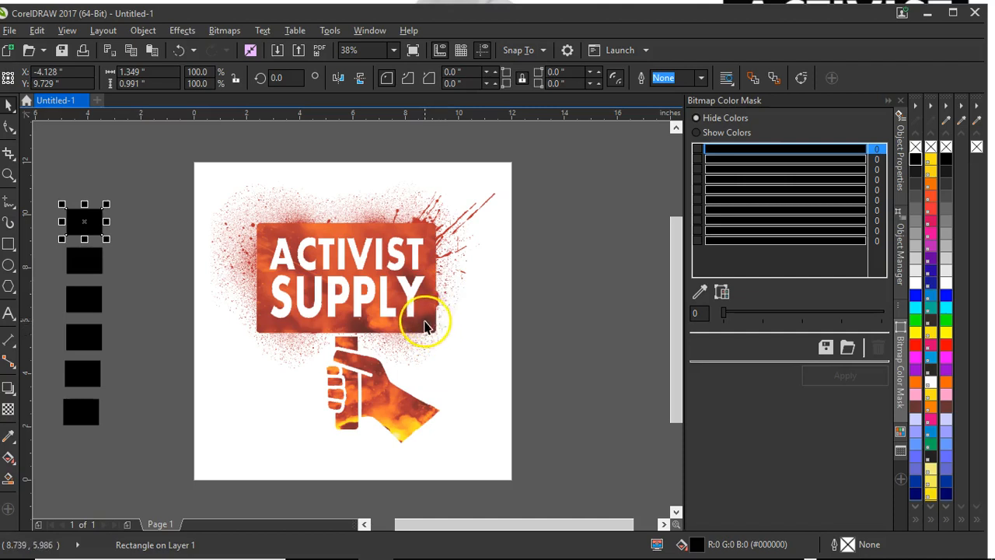
pyautogui.moveTo(389, 442)
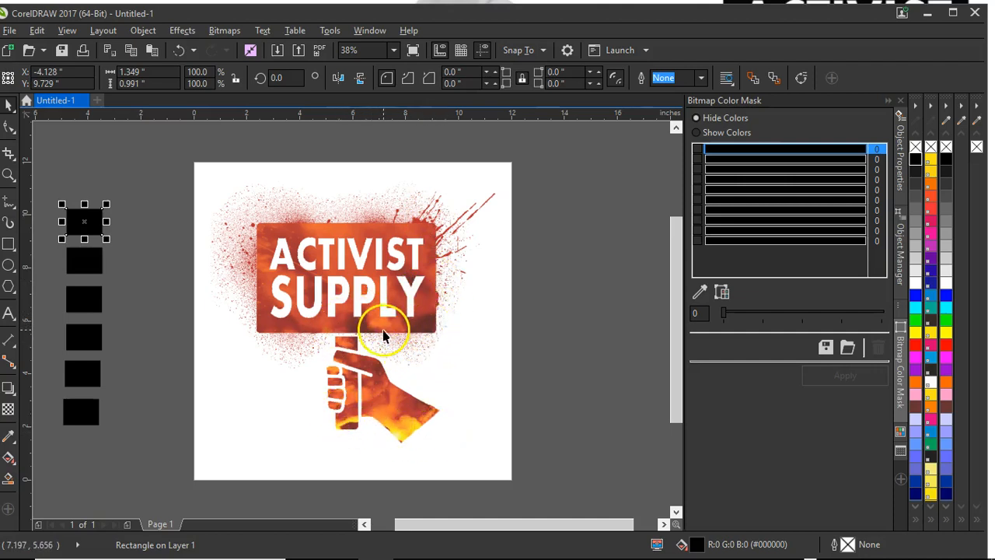
pyautogui.moveTo(412, 329)
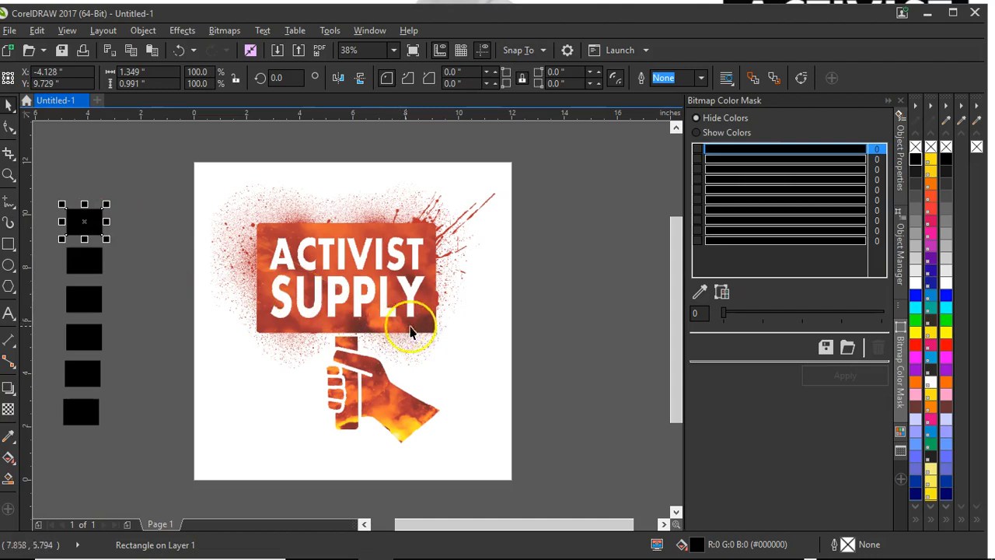
pyautogui.moveTo(420, 329)
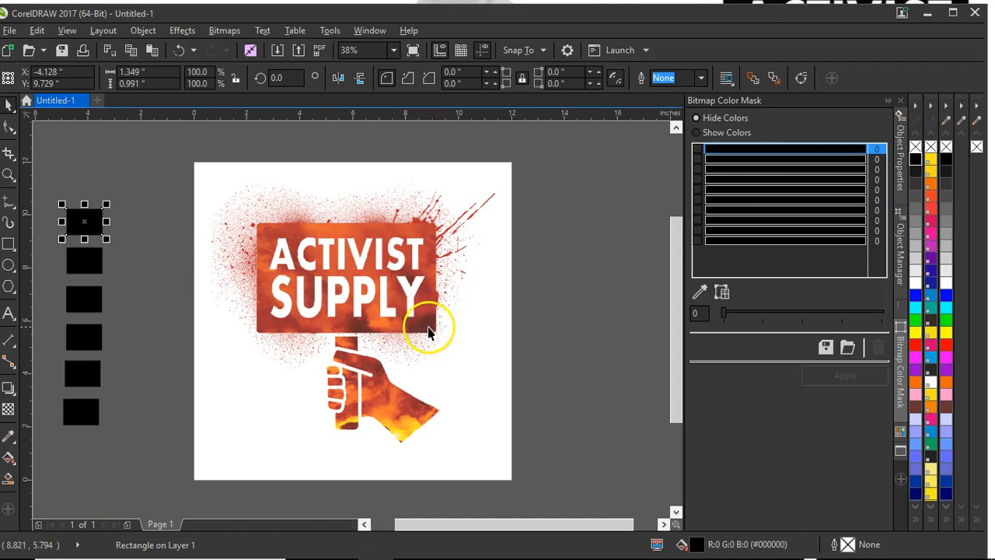
pyautogui.moveTo(432, 330)
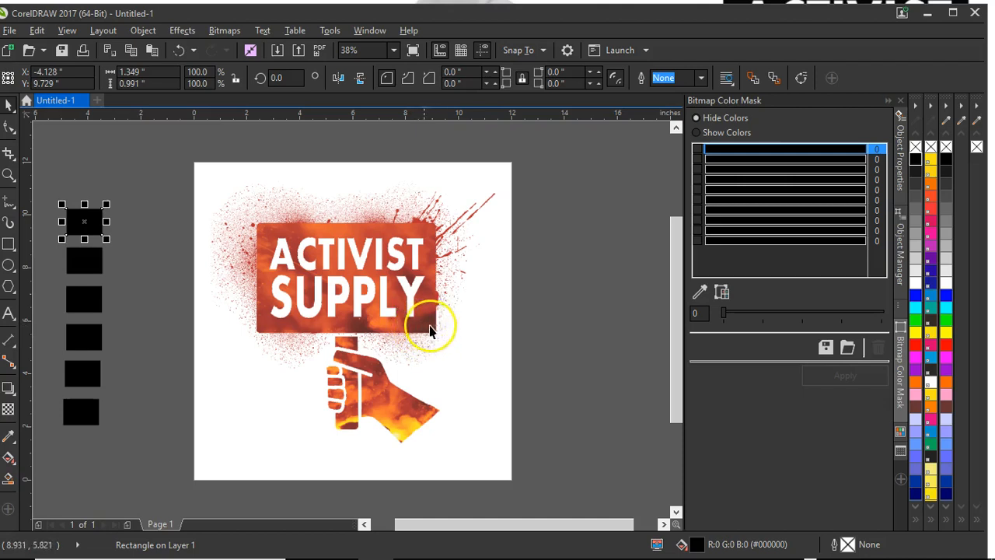
pyautogui.moveTo(420, 339)
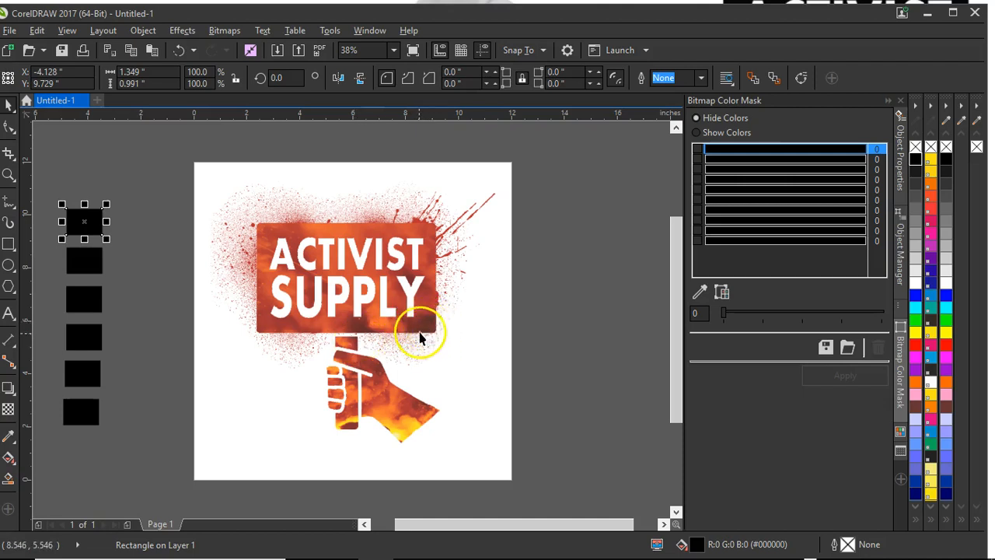
pyautogui.moveTo(370, 350)
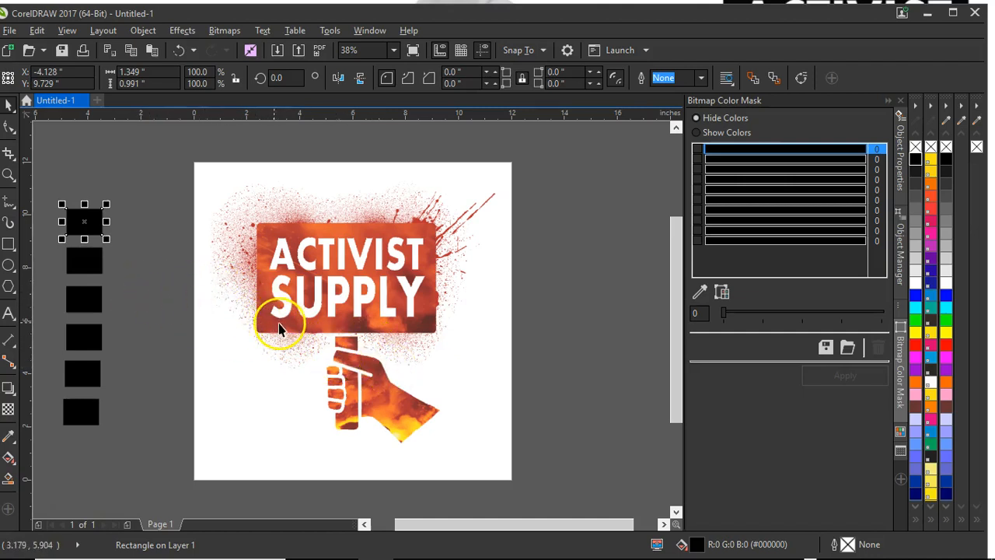
pyautogui.moveTo(314, 327)
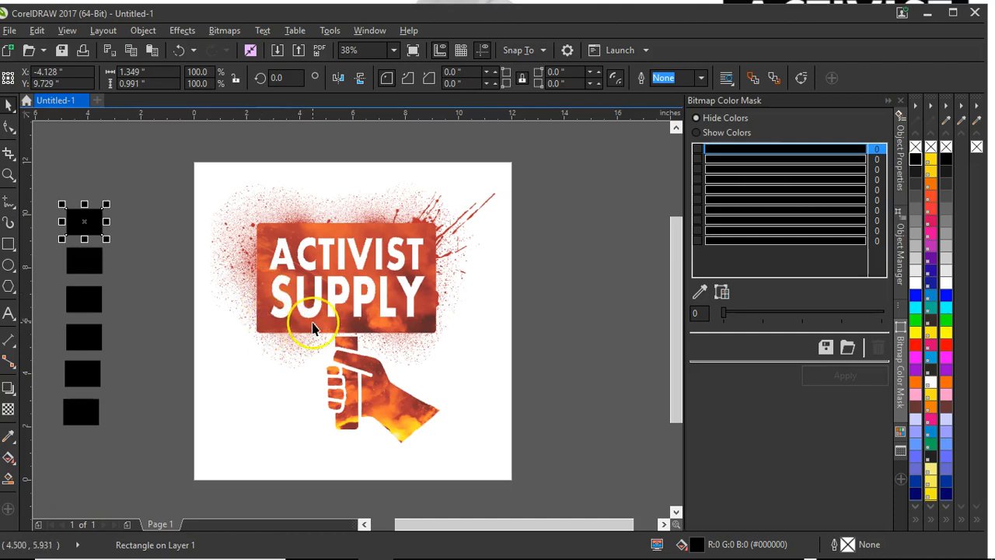
pyautogui.moveTo(404, 326)
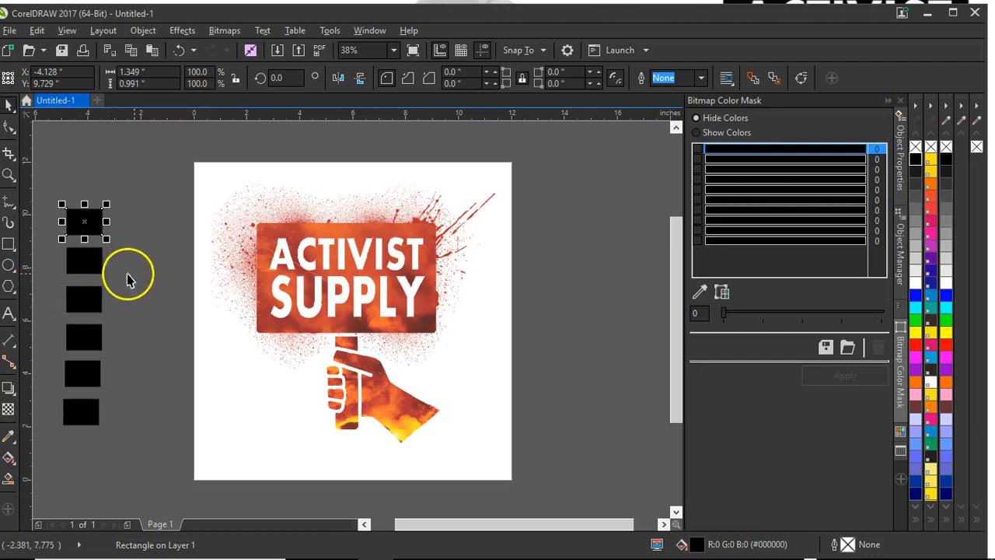
pyautogui.moveTo(132, 268)
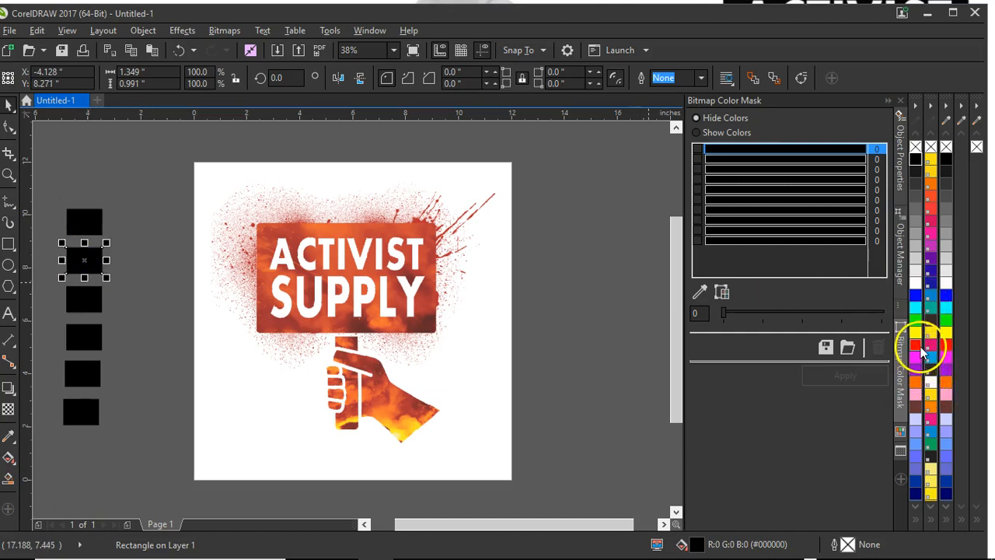
pyautogui.moveTo(917, 345)
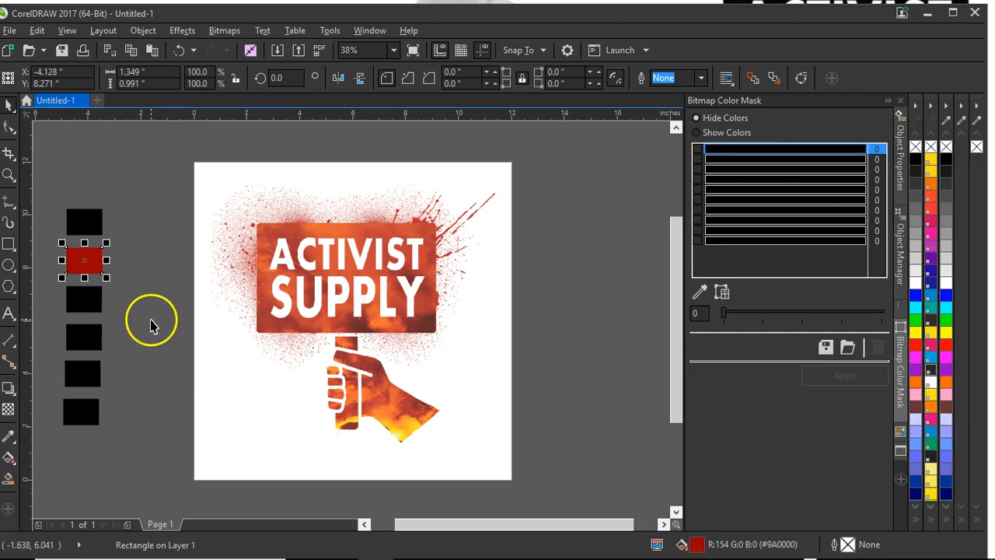
pyautogui.moveTo(428, 328)
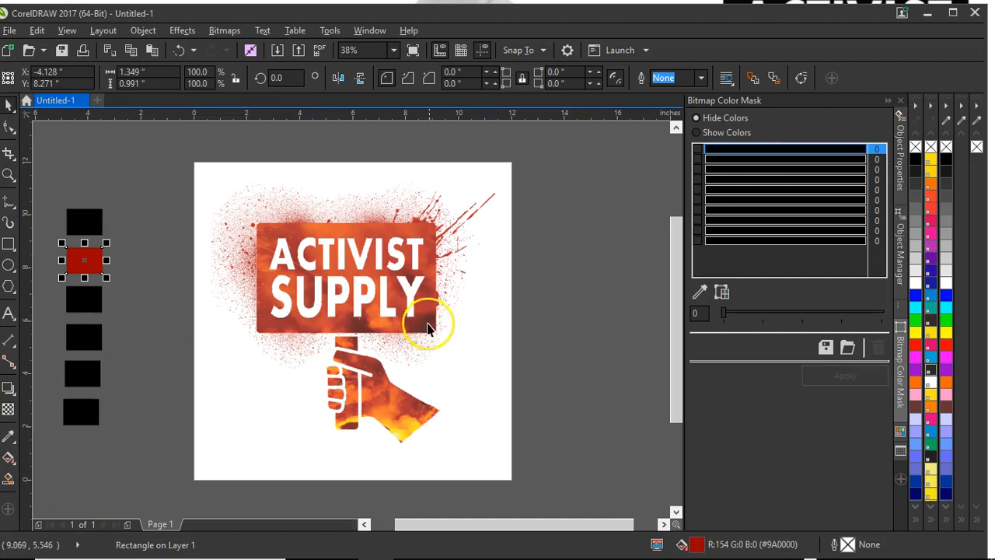
# Fill the third swatch square with orange from the colour palette.
pyautogui.click(159, 313)
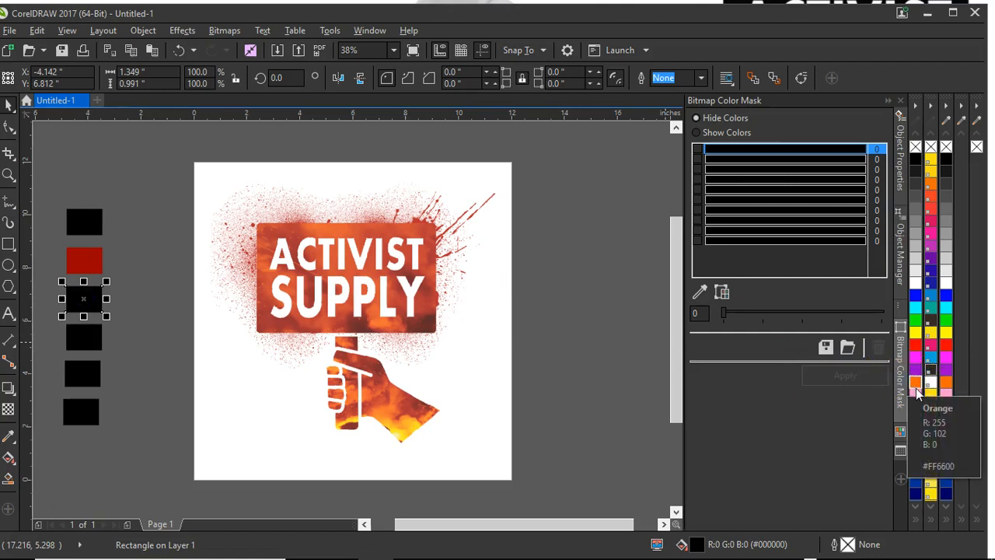
pyautogui.click(84, 303)
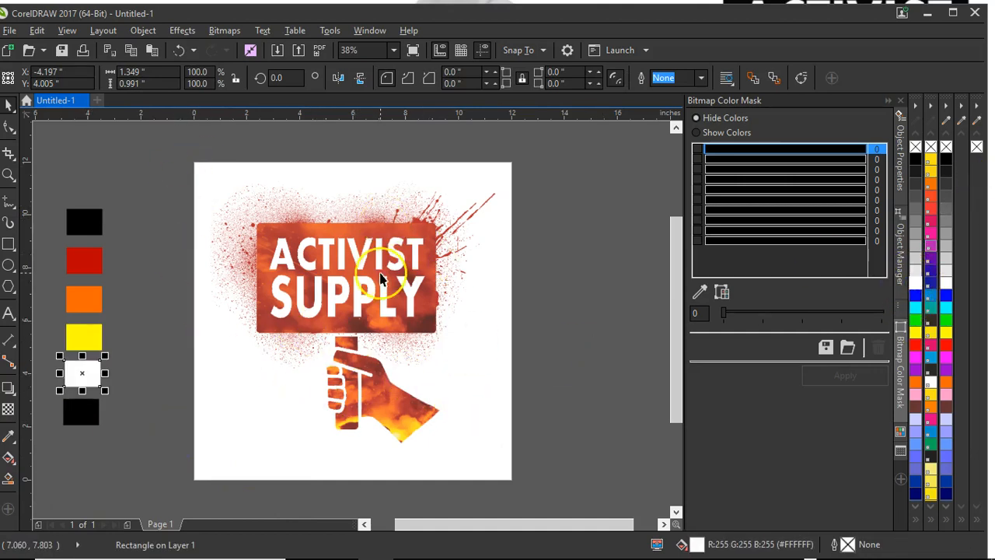
pyautogui.moveTo(360, 303)
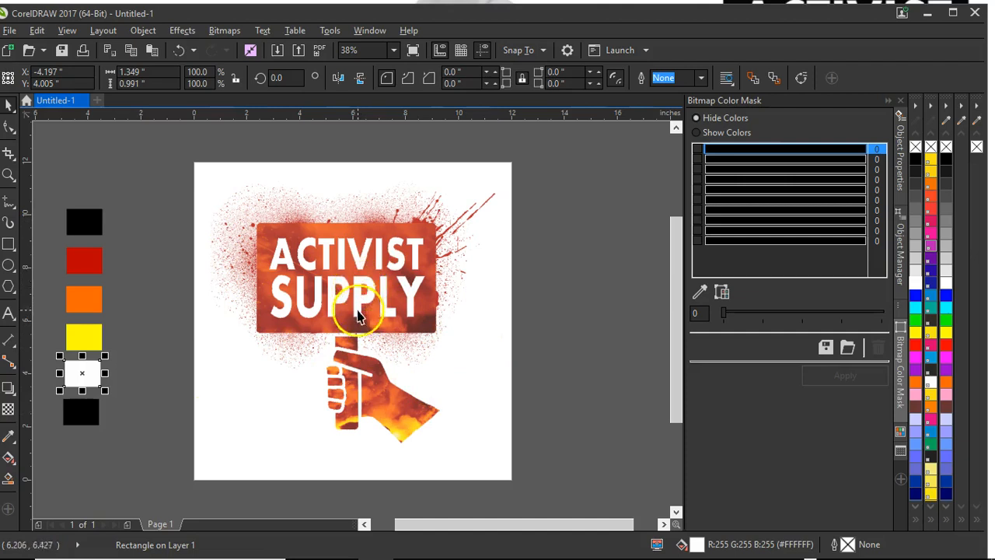
pyautogui.moveTo(360, 314)
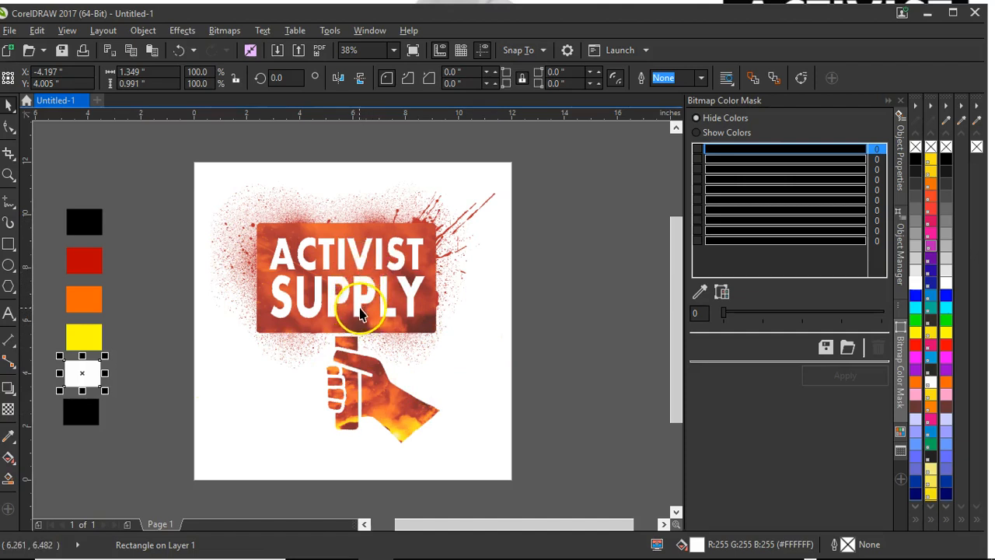
pyautogui.moveTo(277, 322)
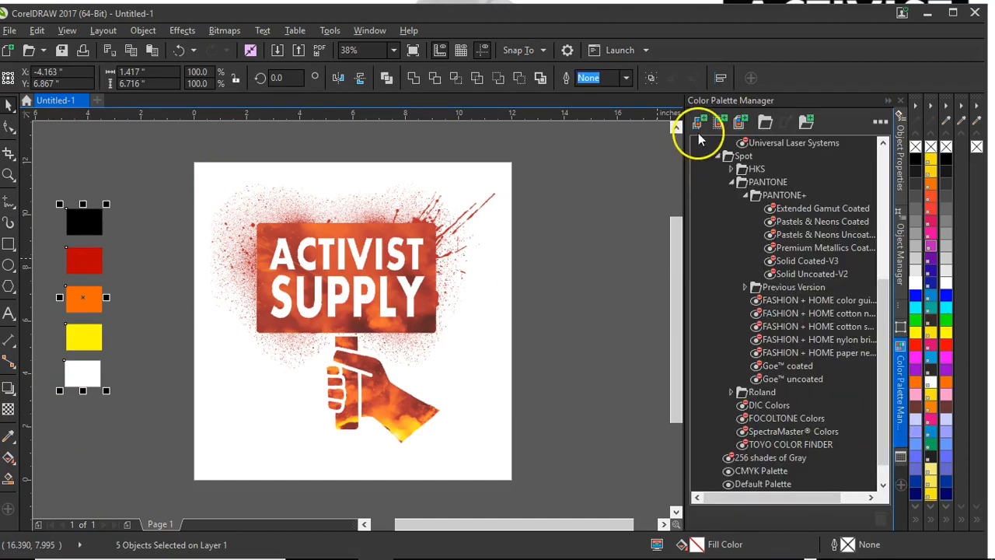
# Create a palette from the selected squares and save it as logosep.
pyautogui.click(370, 31)
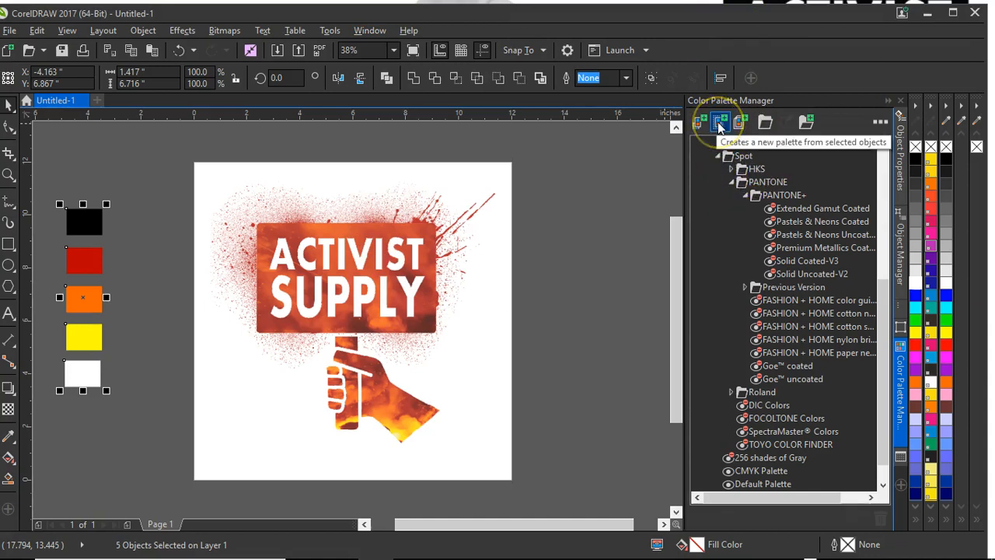
pyautogui.click(720, 121)
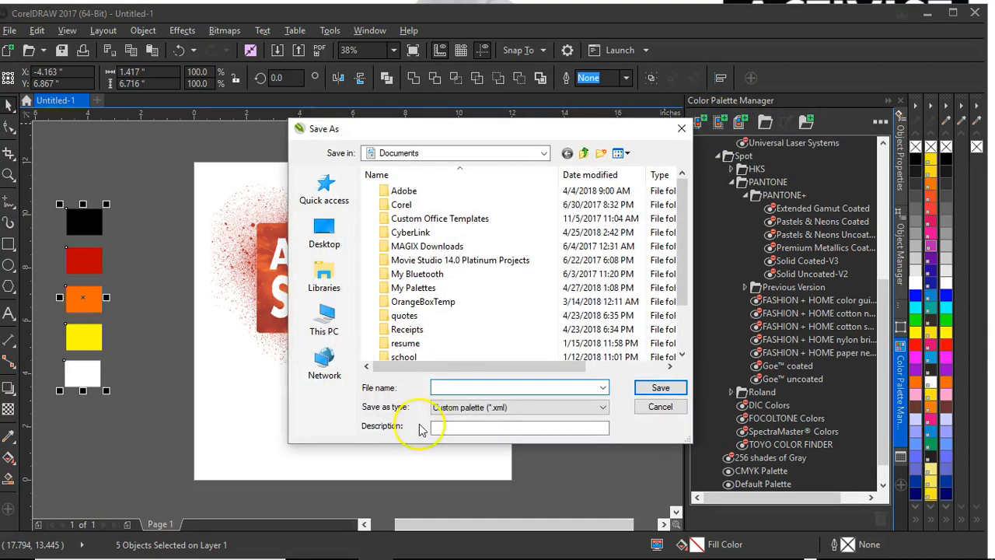
pyautogui.click(516, 387)
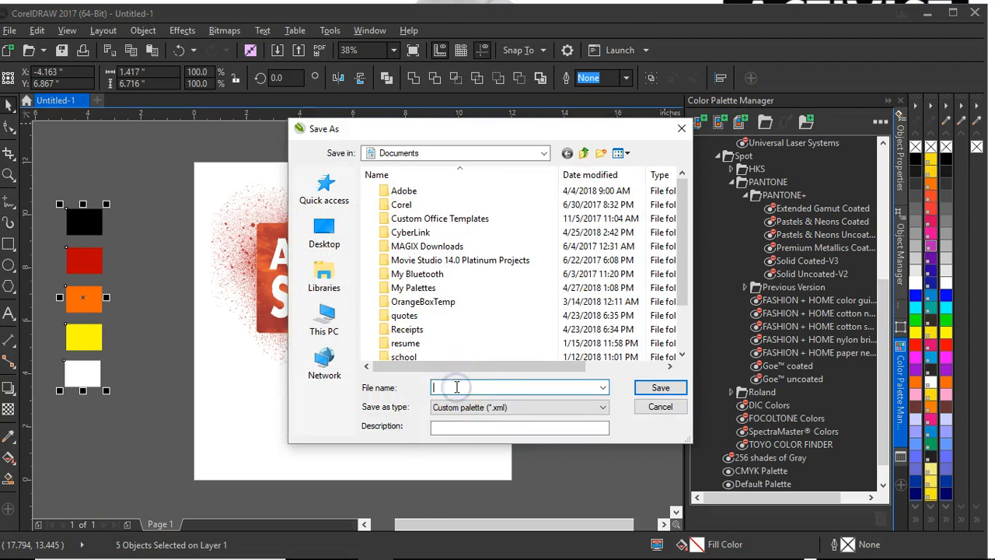
pyautogui.write('logopep')
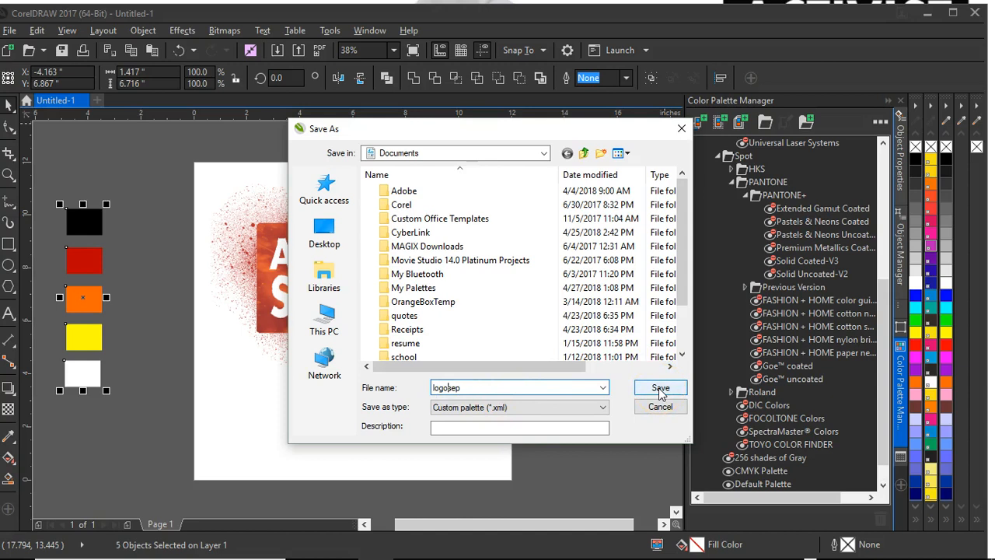
pyautogui.click(659, 389)
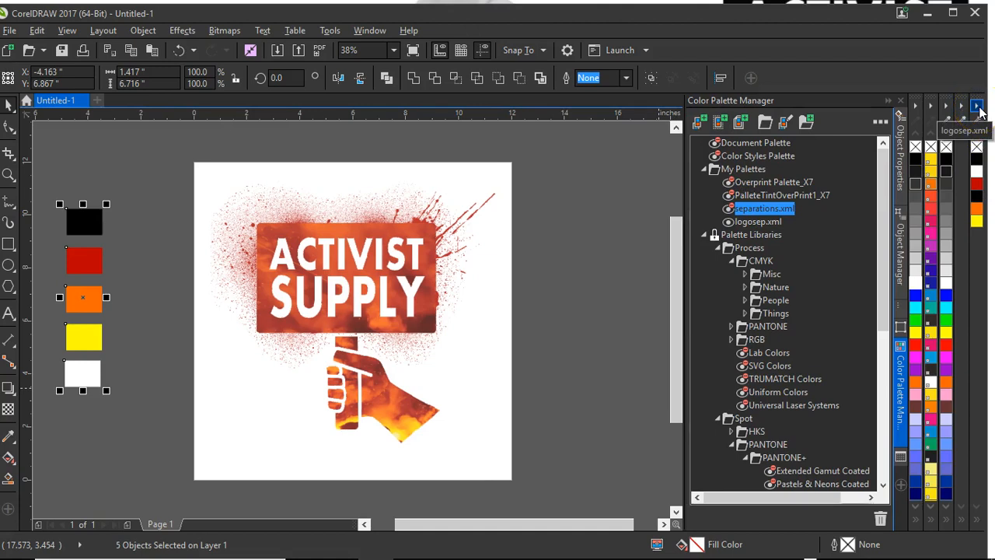
# From the logosep palette flyout, fill the five squares black and reopen its options.
pyautogui.click(977, 107)
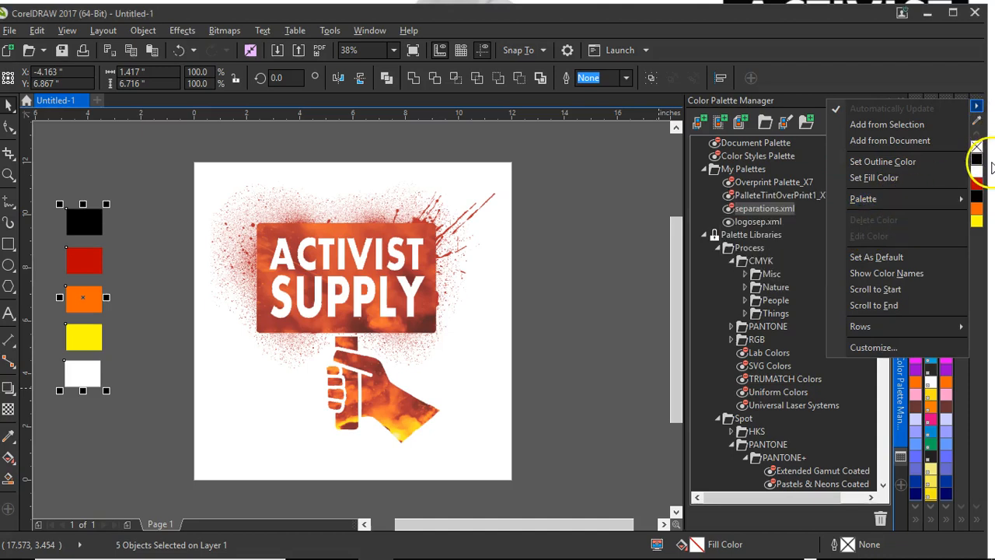
pyautogui.click(874, 177)
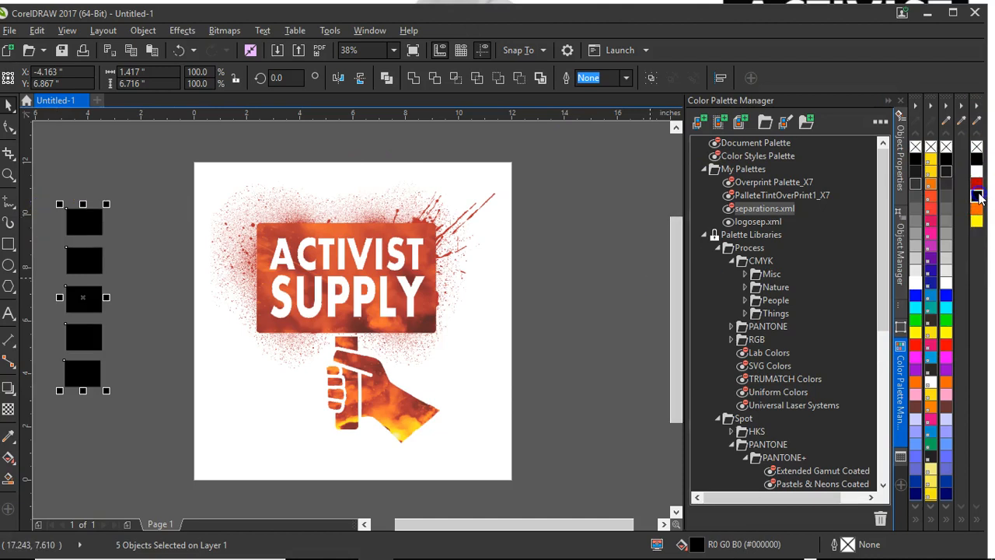
pyautogui.click(961, 106)
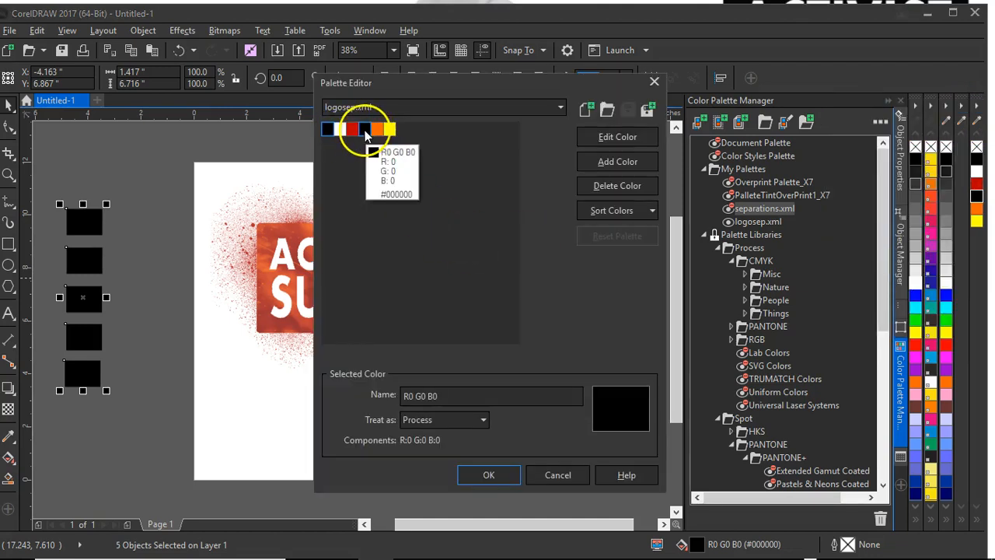
# Delete the duplicate black swatch from logosep and accept the edited palette.
pyautogui.click(326, 130)
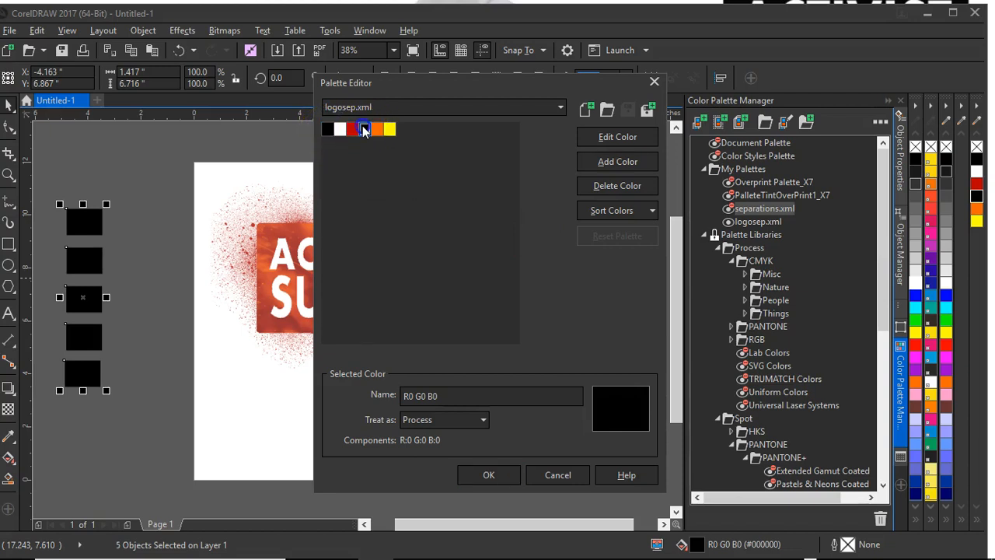
pyautogui.click(617, 185)
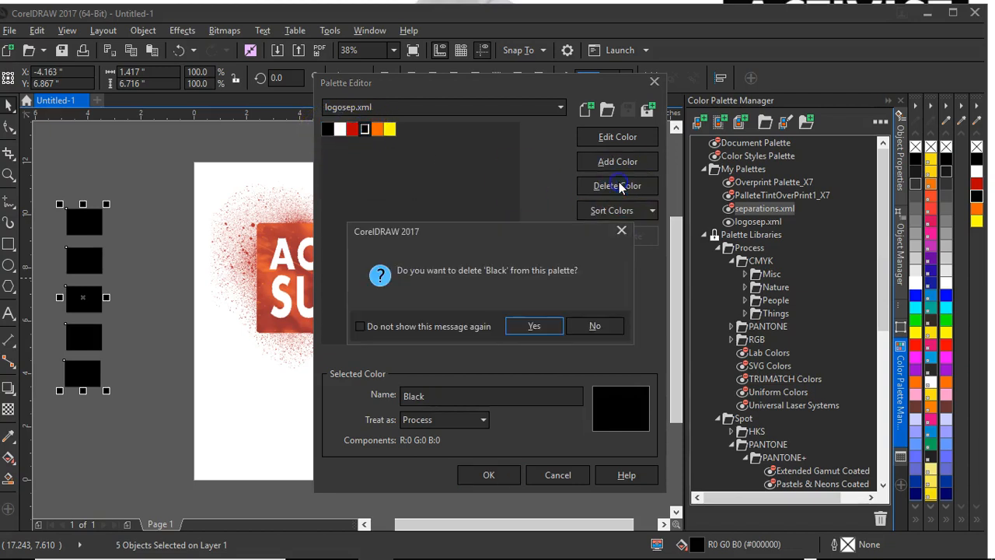
pyautogui.click(535, 326)
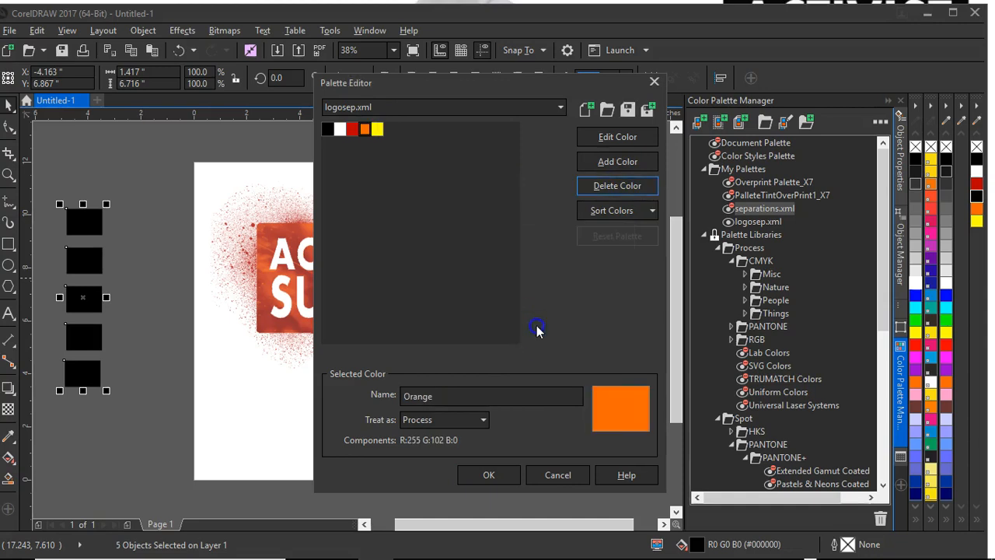
pyautogui.moveTo(573, 160)
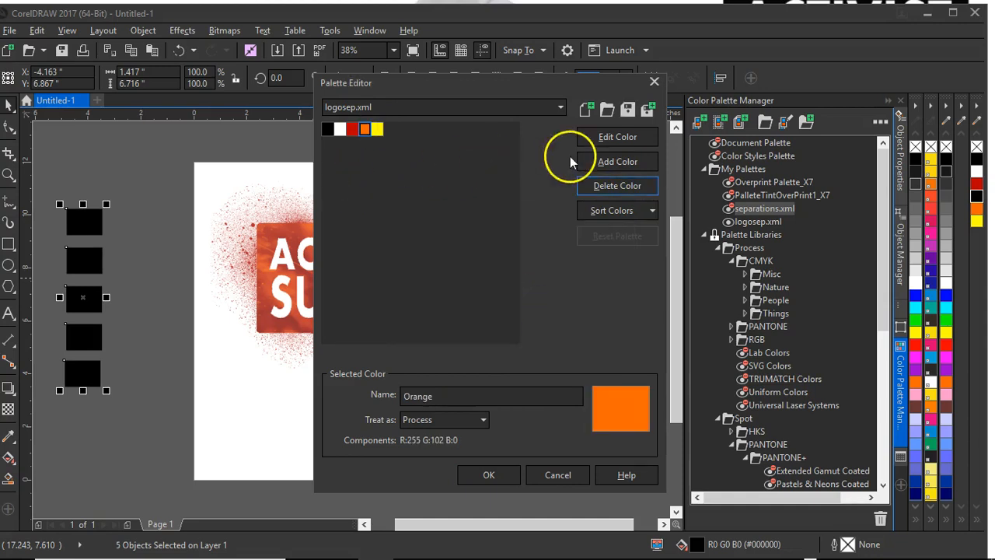
pyautogui.click(488, 474)
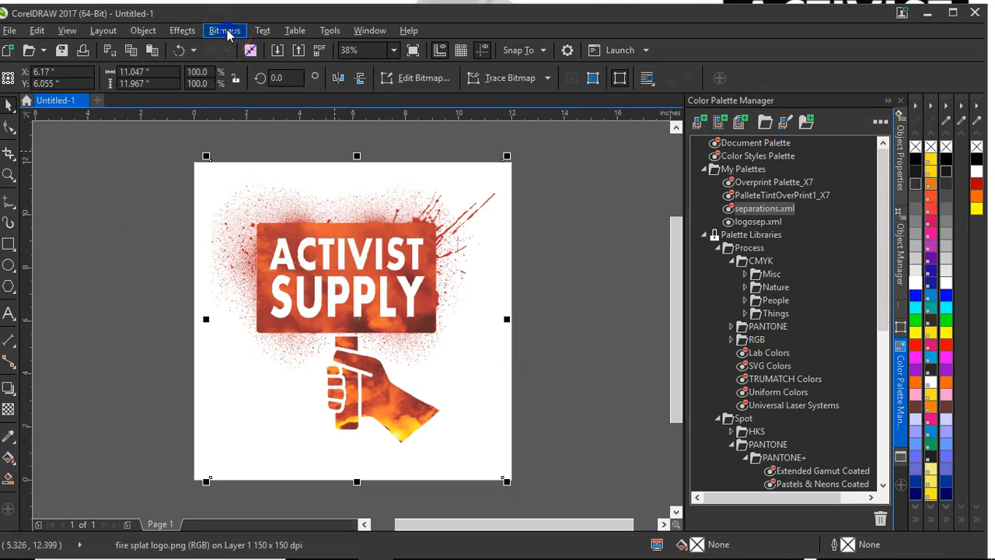
# Convert the logo to a paletted bitmap with the logosep palette and Jarvis dithering.
pyautogui.click(224, 31)
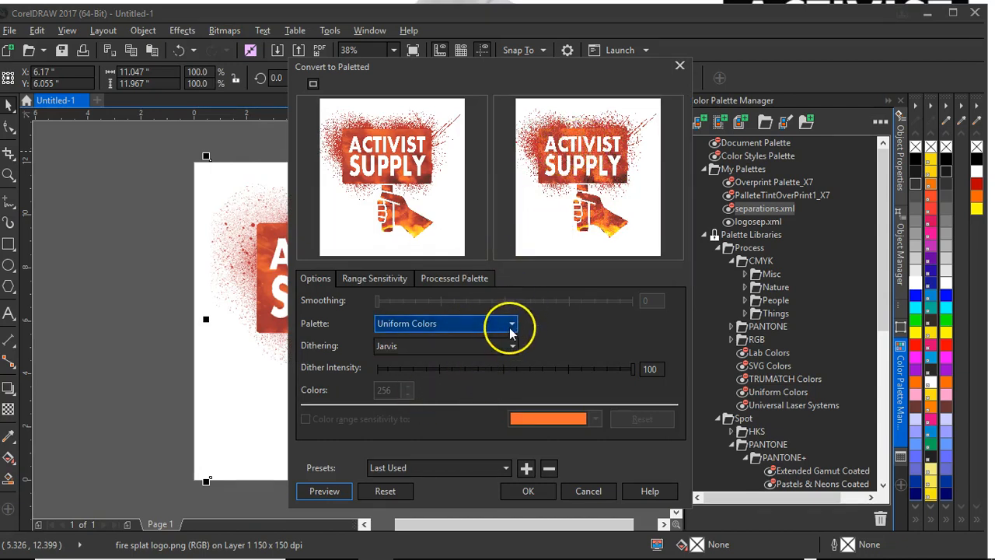
pyautogui.click(510, 323)
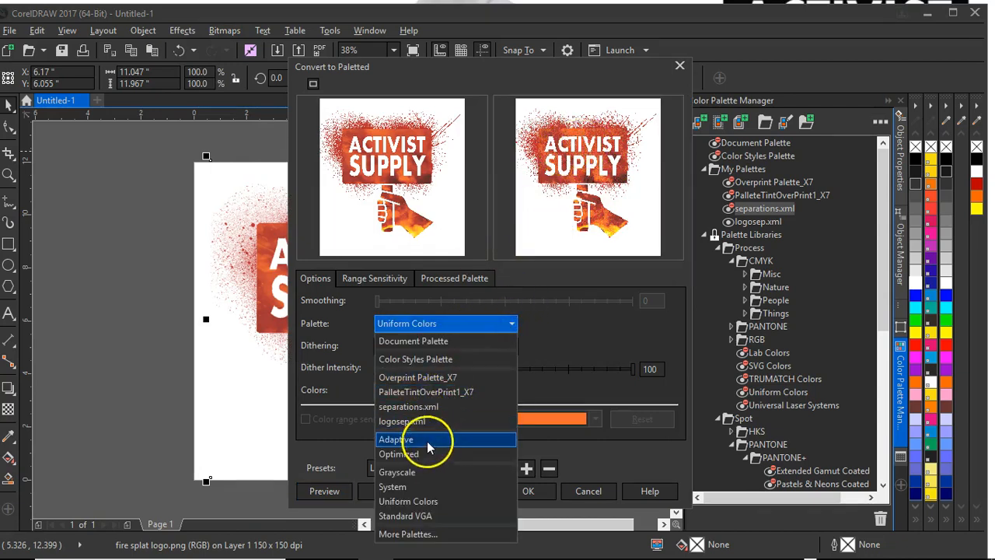
pyautogui.click(407, 420)
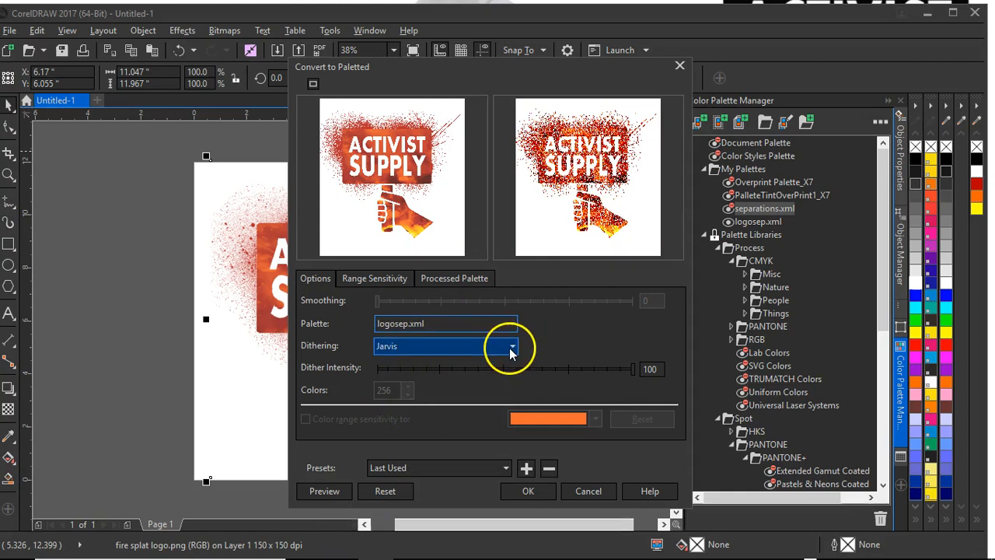
pyautogui.click(511, 345)
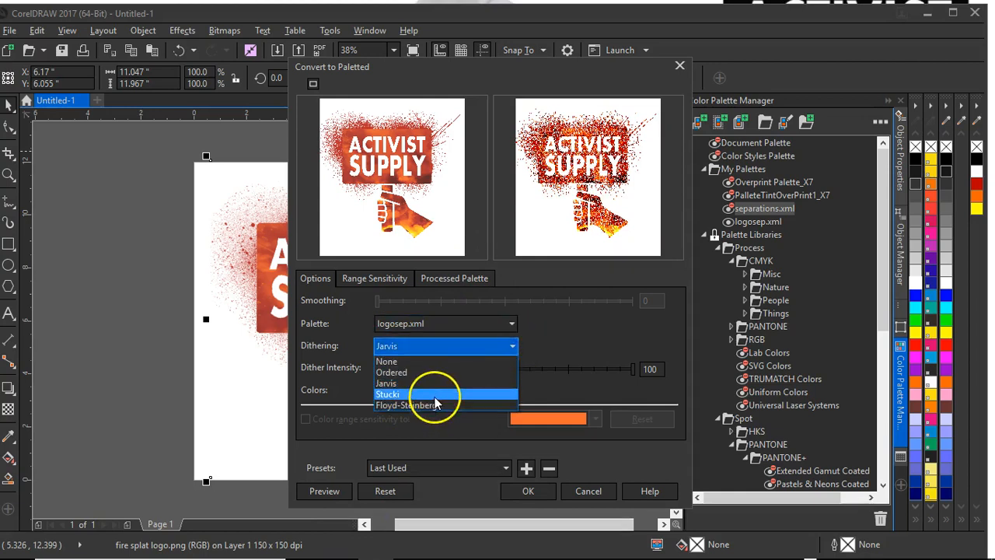
pyautogui.click(388, 395)
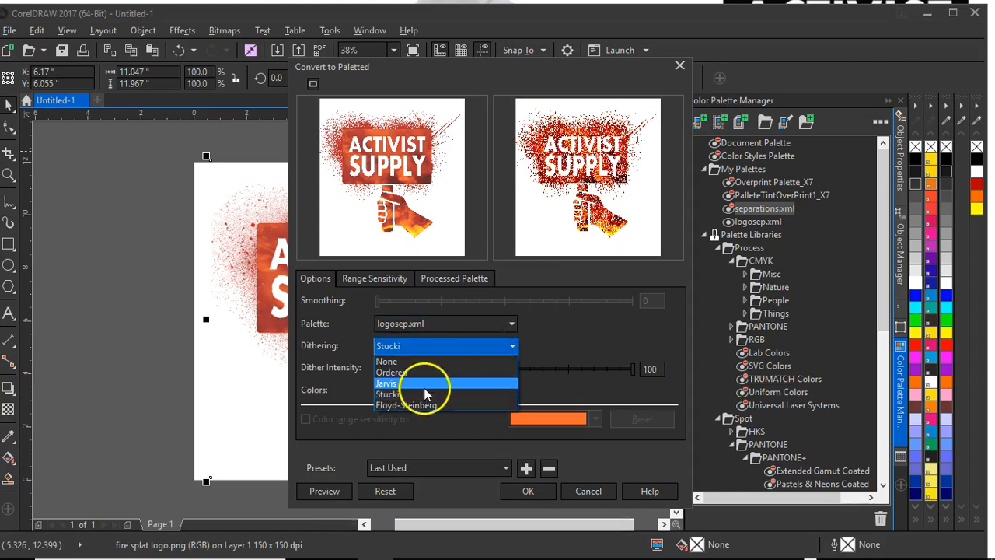
pyautogui.click(389, 393)
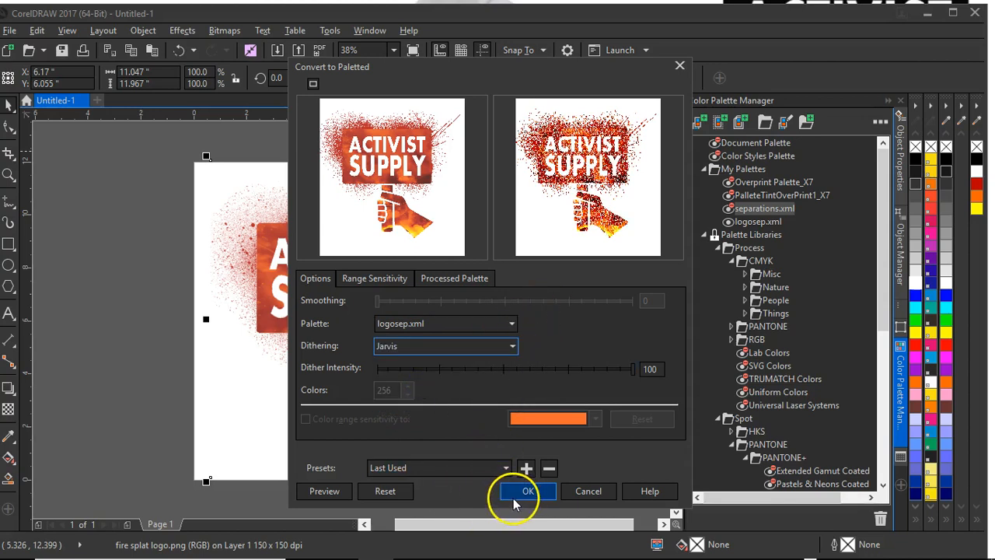
pyautogui.click(529, 491)
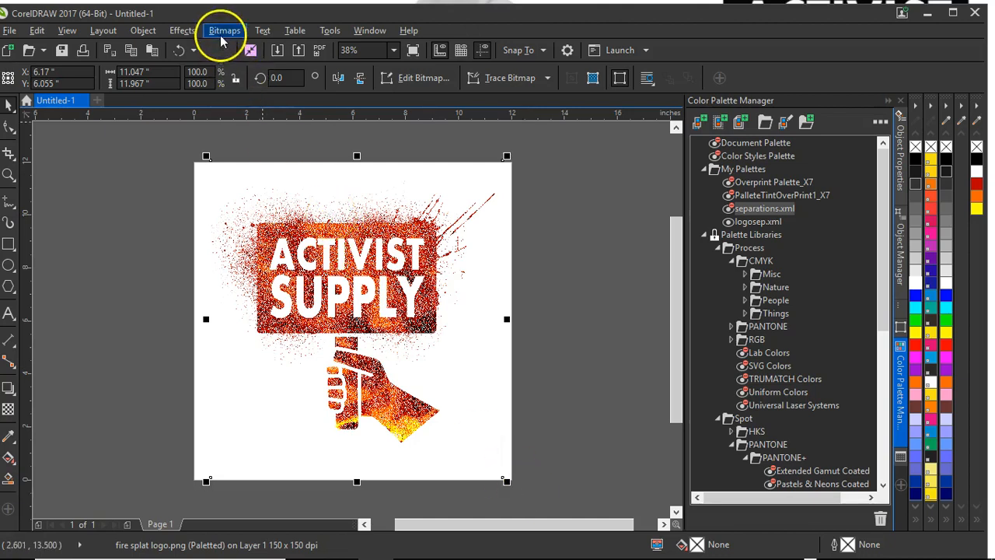
pyautogui.click(224, 31)
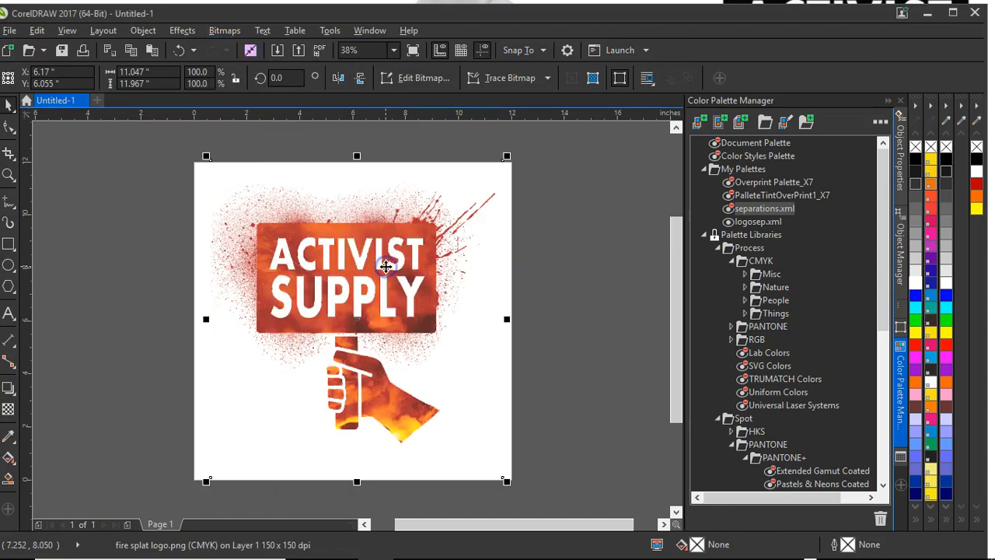
pyautogui.moveTo(572, 291)
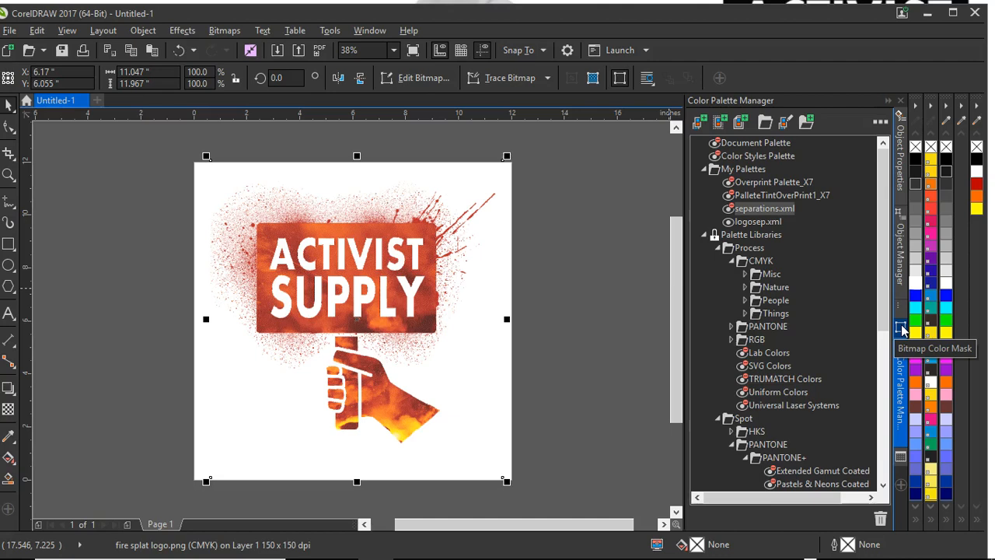
# Show the Bitmap Color Mask docker beside the CMYK logo.
pyautogui.click(901, 327)
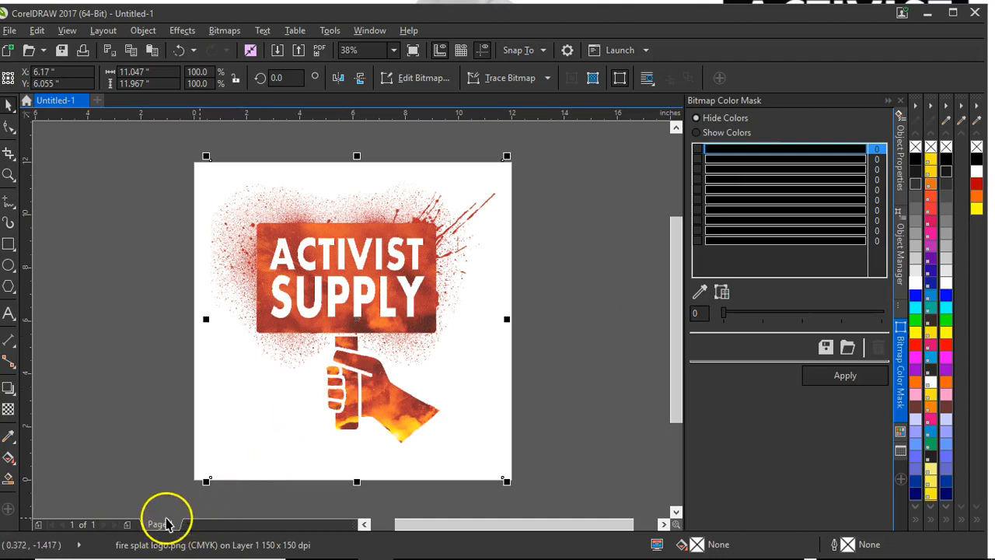
# Duplicate pages 1 and 2 with their layers and contents.
pyautogui.rightClick(157, 523)
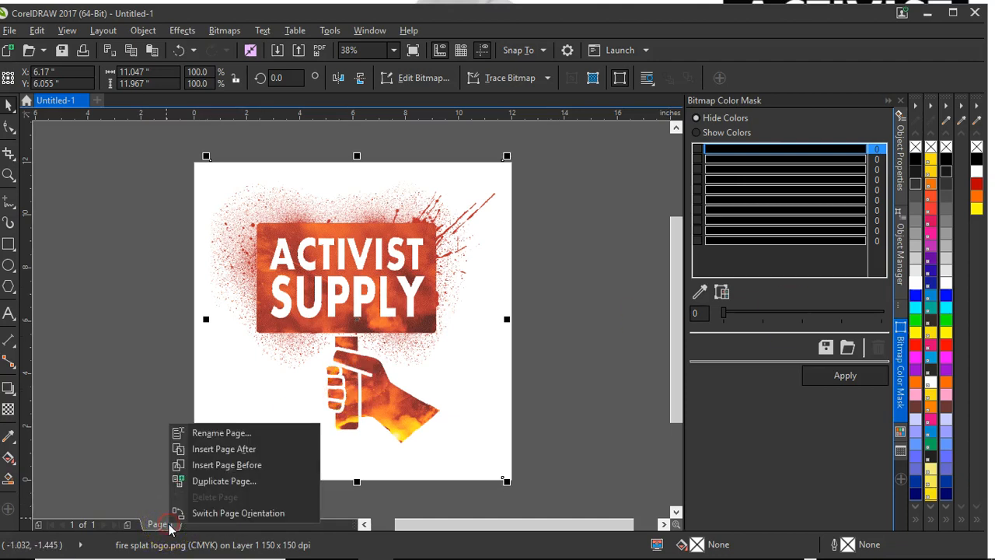
pyautogui.moveTo(224, 480)
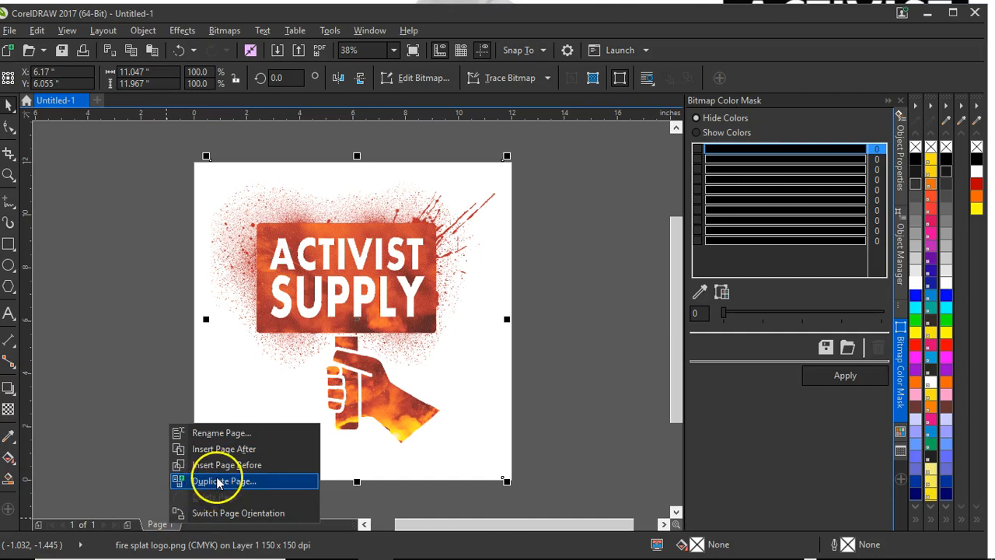
pyautogui.click(224, 481)
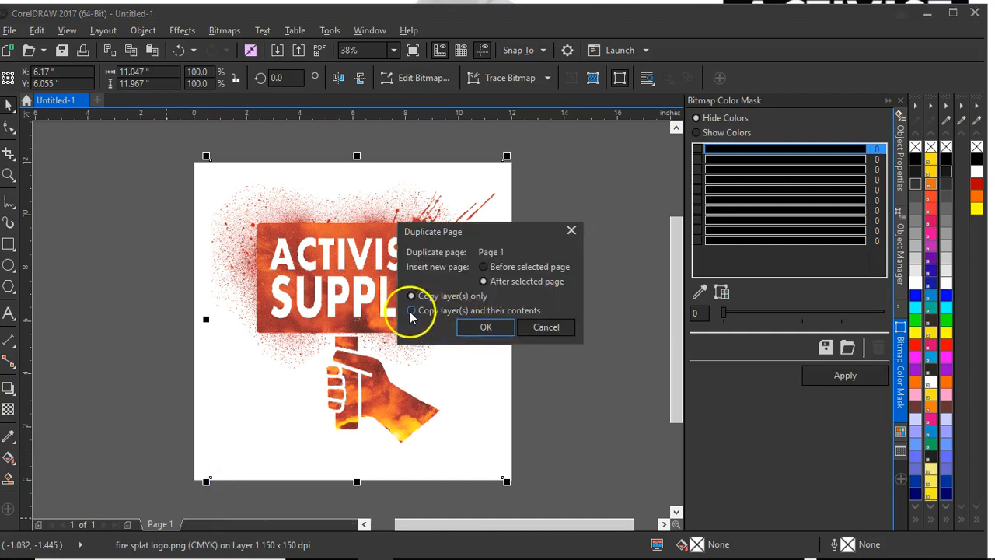
pyautogui.click(485, 326)
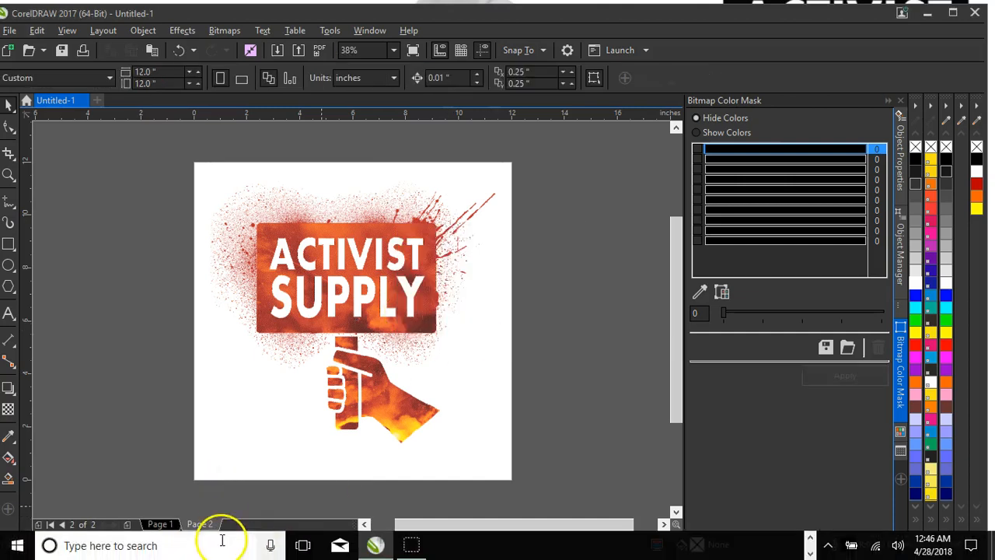
pyautogui.rightClick(199, 522)
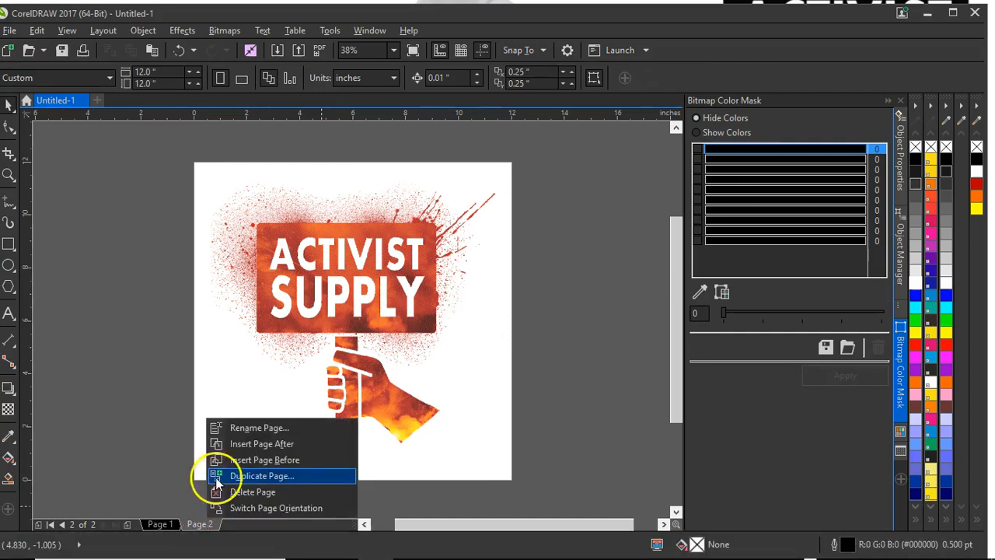
pyautogui.moveTo(258, 427)
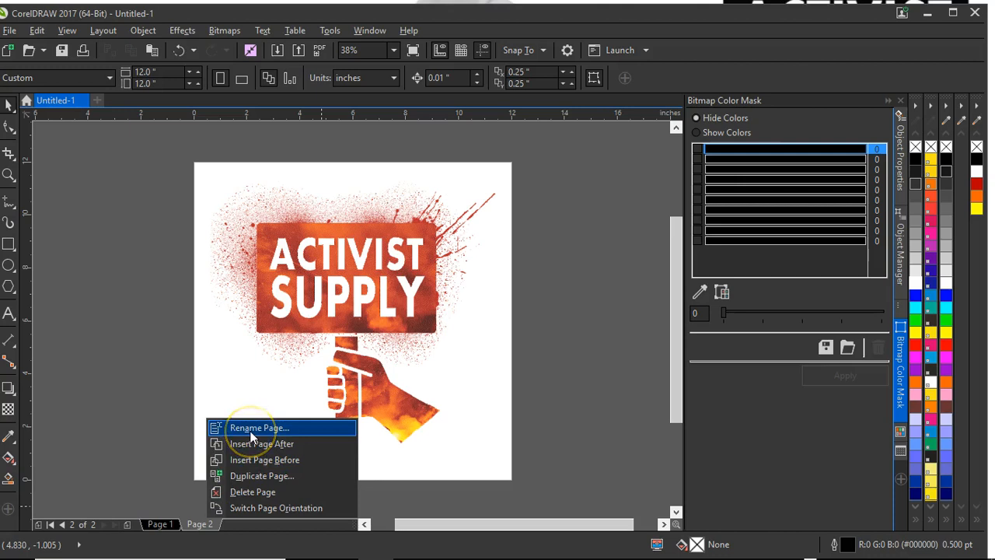
pyautogui.moveTo(261, 443)
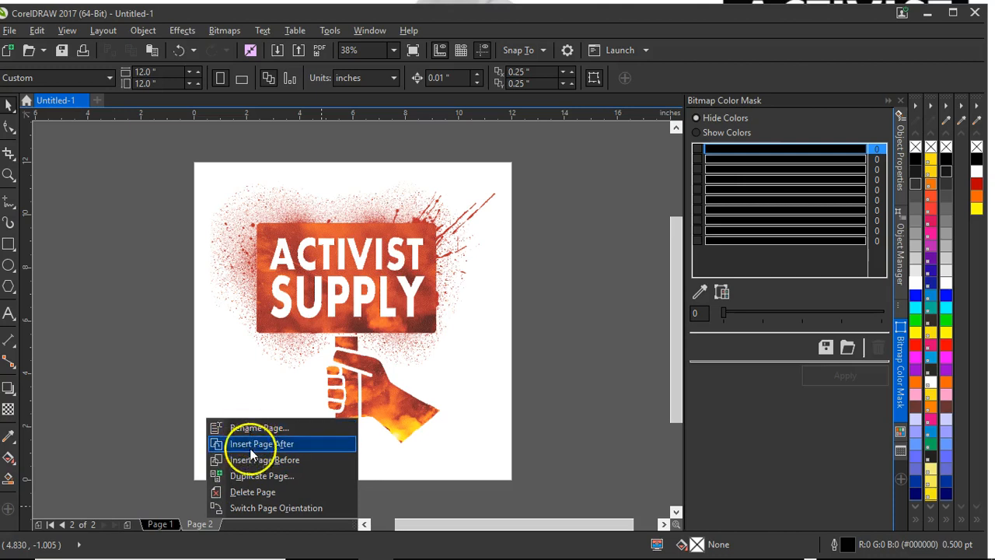
pyautogui.click(261, 475)
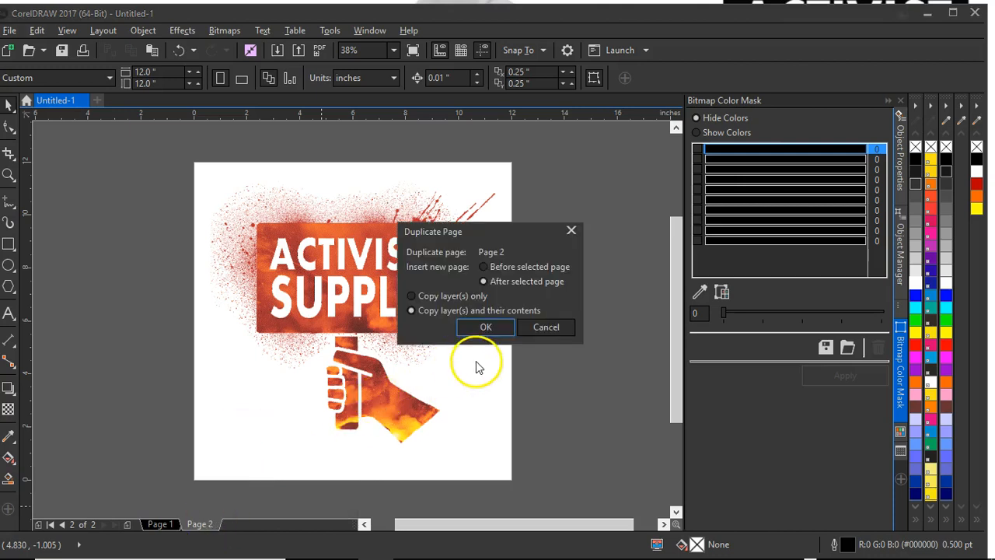
pyautogui.click(485, 327)
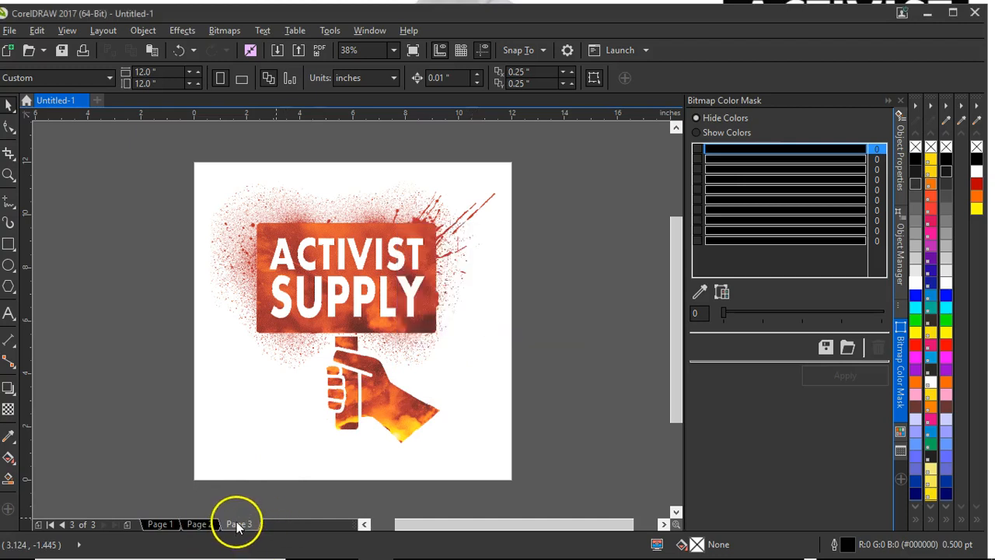
# Duplicate pages 3 and 4 with contents, then return to page 2.
pyautogui.rightClick(239, 522)
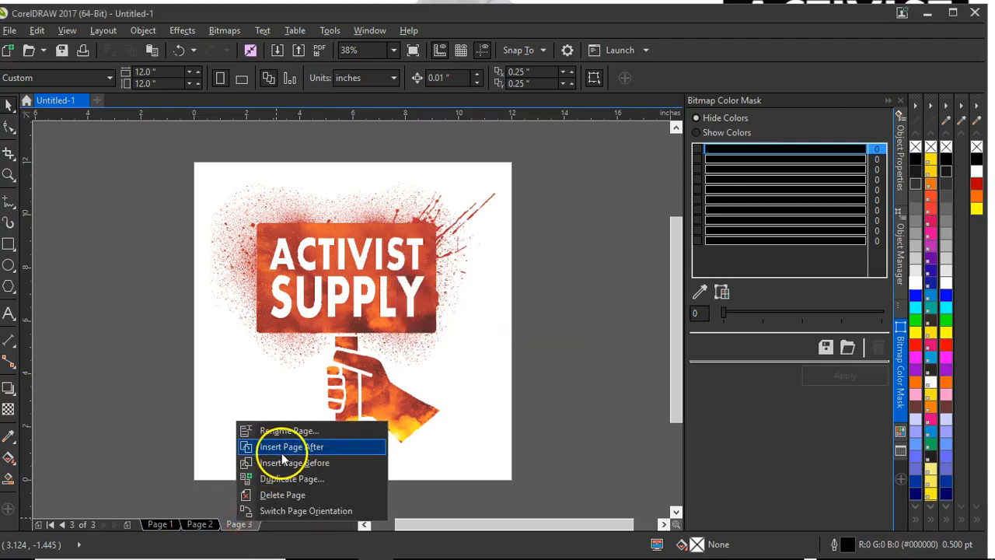
pyautogui.moveTo(292, 479)
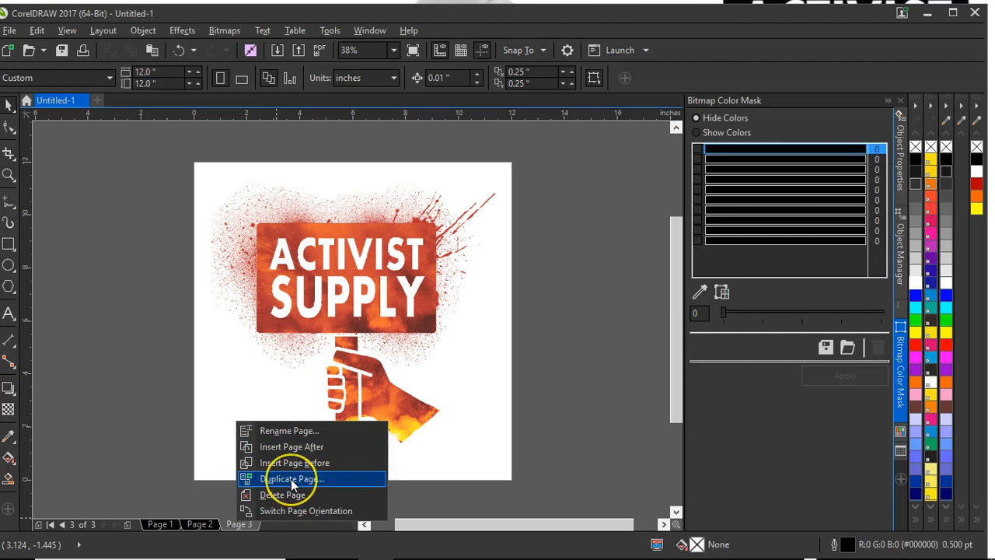
pyautogui.moveTo(291, 481)
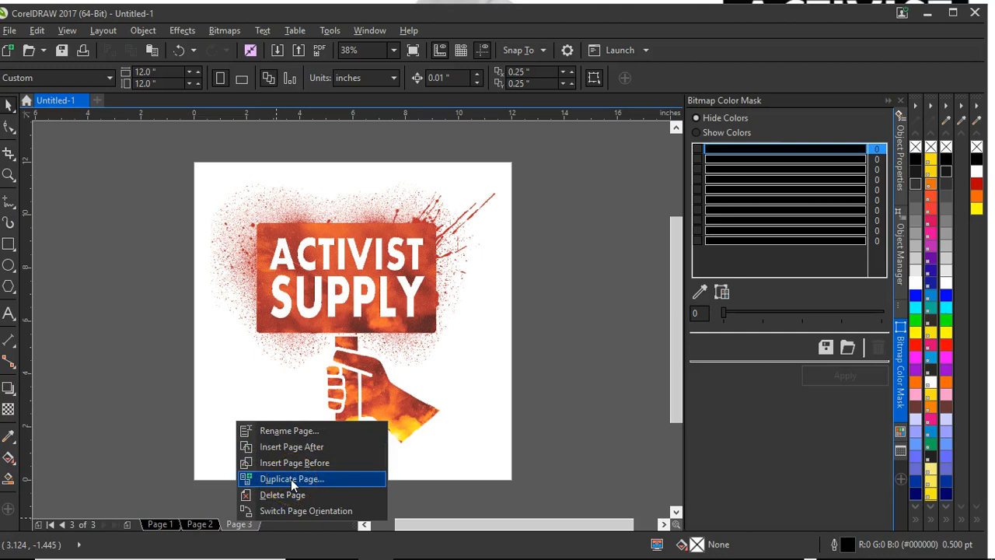
pyautogui.click(292, 479)
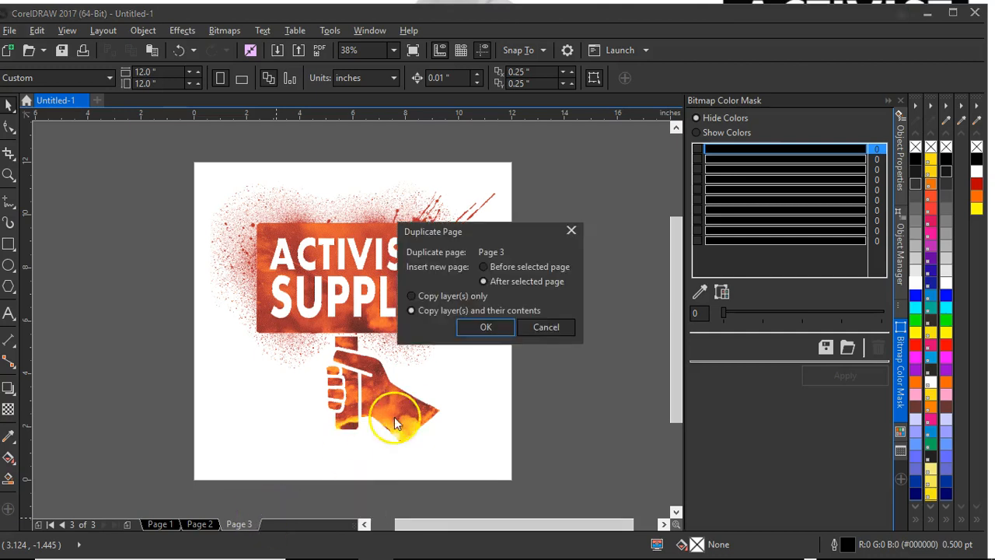
pyautogui.click(485, 327)
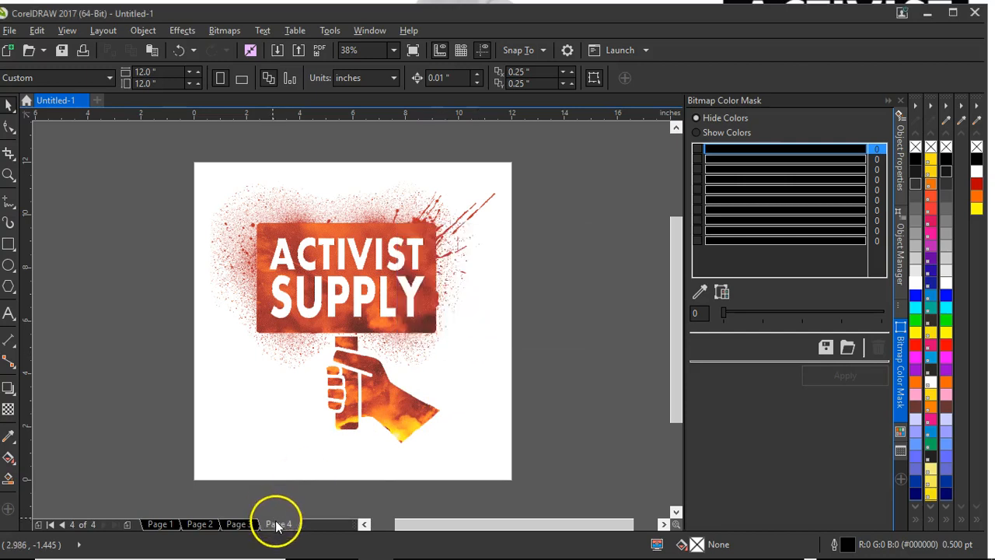
pyautogui.rightClick(279, 523)
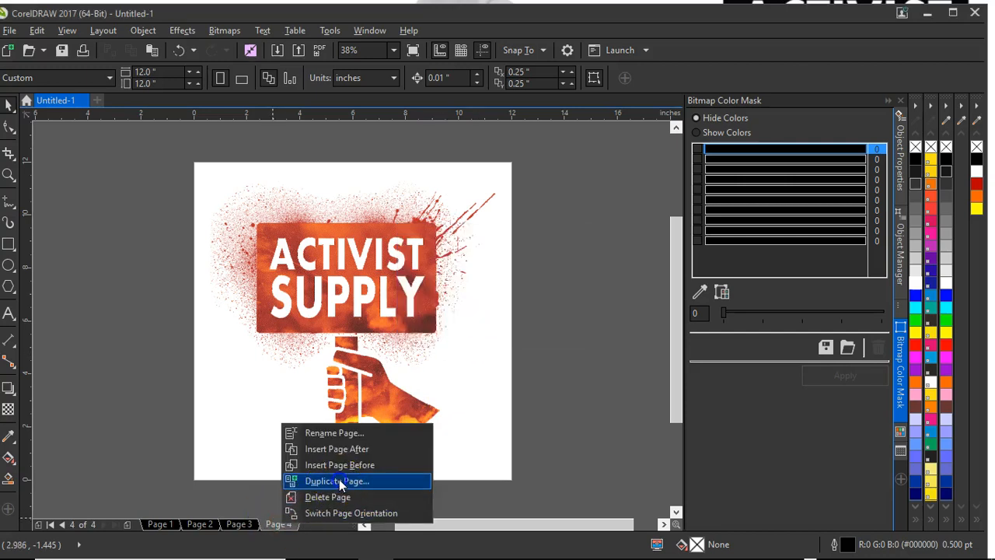
pyautogui.click(336, 480)
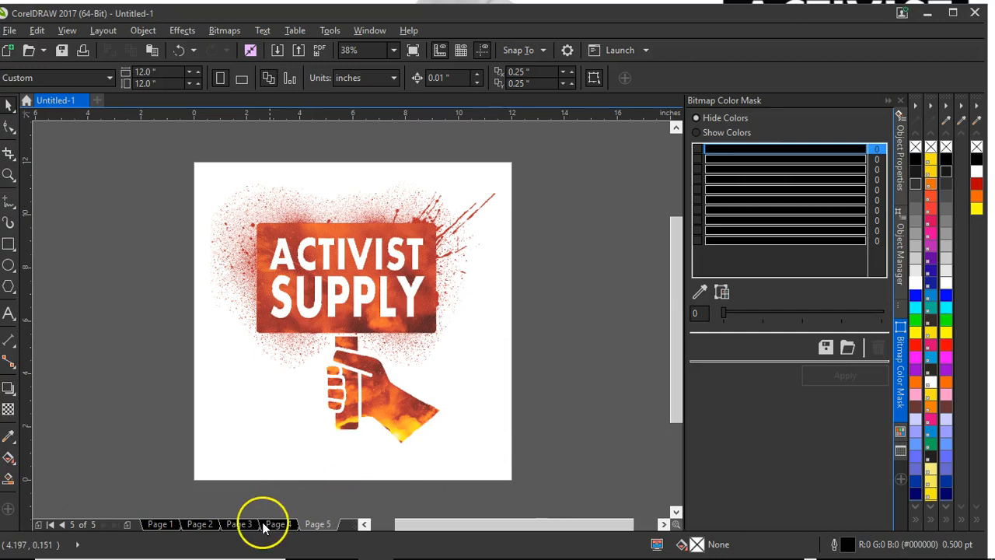
pyautogui.click(199, 522)
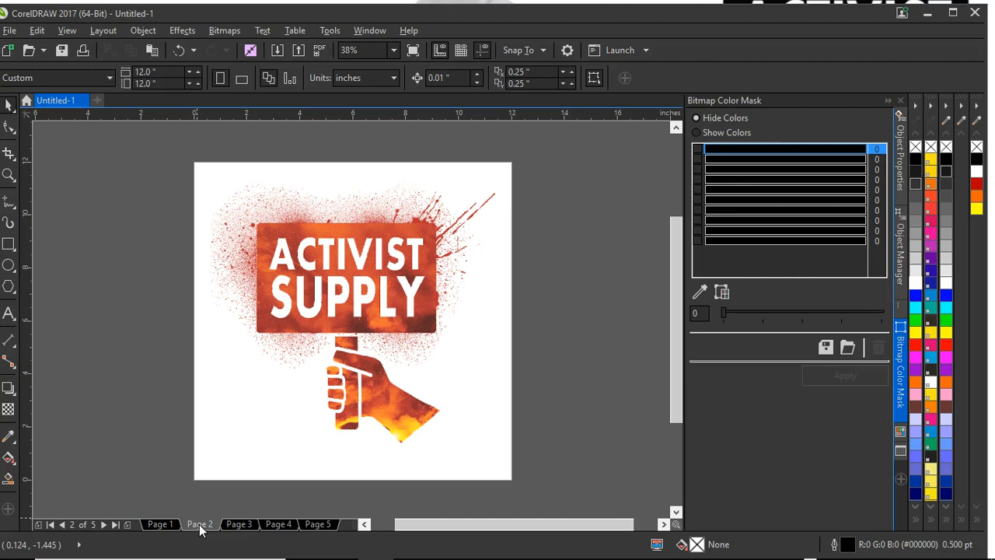
pyautogui.moveTo(563, 246)
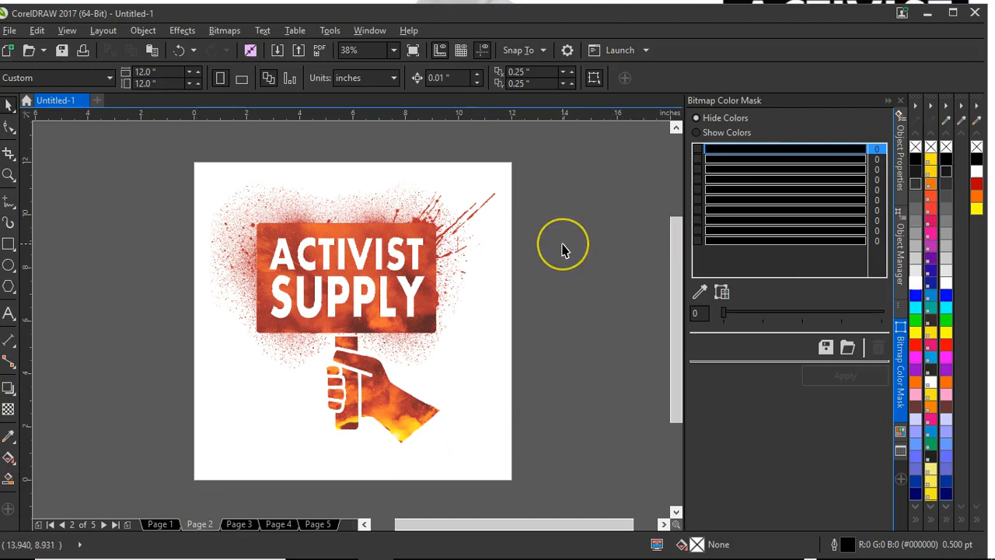
pyautogui.moveTo(562, 360)
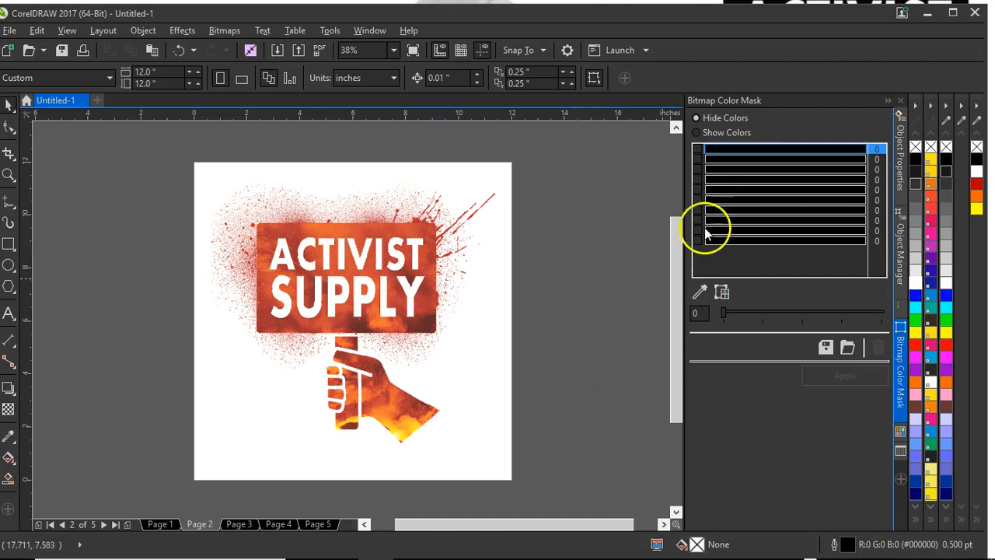
pyautogui.moveTo(702, 153)
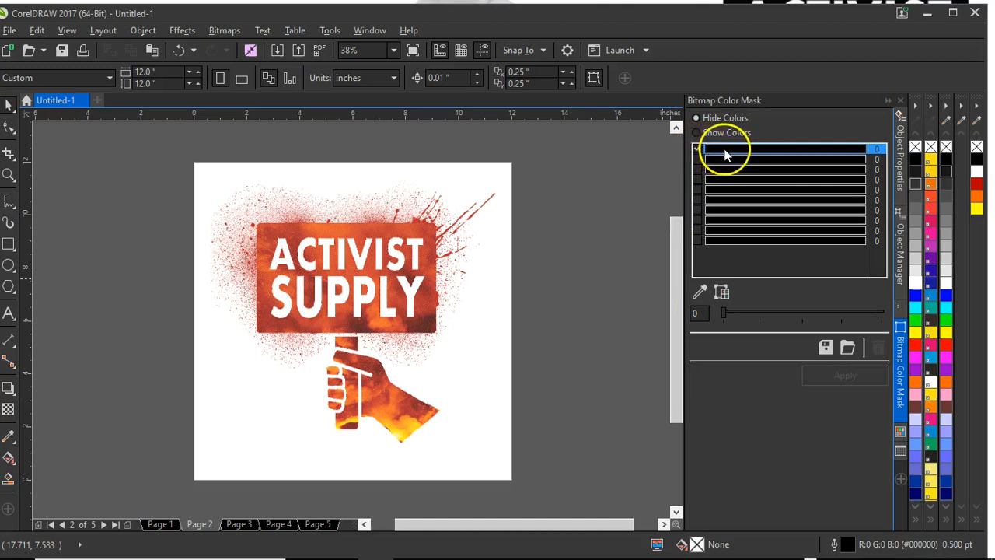
# Select page 2's logo and sample its colours into the mask's first two slots to hide.
pyautogui.click(697, 132)
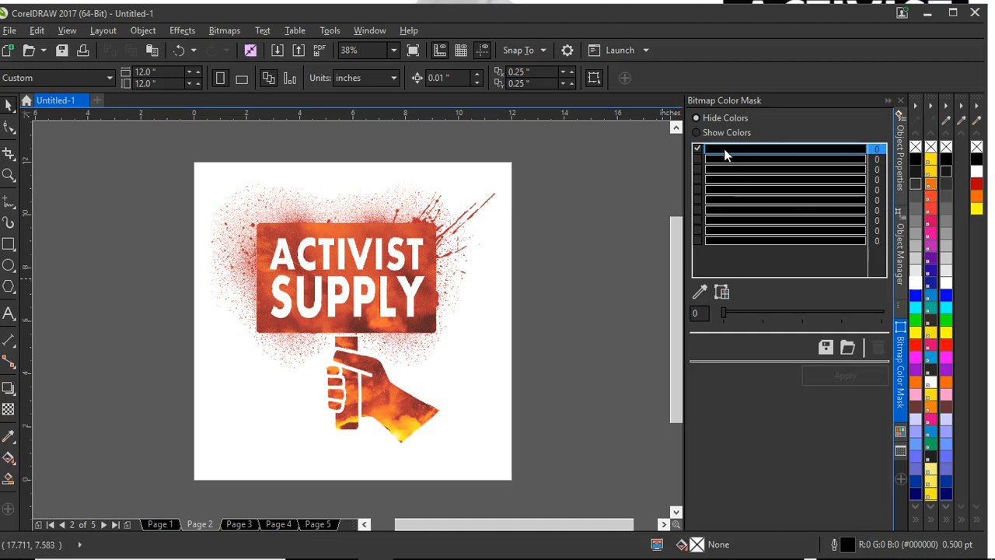
pyautogui.click(699, 293)
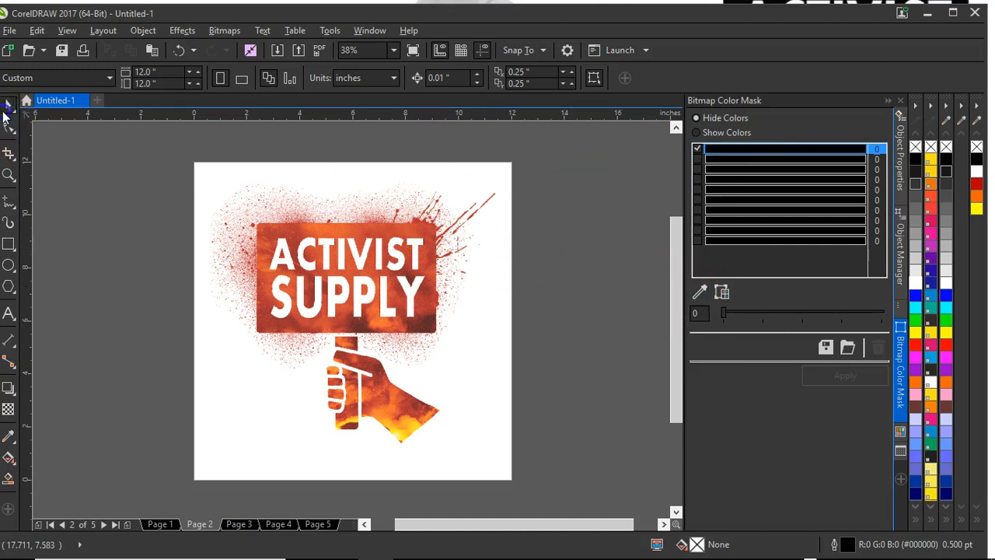
pyautogui.click(351, 319)
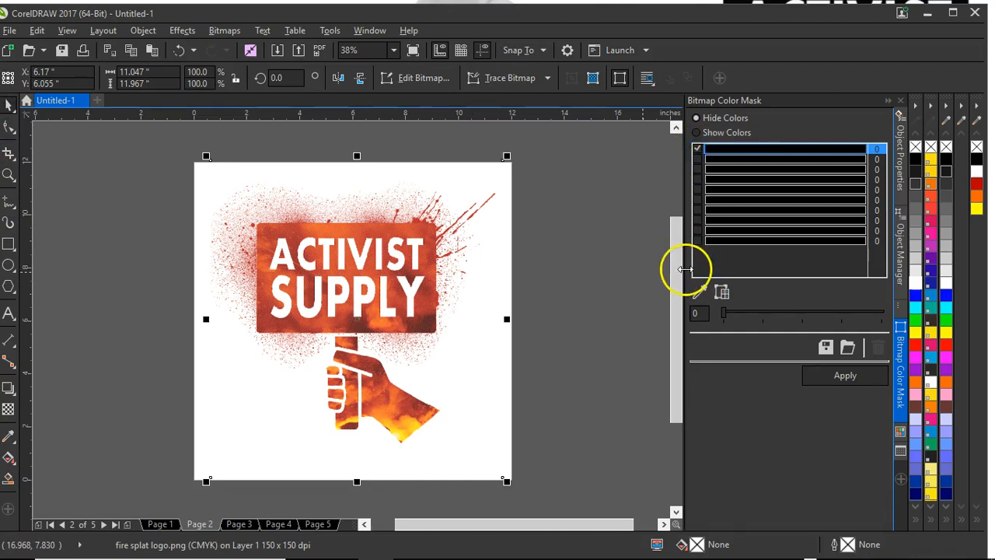
pyautogui.click(423, 225)
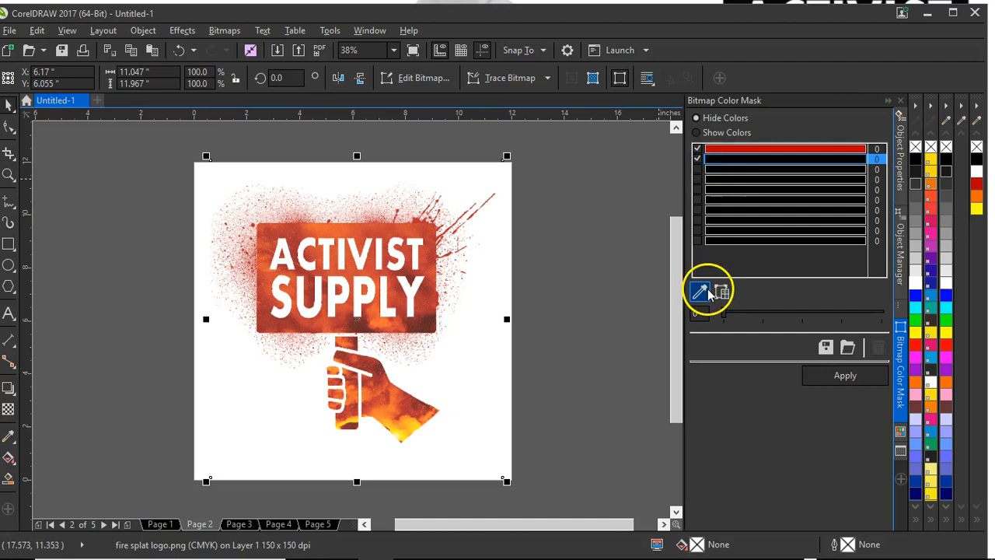
pyautogui.click(401, 432)
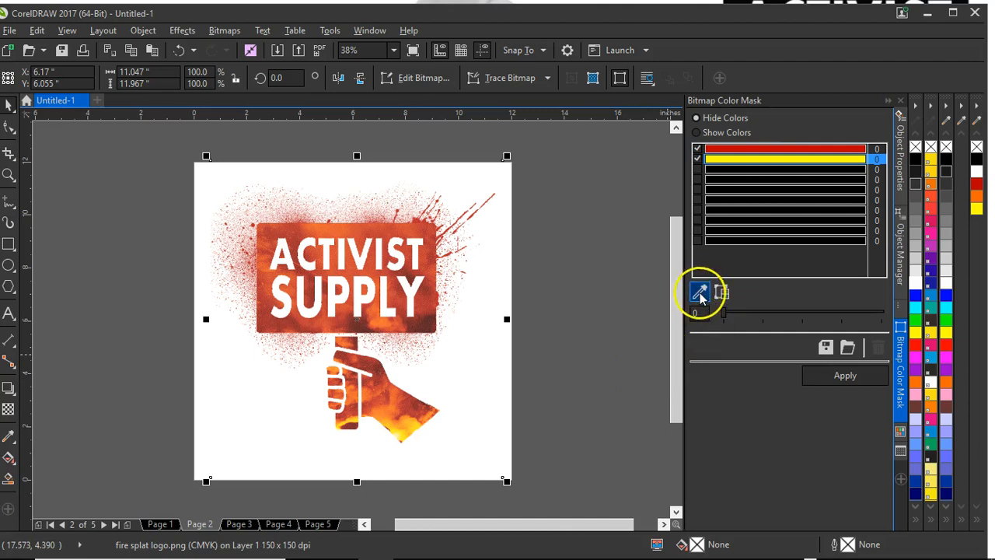
pyautogui.moveTo(700, 293)
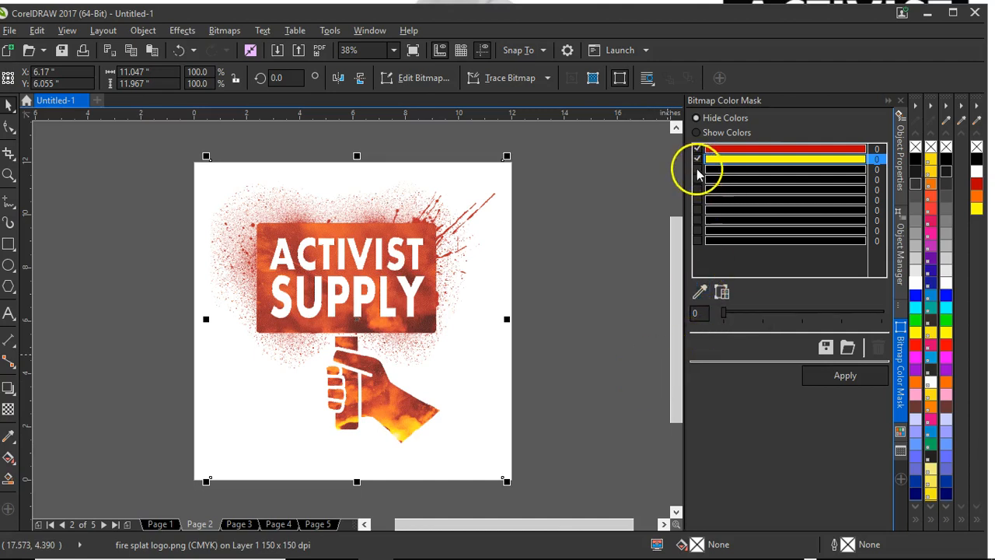
pyautogui.click(392, 261)
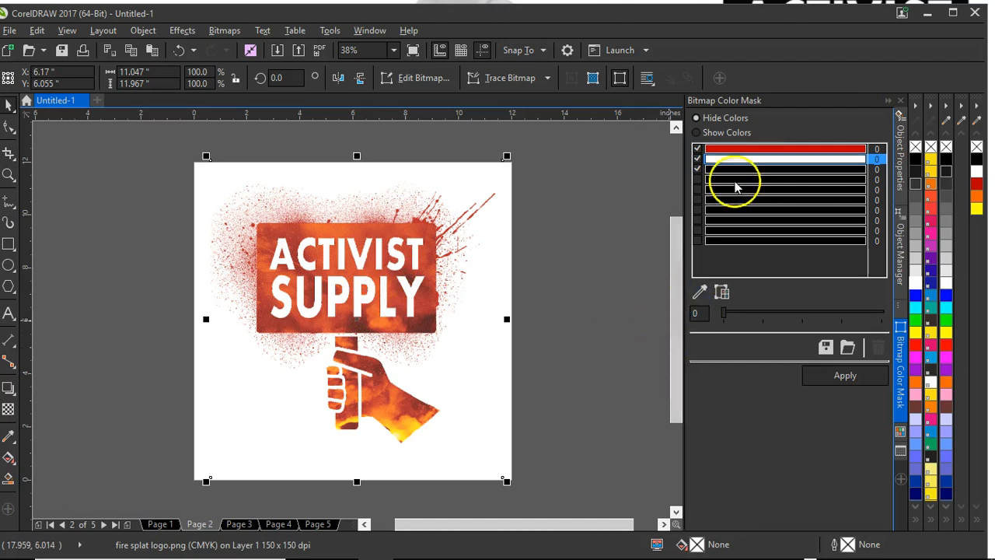
pyautogui.click(785, 168)
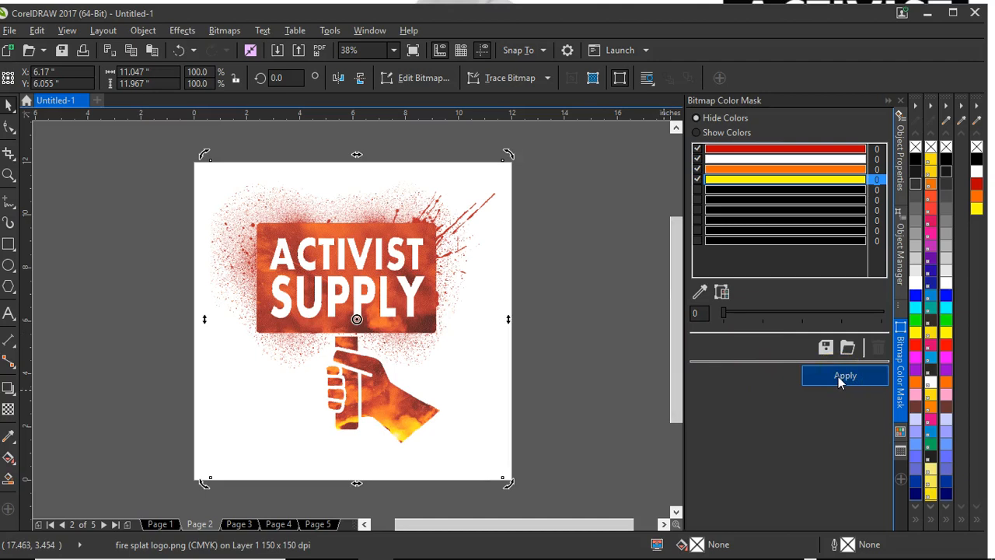
# Apply the colour mask to page 2's logo and rename the page 'black'.
pyautogui.click(846, 375)
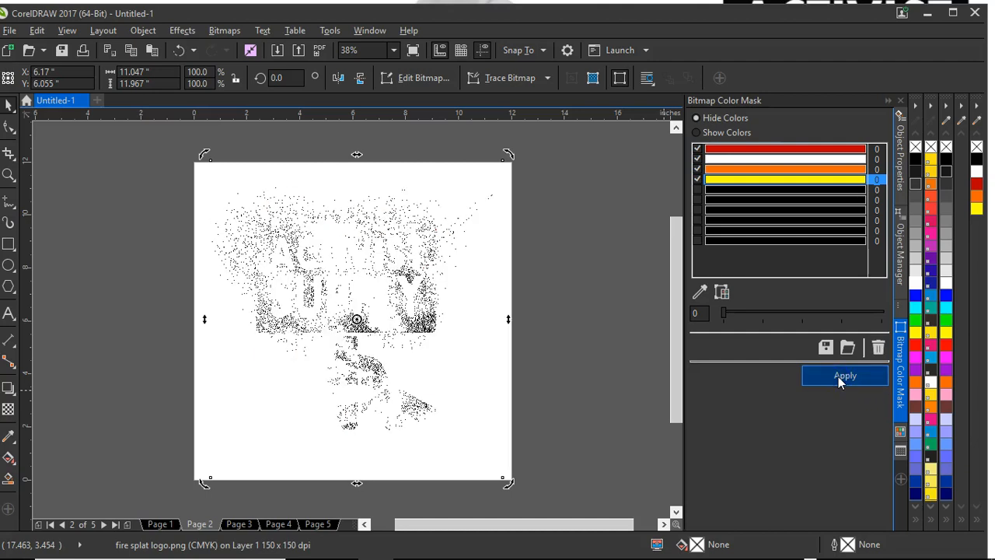
pyautogui.rightClick(196, 523)
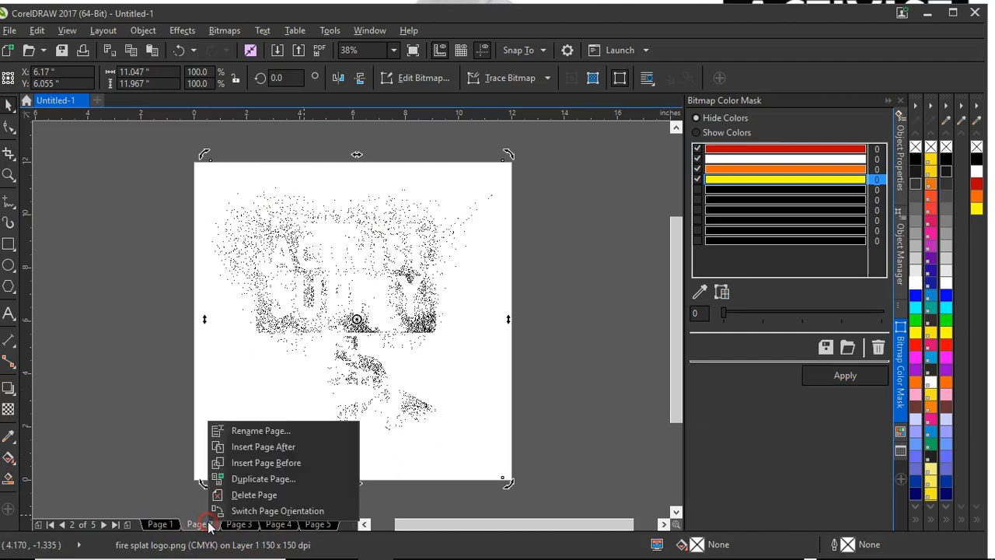
pyautogui.moveTo(263, 446)
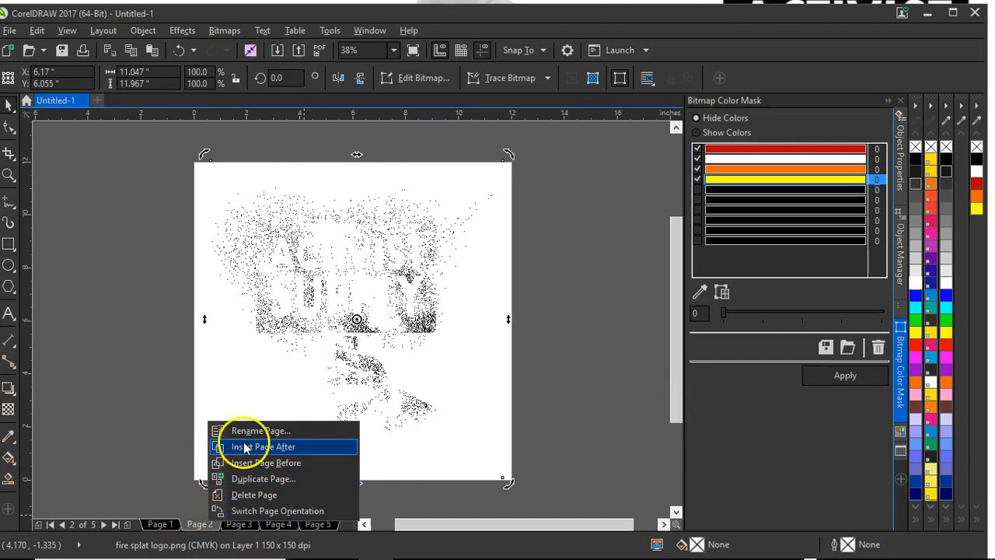
pyautogui.click(259, 429)
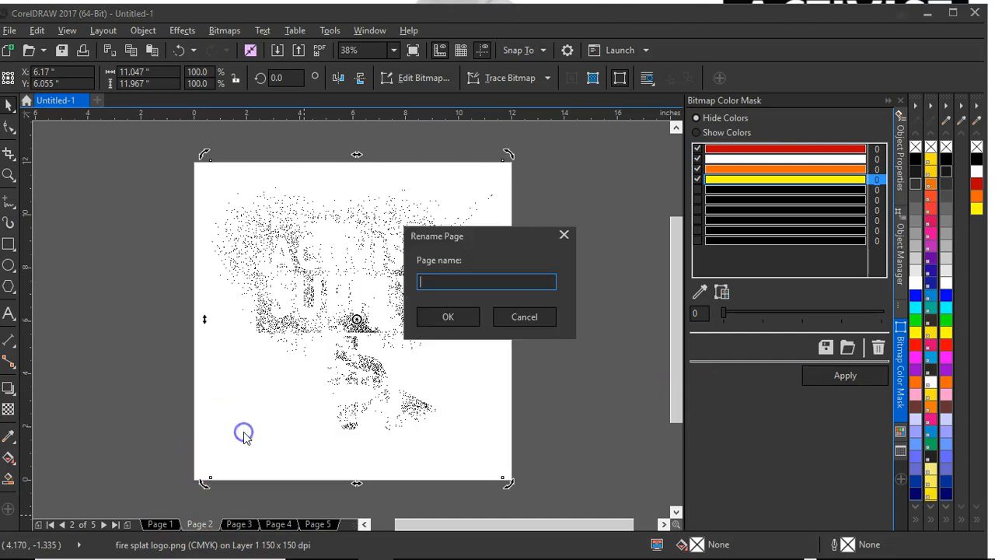
pyautogui.write('b')
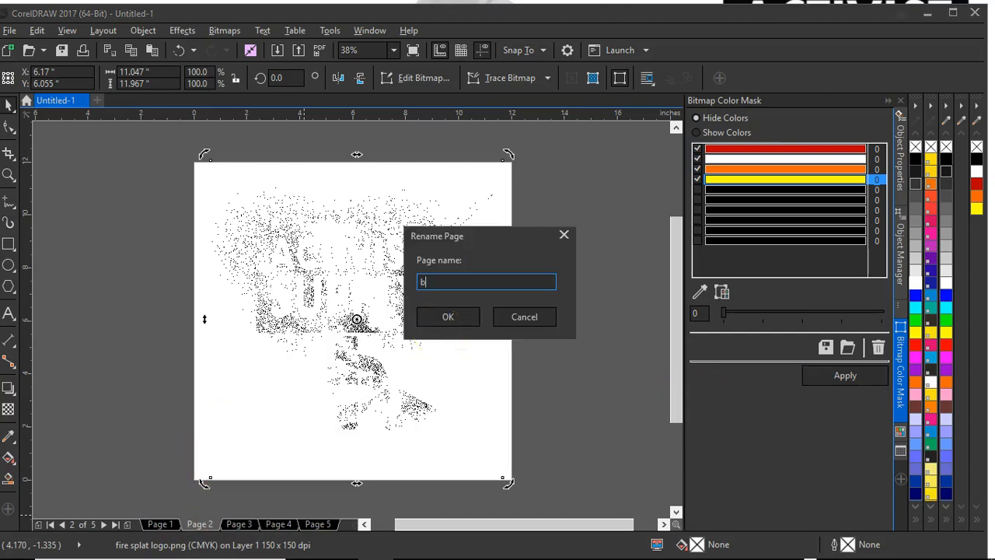
pyautogui.write('lack')
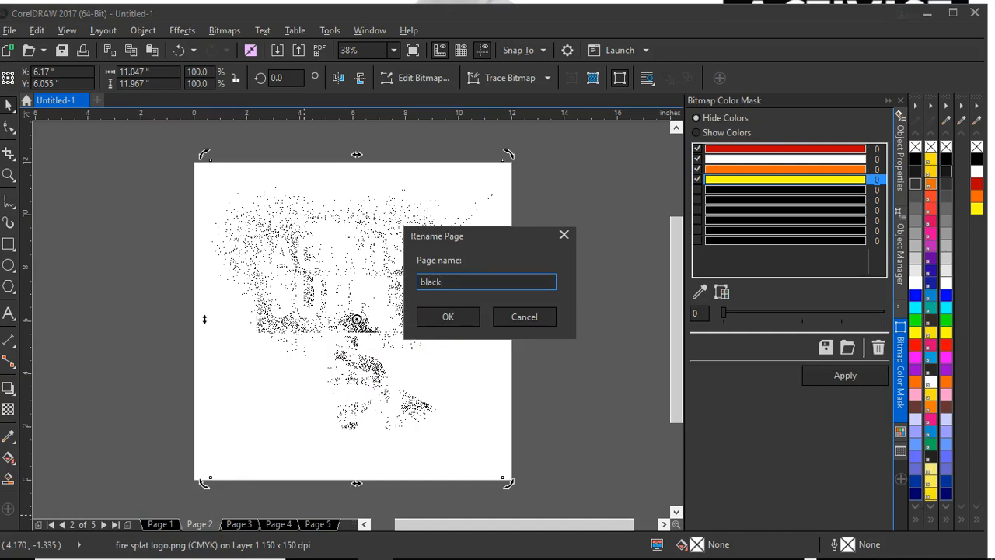
pyautogui.click(448, 317)
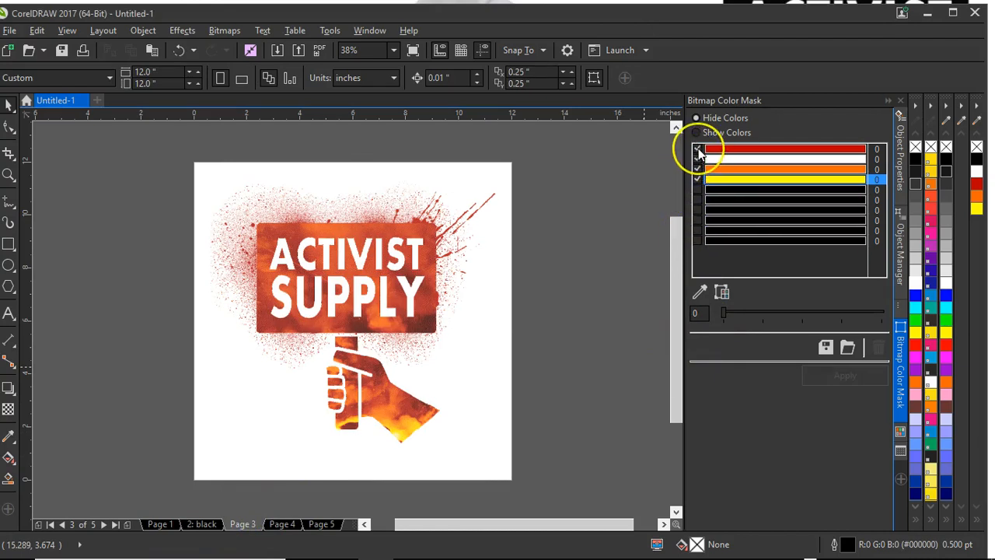
# Check white, orange and yellow for hiding in the page 3 logo's colour mask, leaving red unmasked.
pyautogui.click(697, 150)
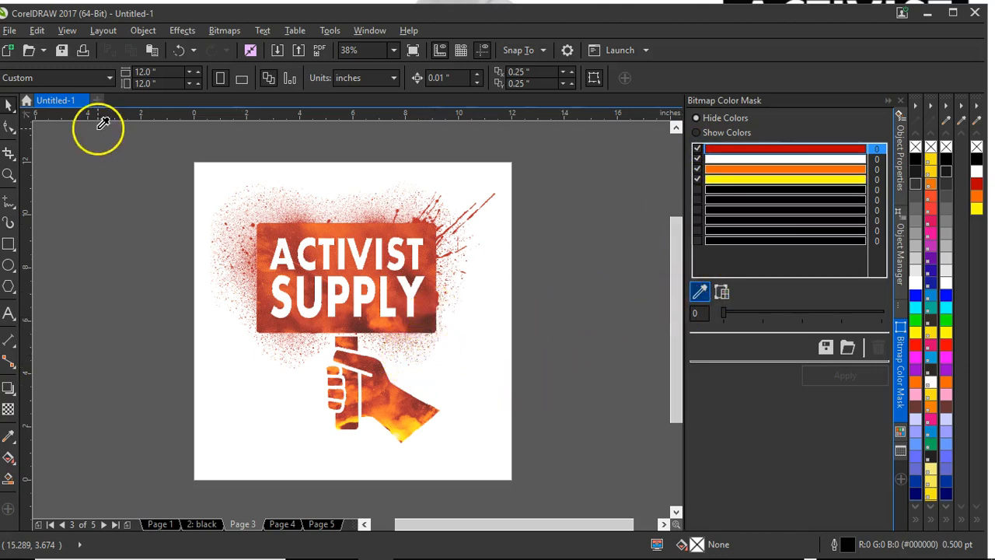
pyautogui.click(350, 319)
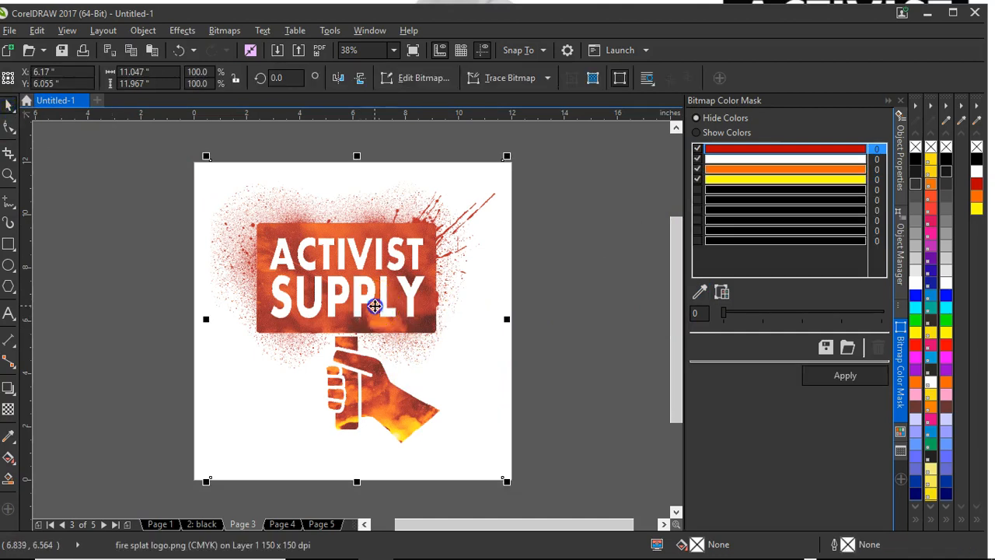
pyautogui.click(697, 149)
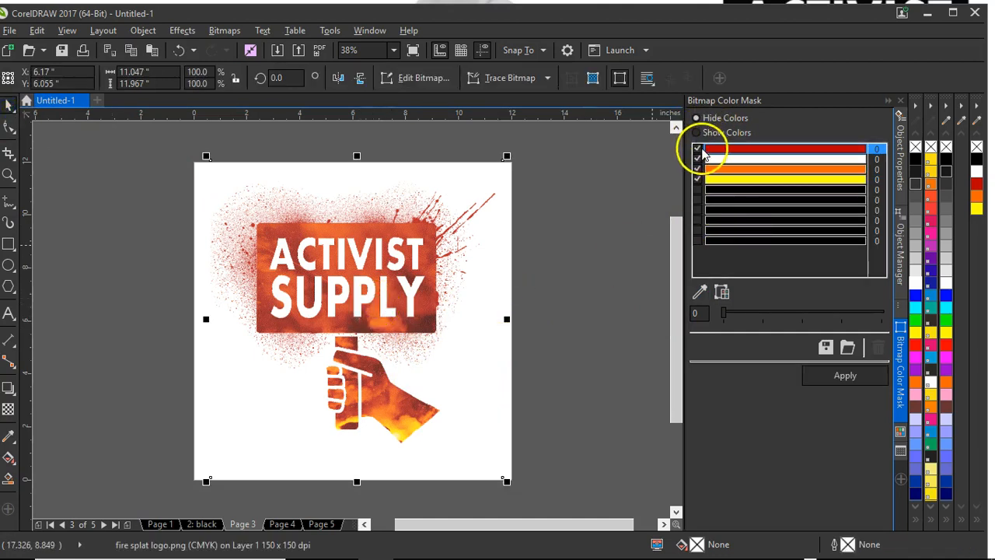
pyautogui.click(696, 149)
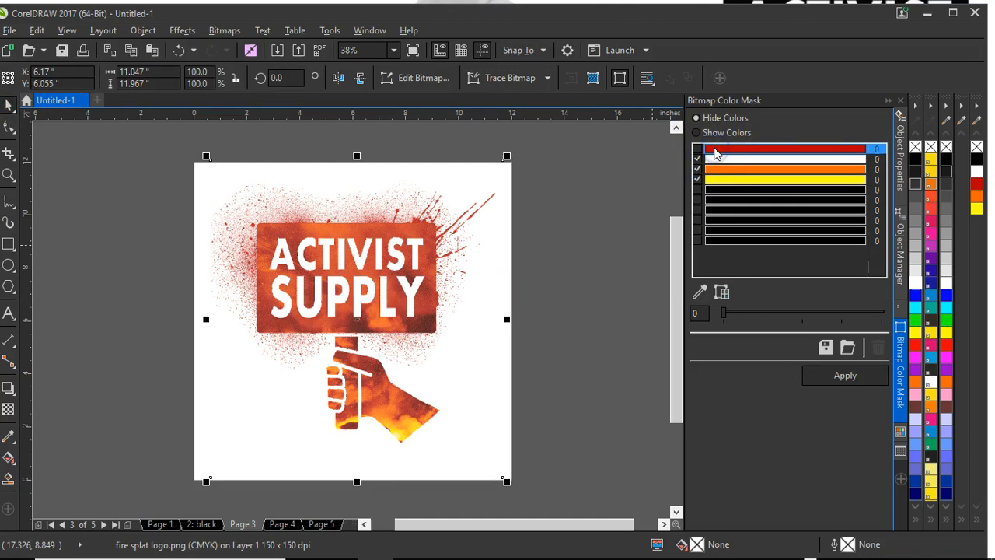
pyautogui.click(698, 150)
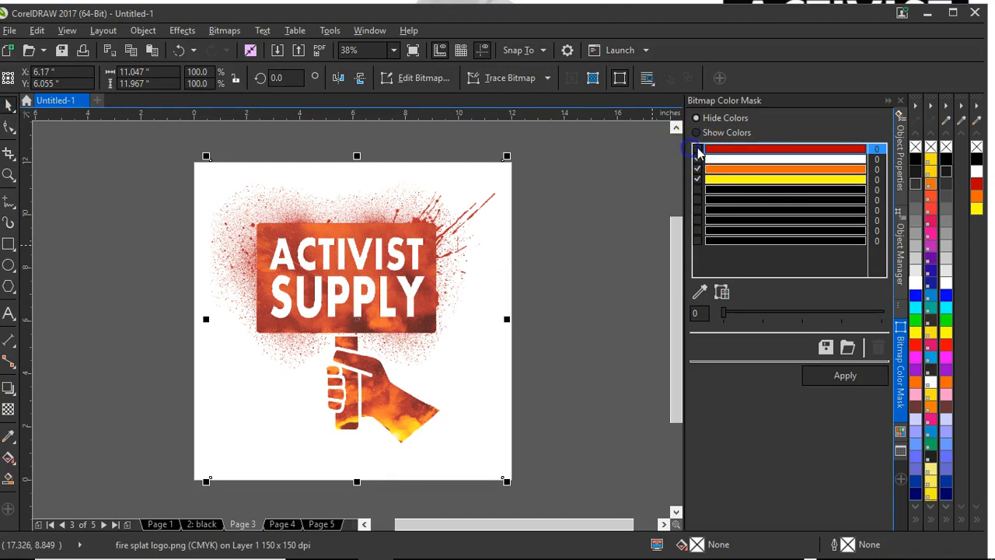
pyautogui.click(697, 149)
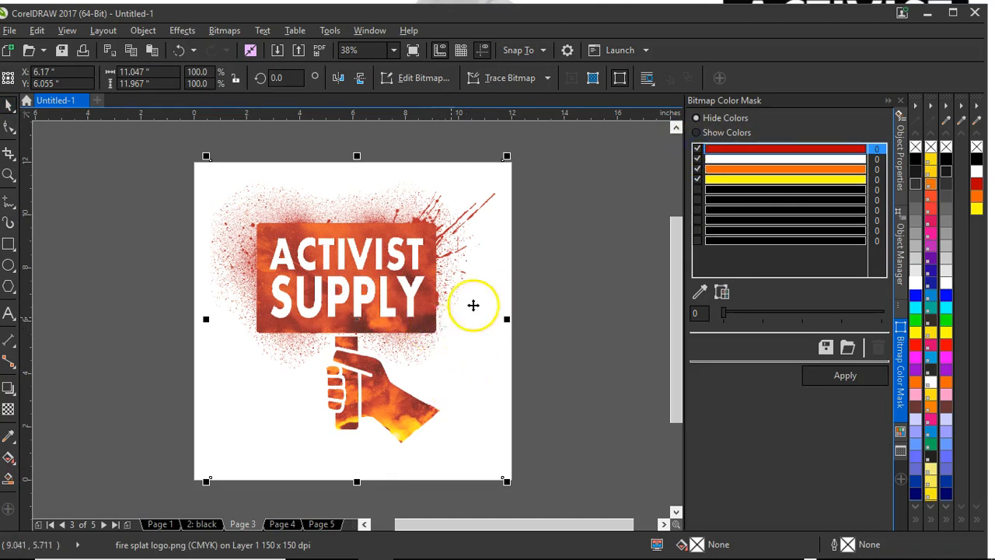
pyautogui.click(699, 292)
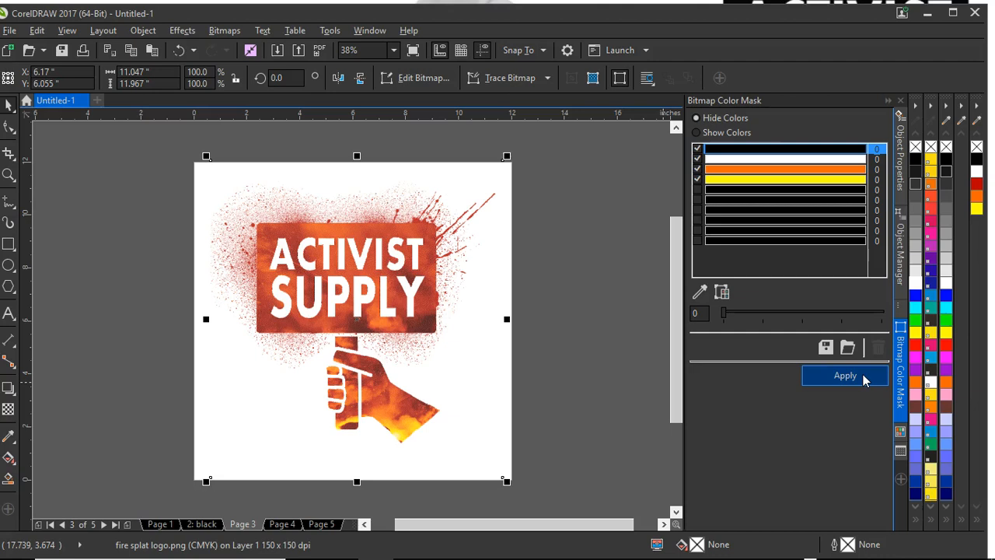
# Apply the mask so only red specks remain, then rename page 3 to 'red'.
pyautogui.click(846, 374)
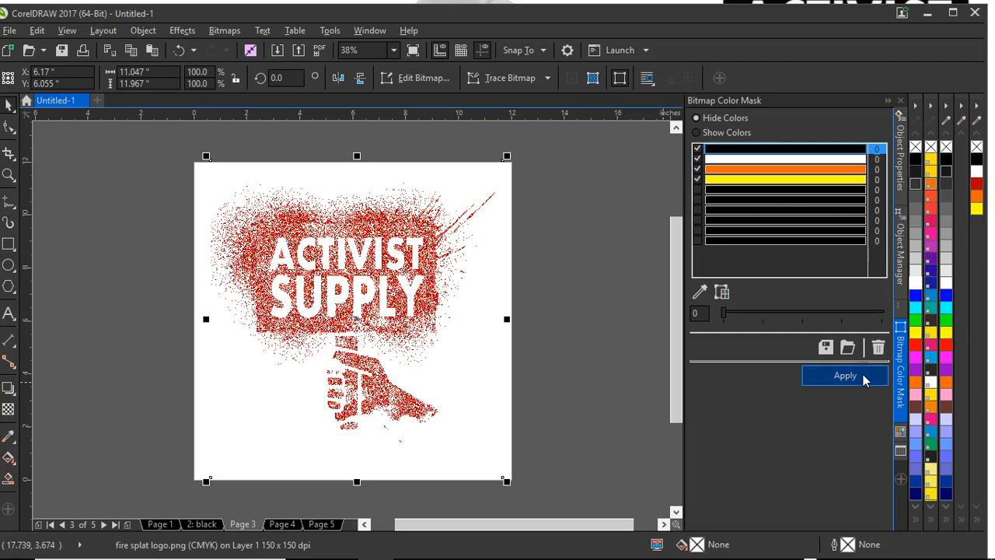
pyautogui.rightClick(246, 524)
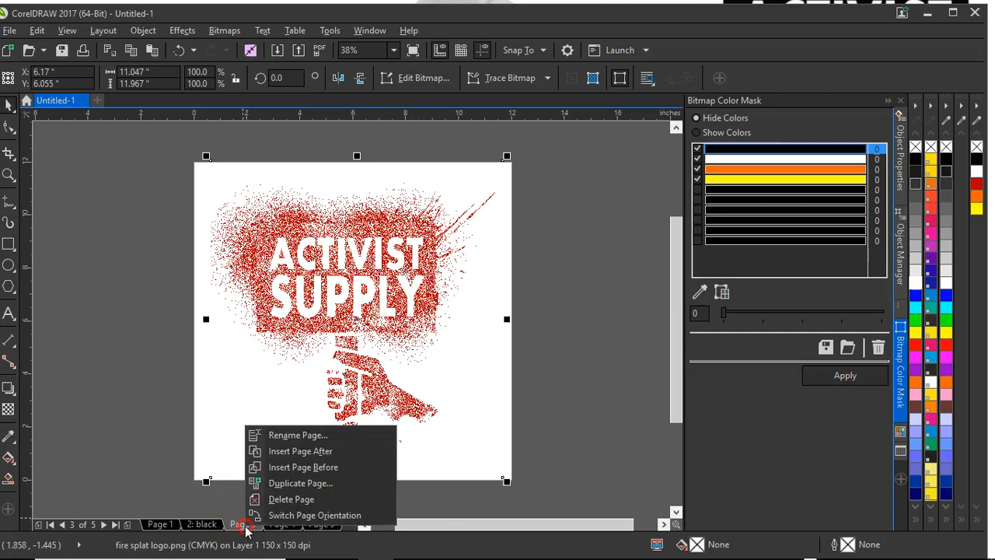
pyautogui.click(298, 436)
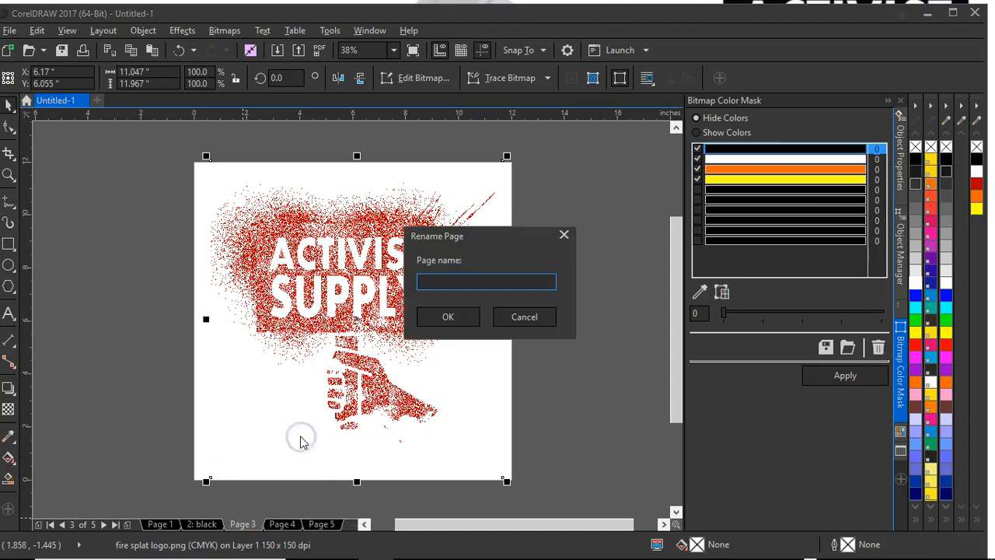
pyautogui.write('red')
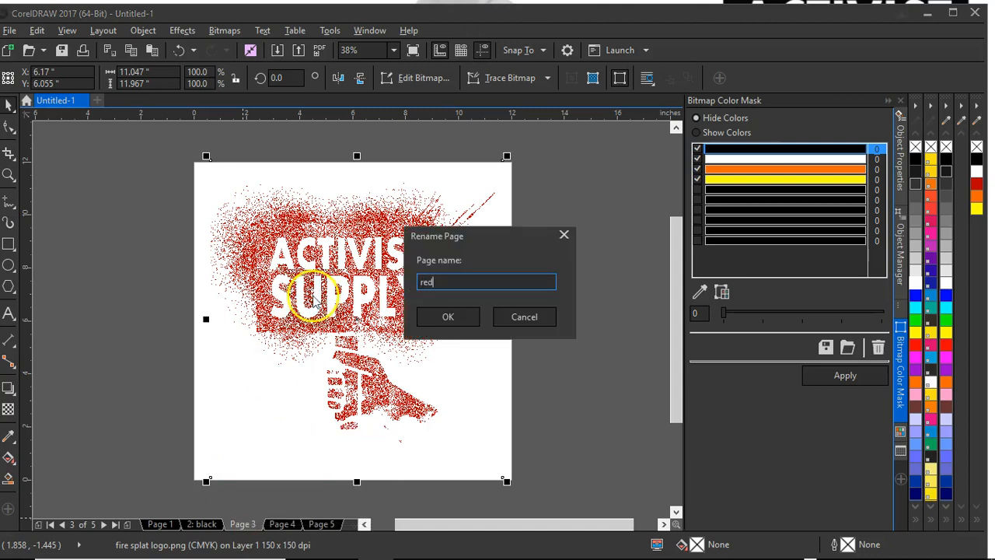
pyautogui.click(448, 317)
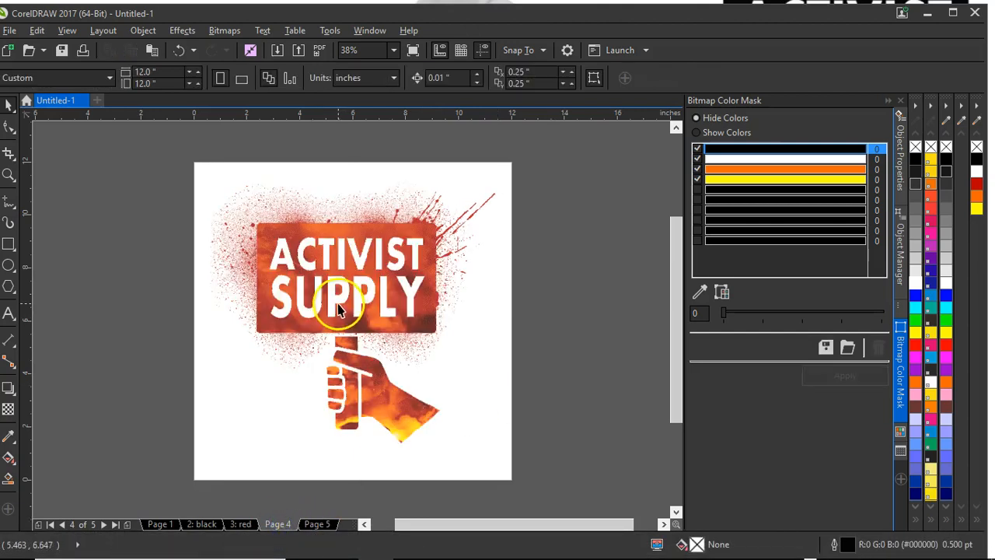
# Select the page 4 logo bitmap and check black, white, red and yellow in its colour mask.
pyautogui.click(345, 318)
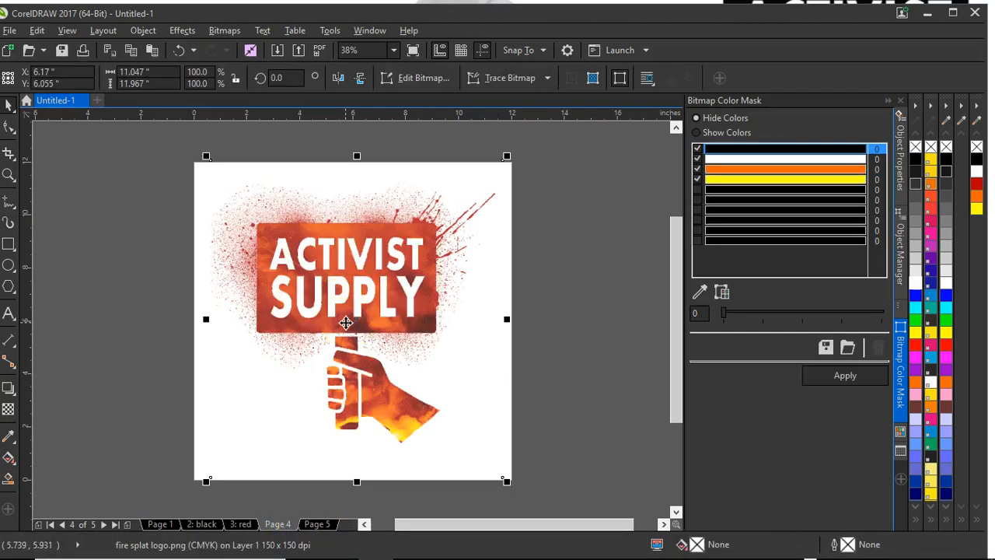
pyautogui.click(696, 163)
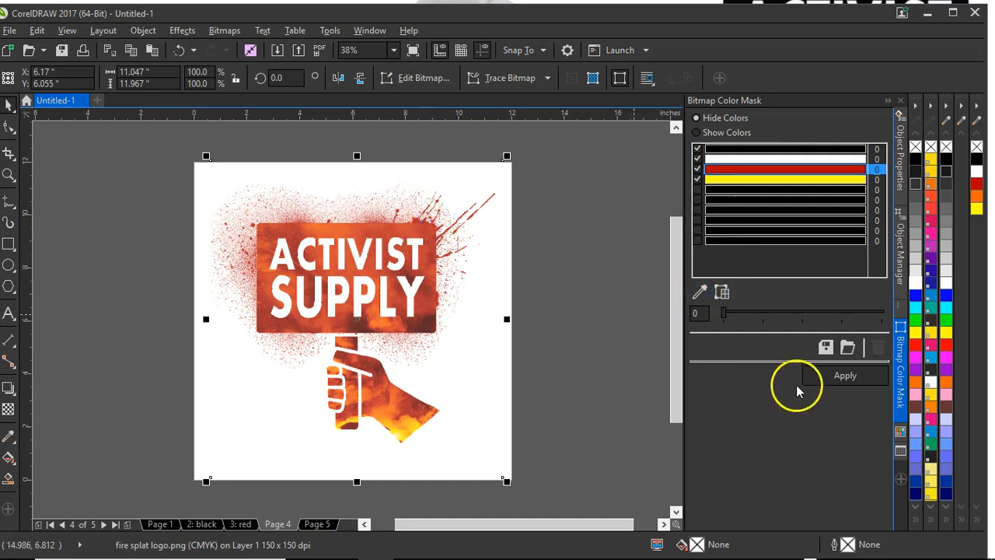
# Apply the mask so only orange specks remain, then rename page 4 to 'orange'.
pyautogui.click(845, 375)
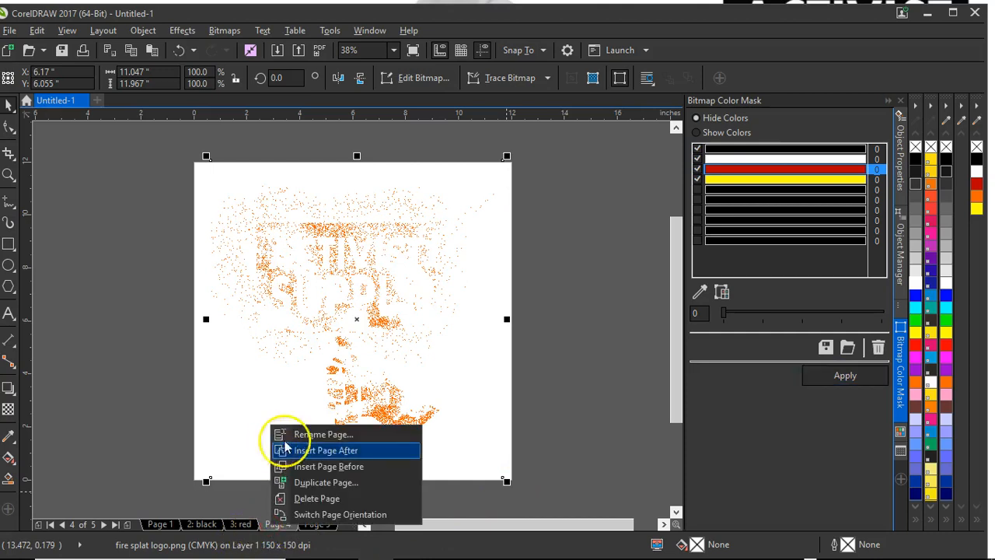
pyautogui.click(322, 433)
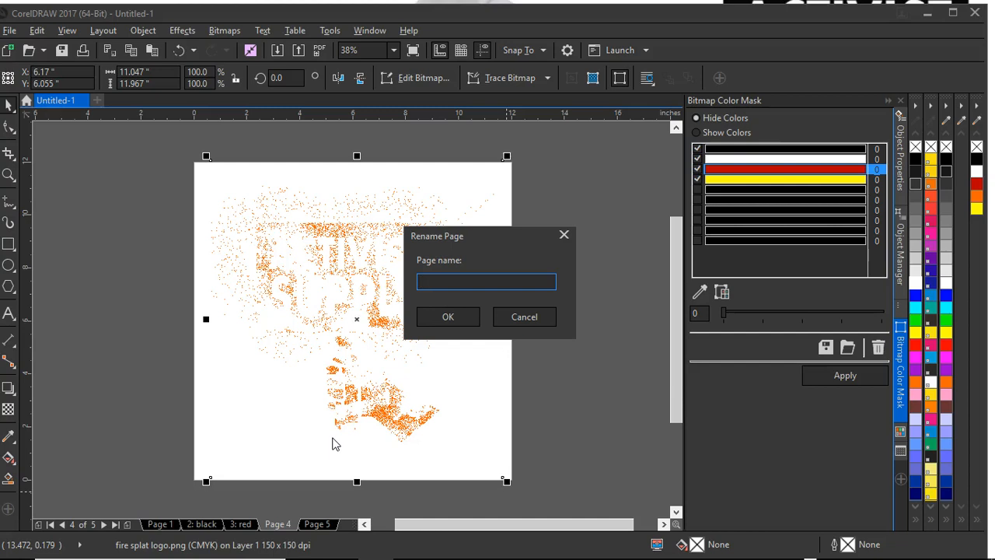
pyautogui.write('orange')
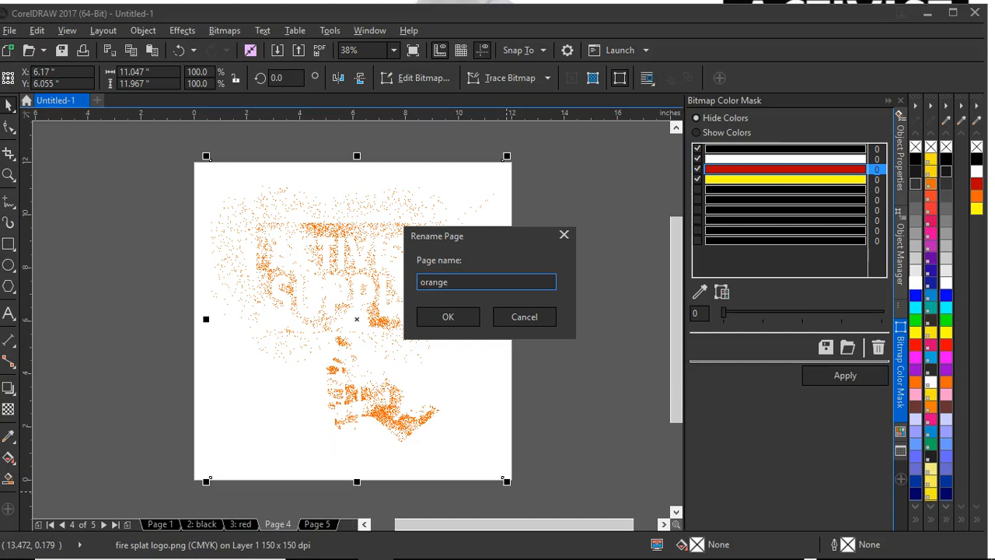
pyautogui.click(447, 317)
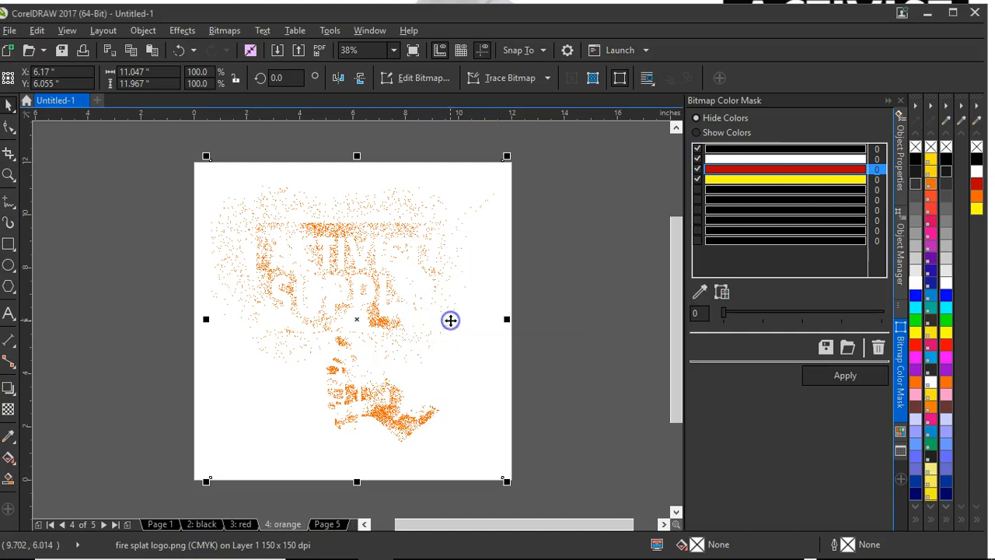
# On page 5, sample orange into a mask slot and apply so only yellow specks remain.
pyautogui.click(844, 374)
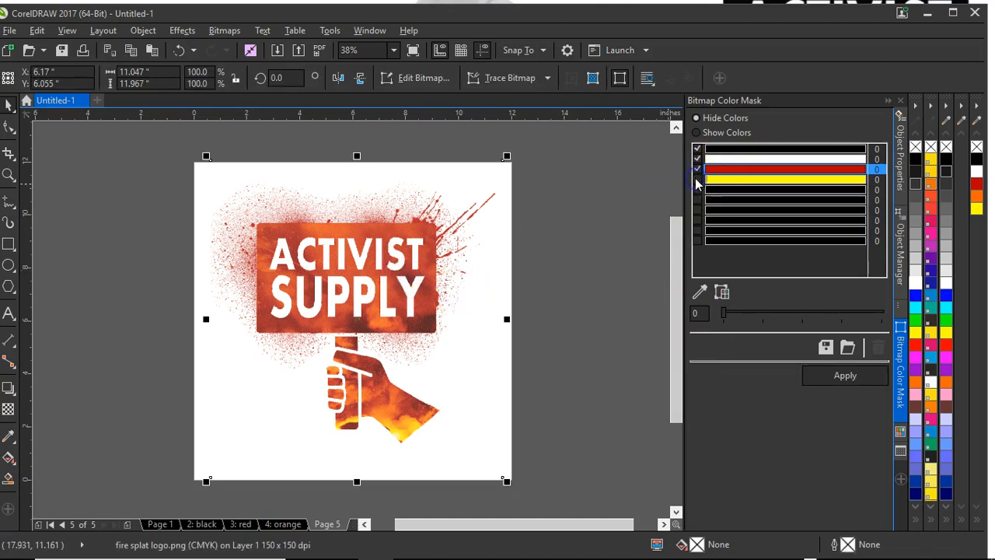
pyautogui.click(785, 180)
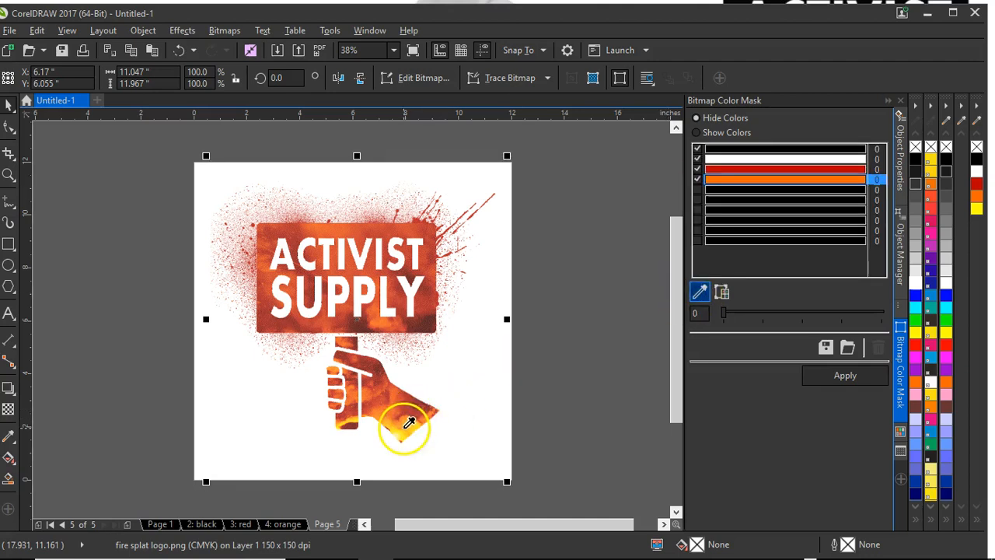
pyautogui.click(846, 375)
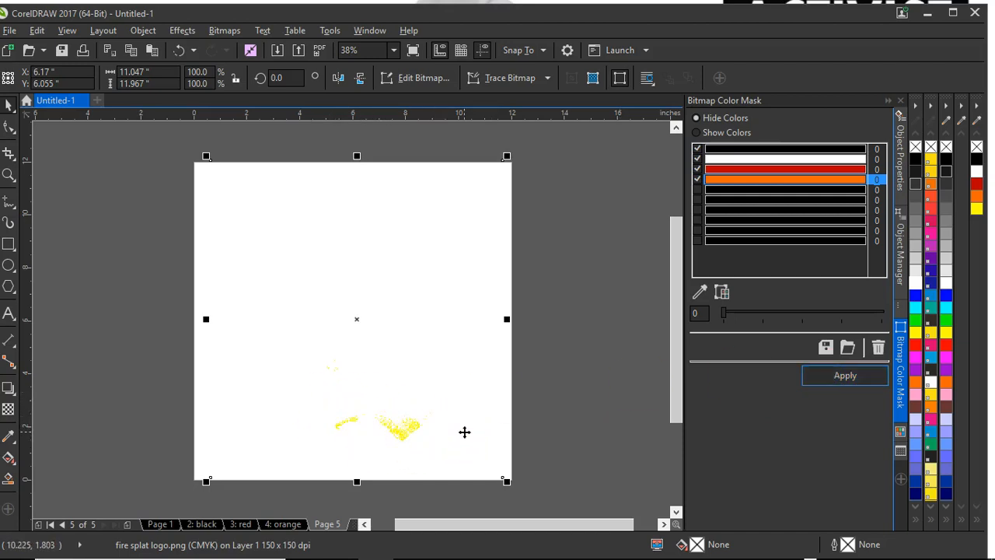
# Rename page 5 to 'yellow' via its page tab options.
pyautogui.rightClick(327, 522)
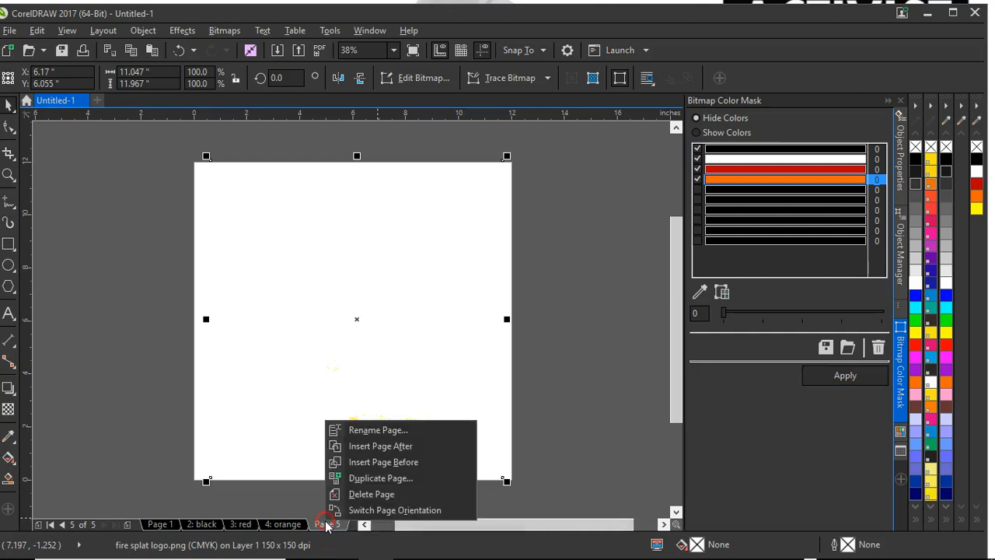
pyautogui.moveTo(376, 429)
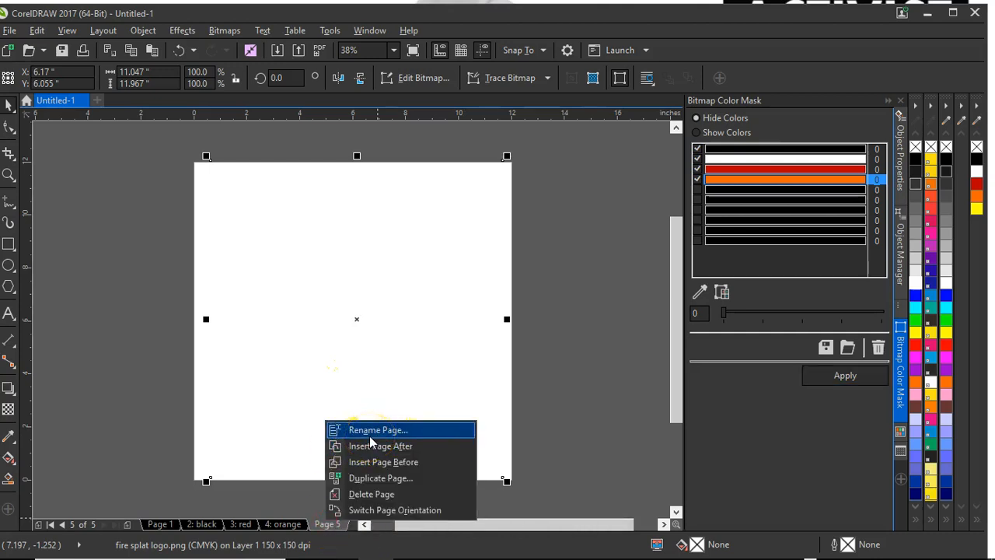
pyautogui.click(376, 429)
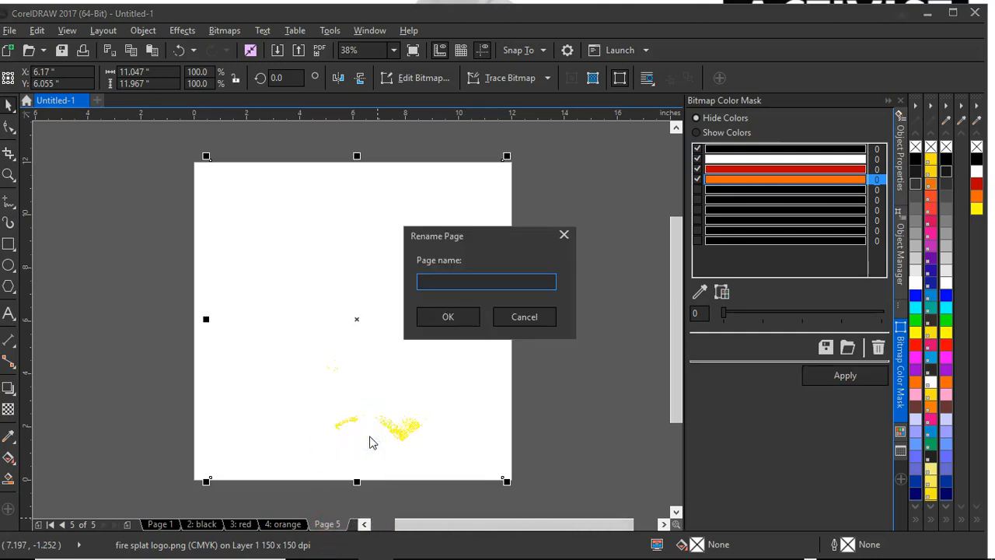
pyautogui.write('yello')
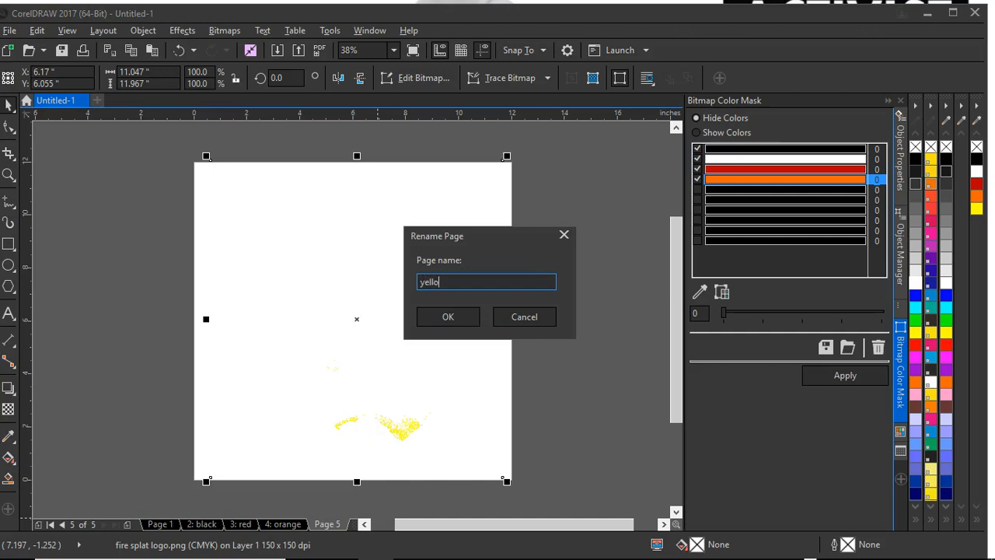
pyautogui.click(448, 317)
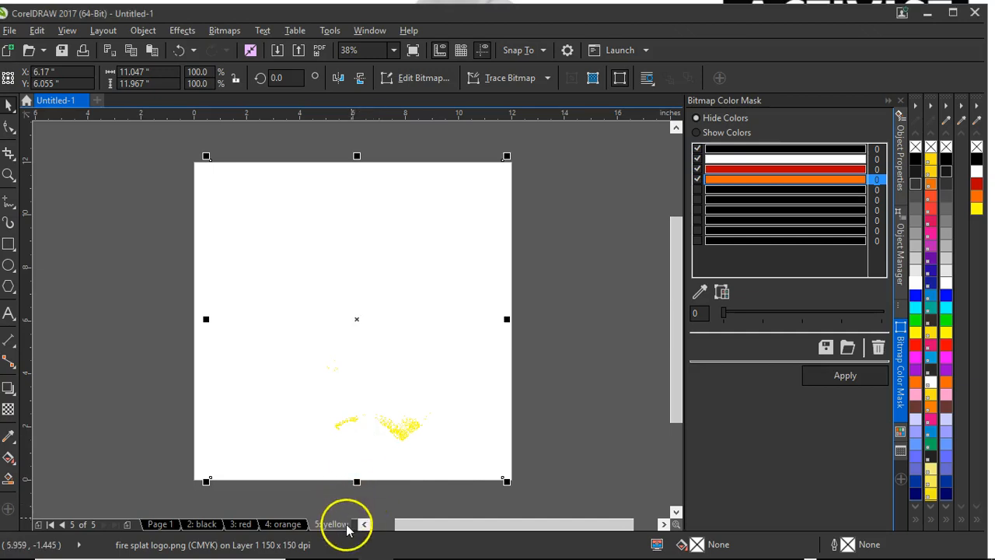
pyautogui.rightClick(330, 522)
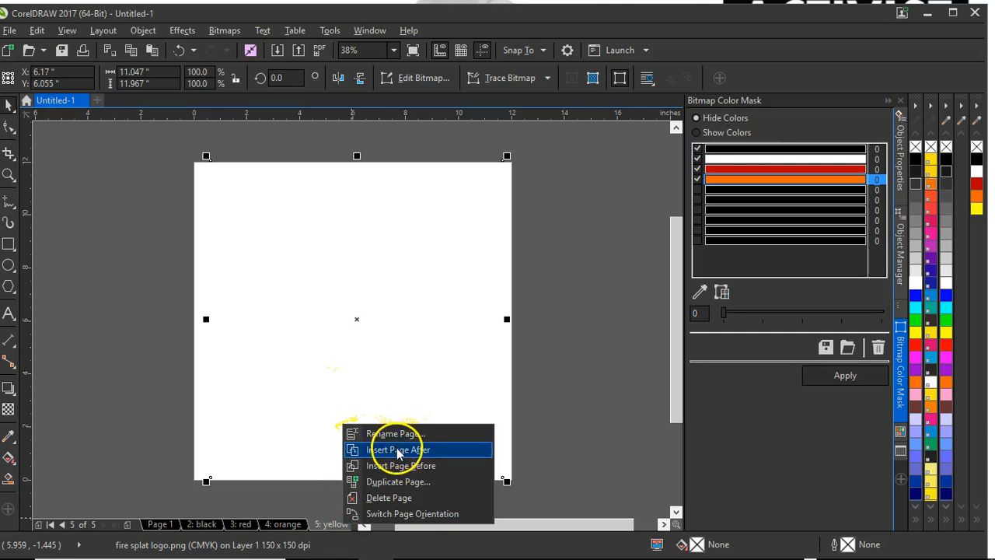
# Insert a new page 6 after the yellow page and bring the yellow specks onto it.
pyautogui.click(397, 450)
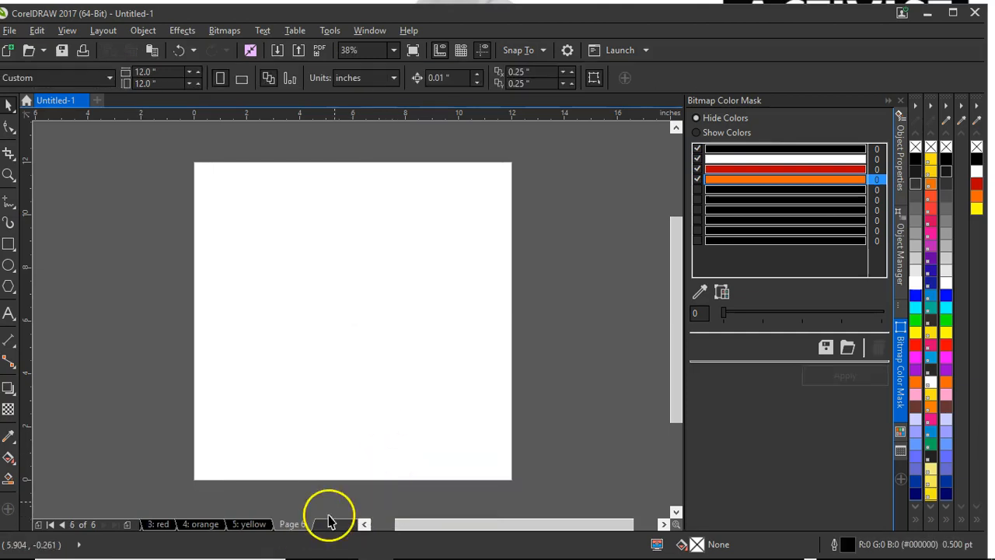
pyautogui.click(249, 523)
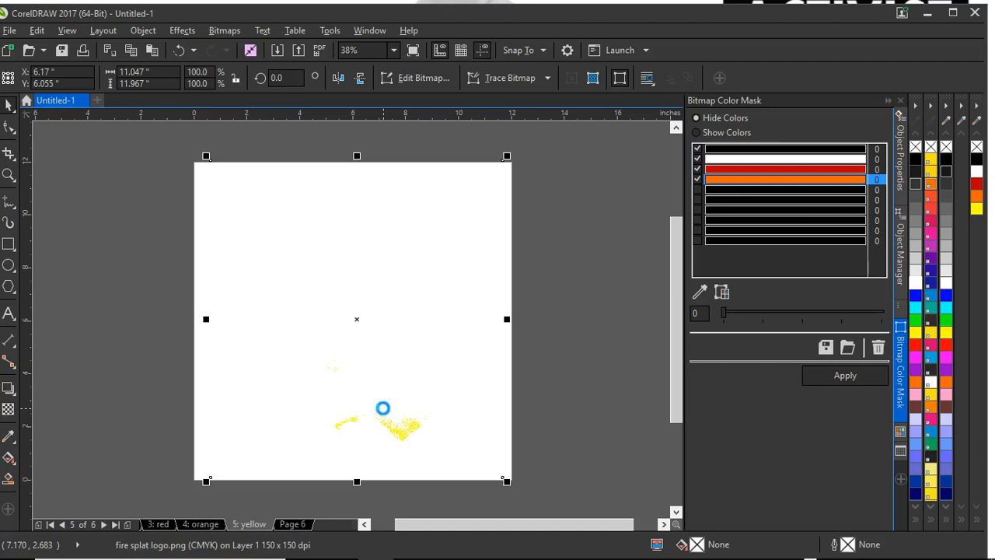
pyautogui.click(294, 522)
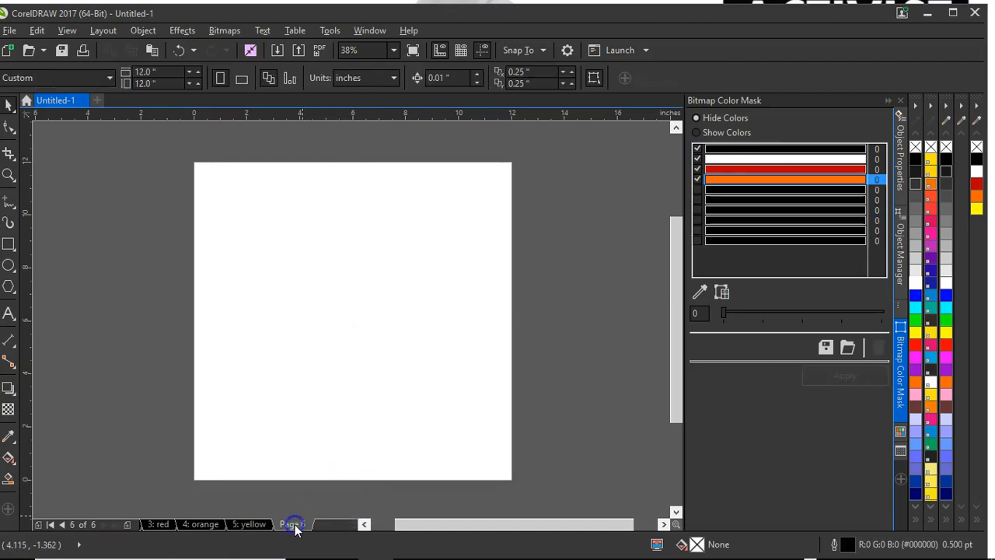
# Select the orange specks bitmap on the orange page and carry it over to page 6.
pyautogui.click(204, 523)
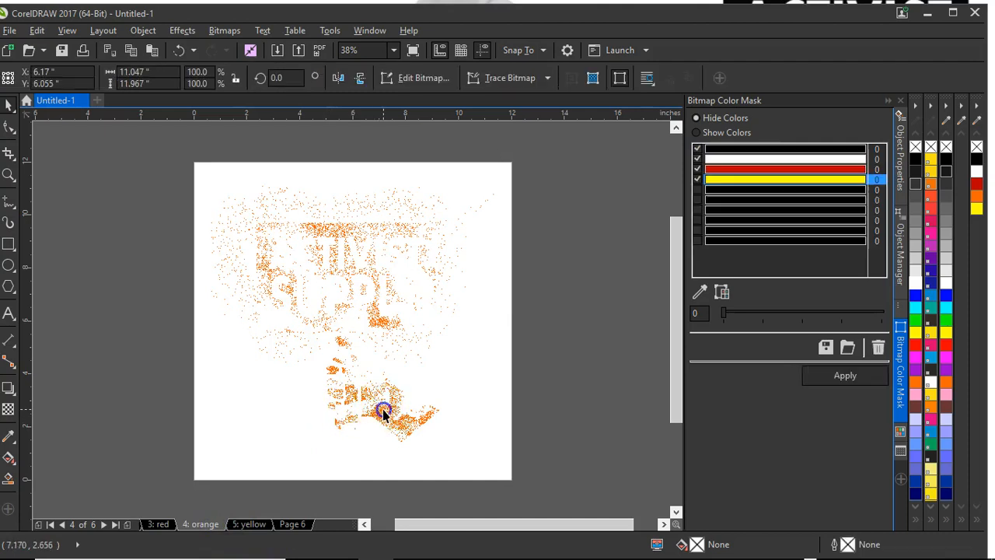
pyautogui.click(383, 412)
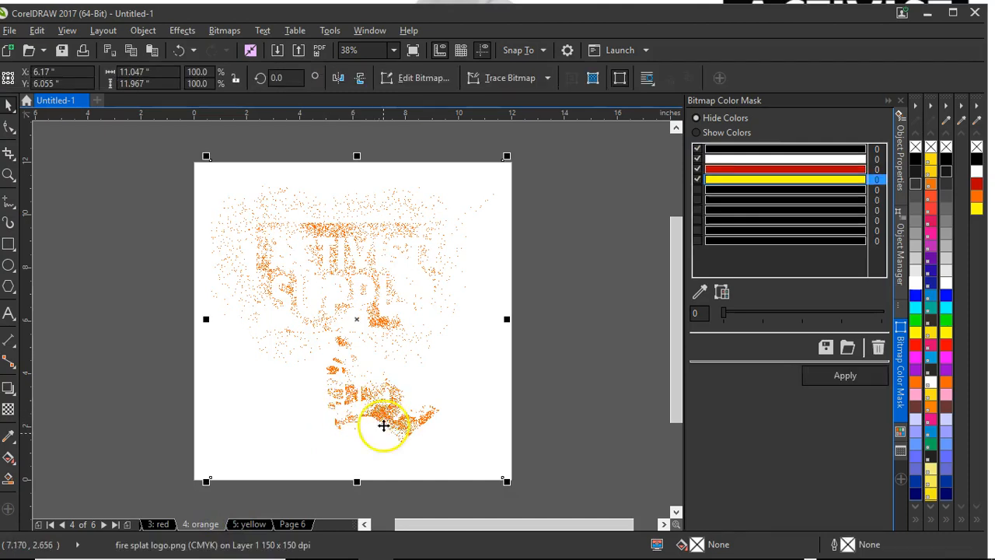
pyautogui.click(844, 374)
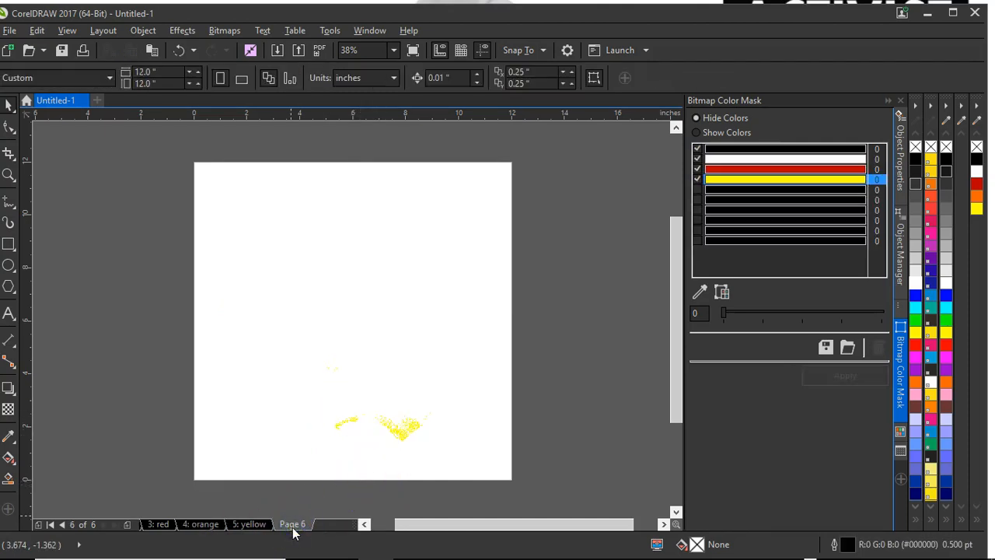
pyautogui.click(156, 523)
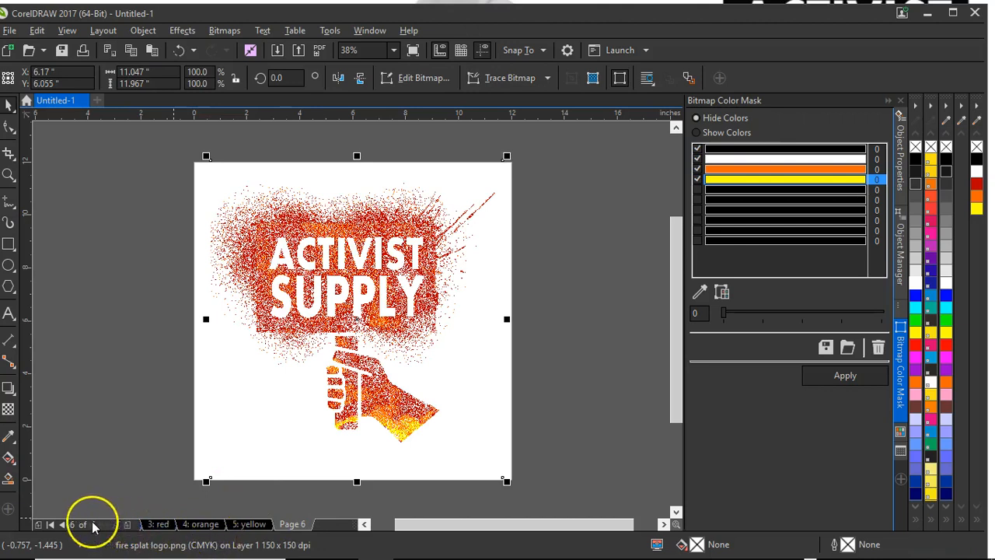
# Leave the full-colour logo on page 6 unconverted after viewing the Bitmaps menu, returning to page 1.
pyautogui.click(844, 375)
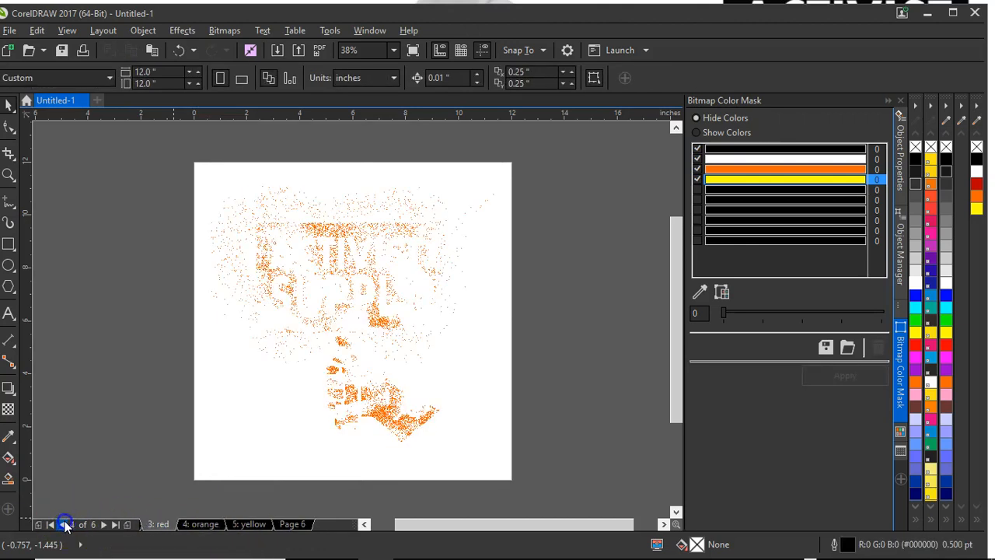
pyautogui.click(159, 522)
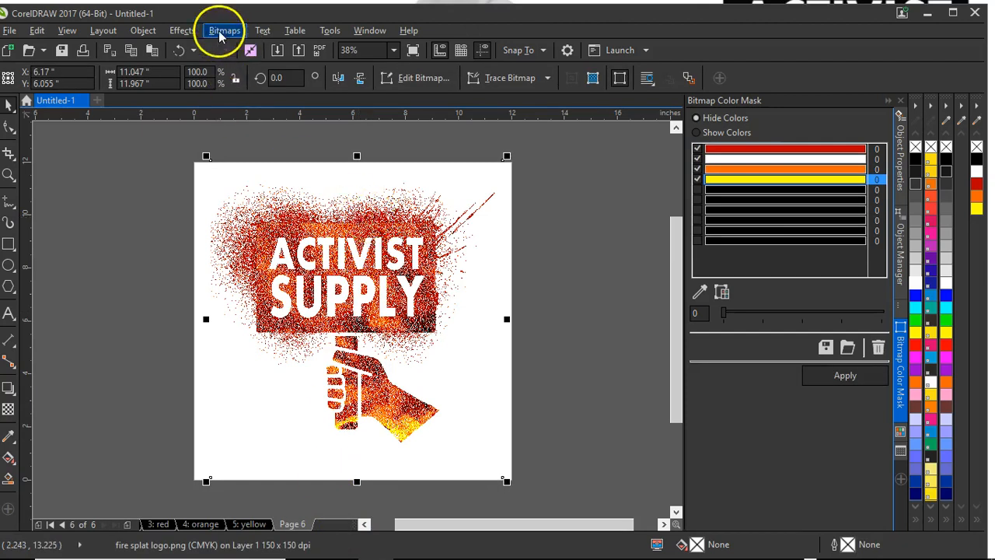
pyautogui.click(224, 31)
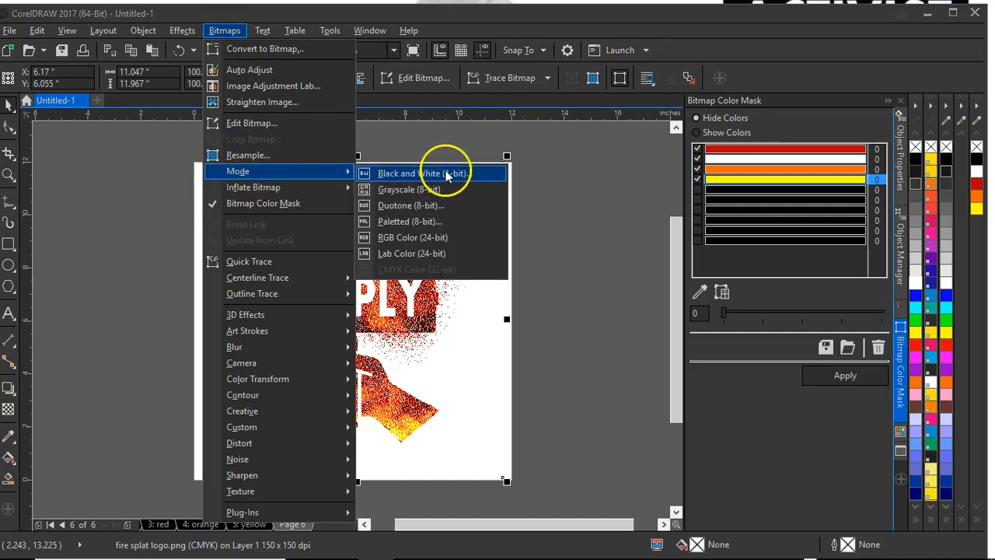
pyautogui.moveTo(407, 190)
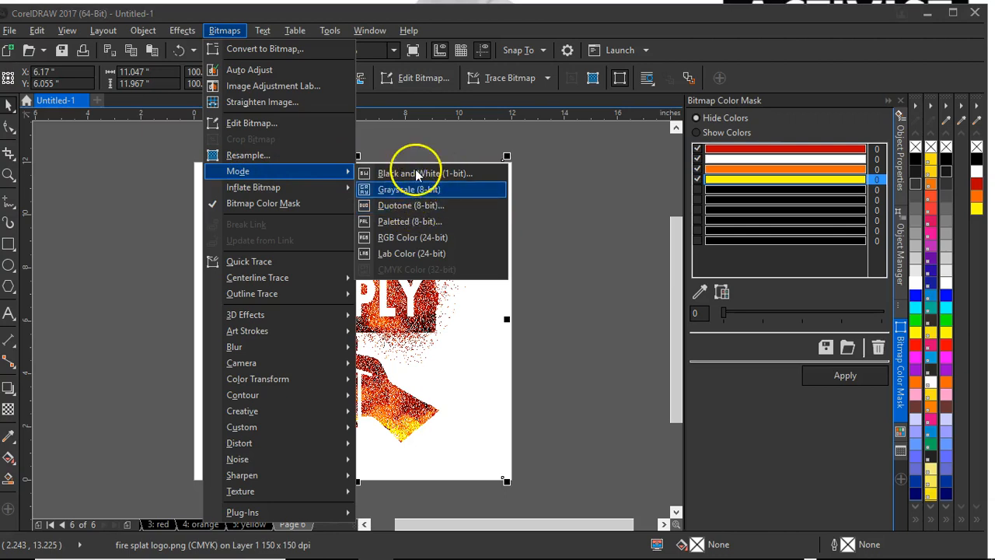
pyautogui.moveTo(448, 236)
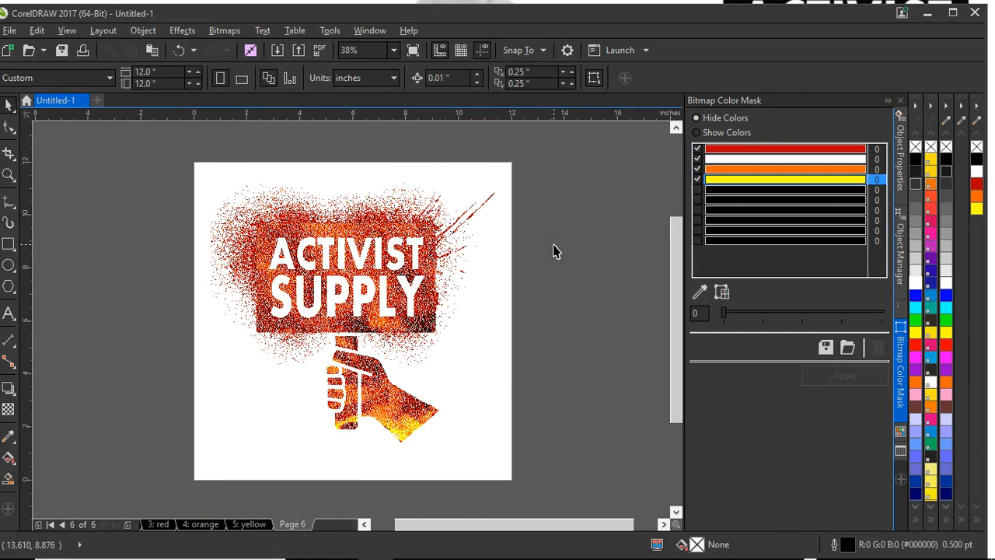
pyautogui.click(249, 522)
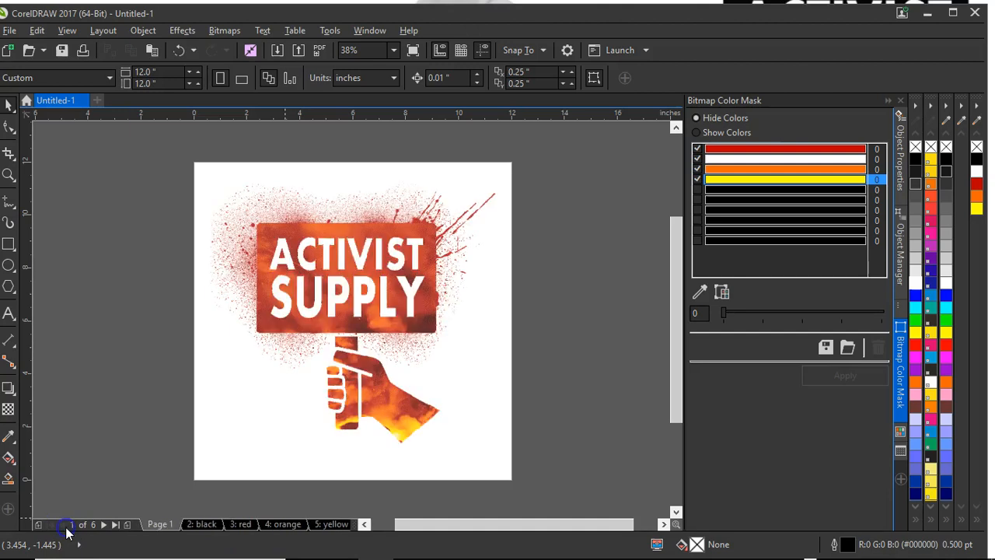
# Show the '2: black' separation page with its black-speck logo selected.
pyautogui.click(202, 522)
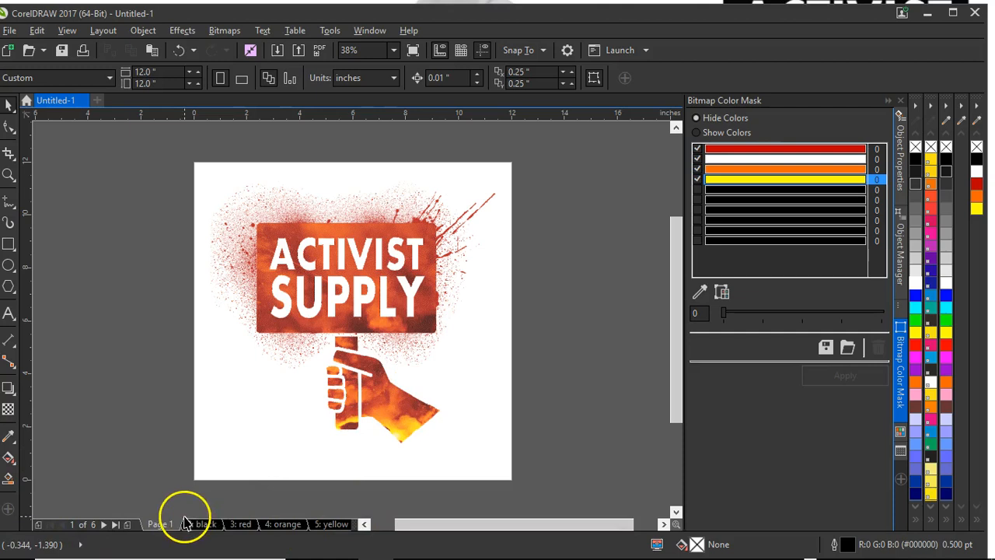
pyautogui.click(202, 523)
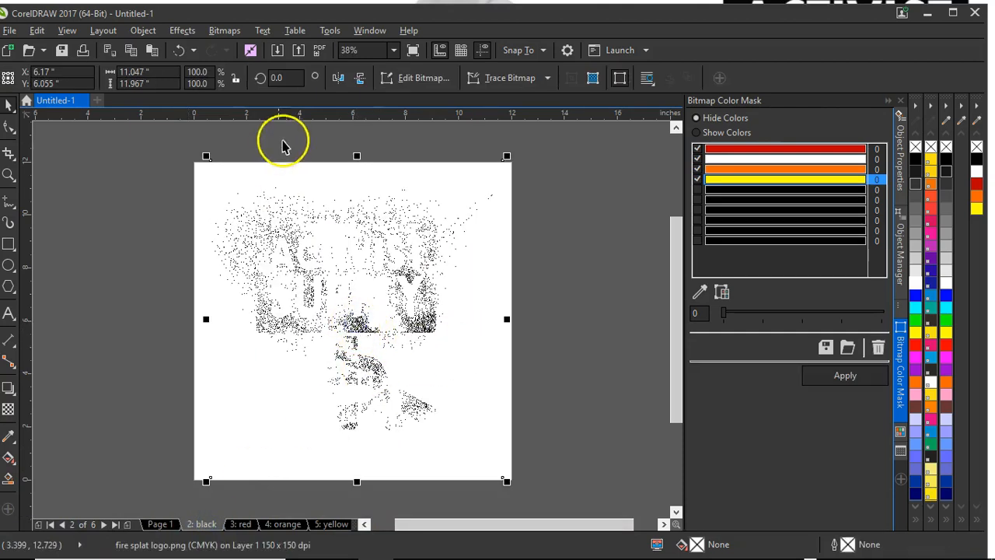
# Convert the black separation logo to Black and White (1-bit) line art at threshold 255.
pyautogui.click(224, 31)
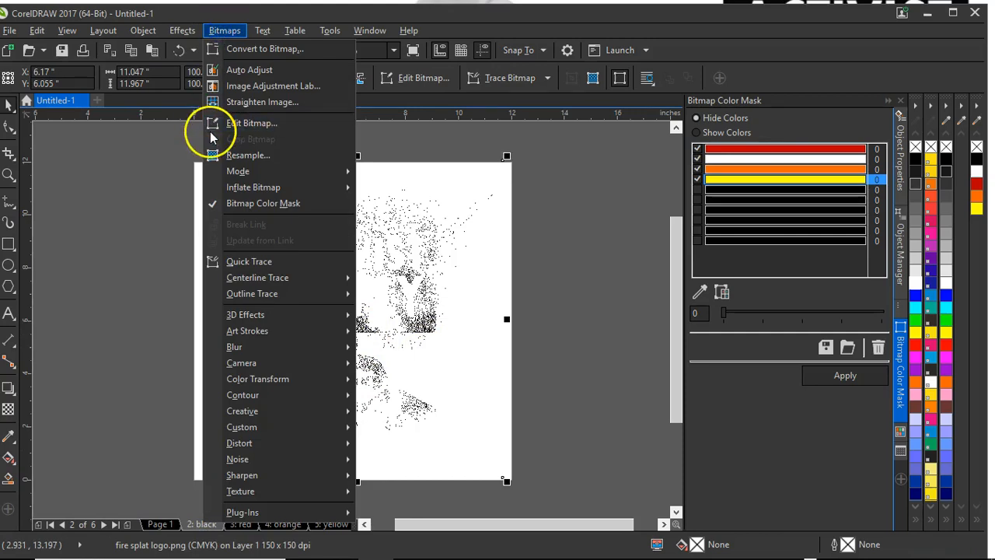
pyautogui.moveTo(238, 170)
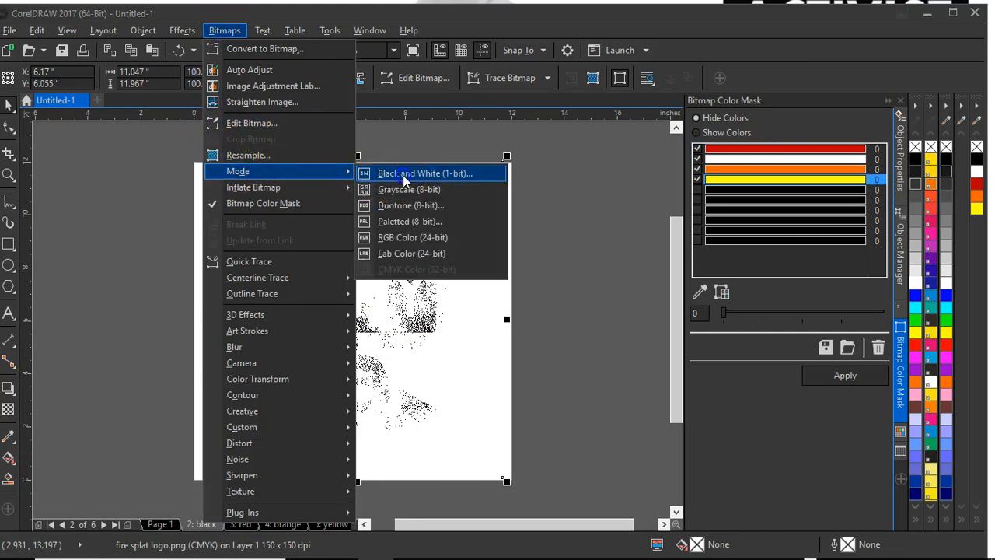
pyautogui.click(423, 175)
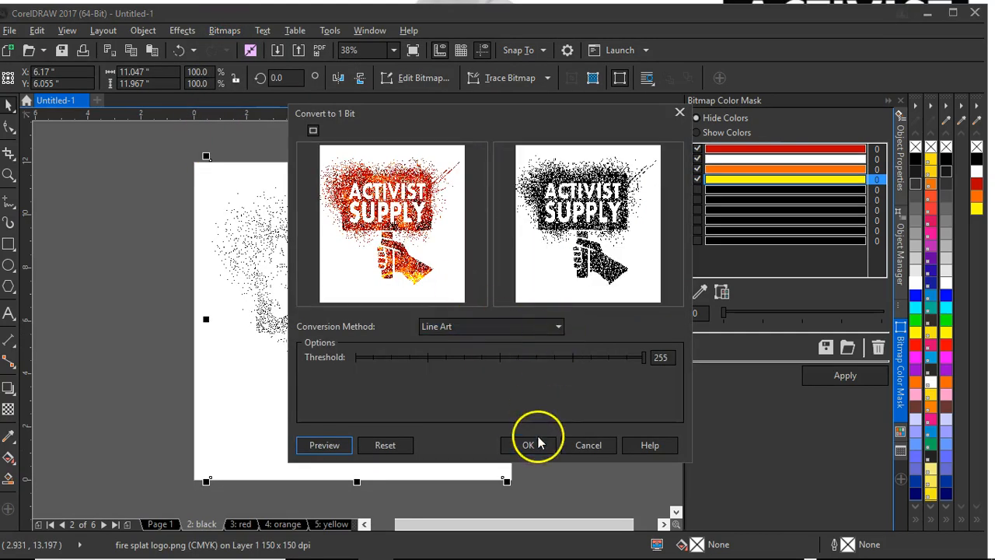
pyautogui.click(528, 445)
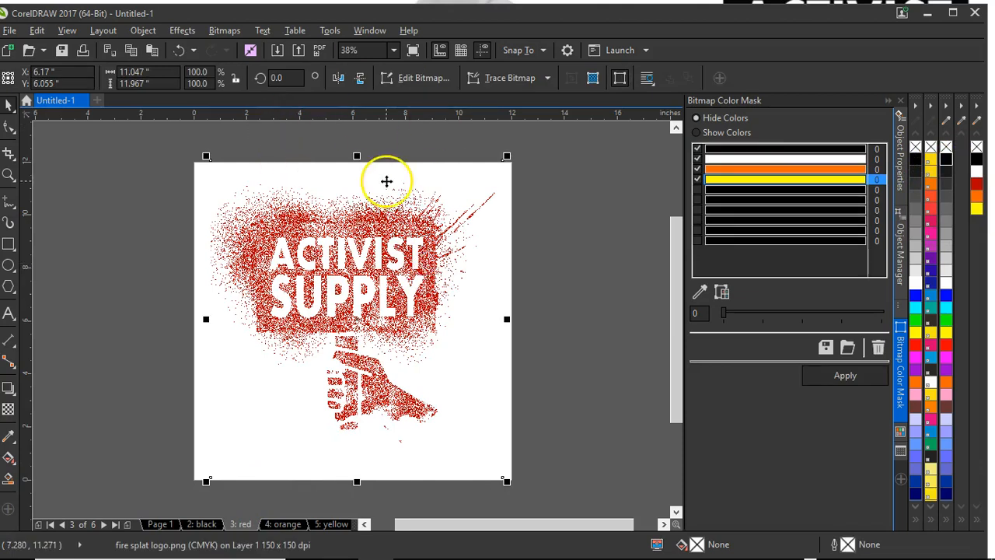
# Convert the red separation logo to 1-bit line art at threshold 255, landing on the orange page.
pyautogui.click(224, 31)
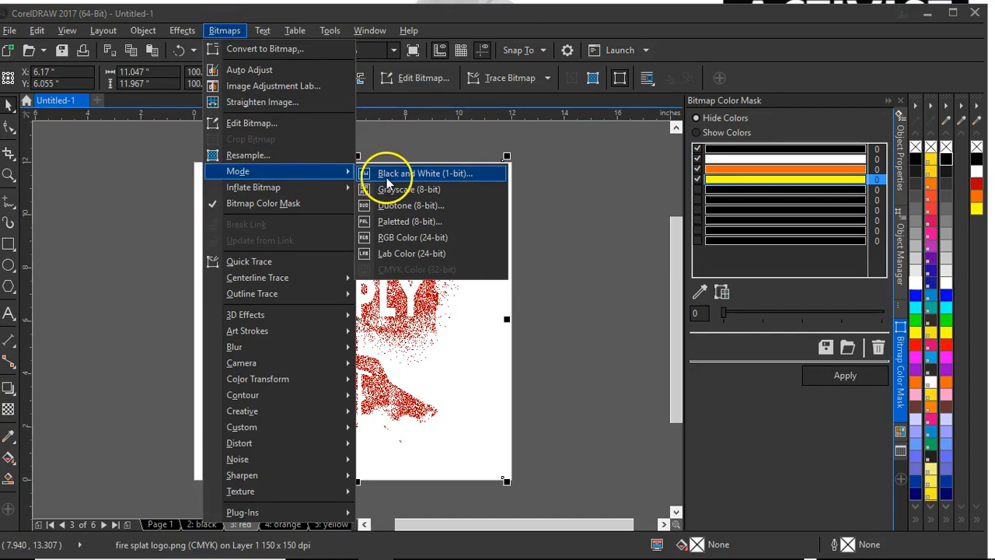
pyautogui.click(423, 172)
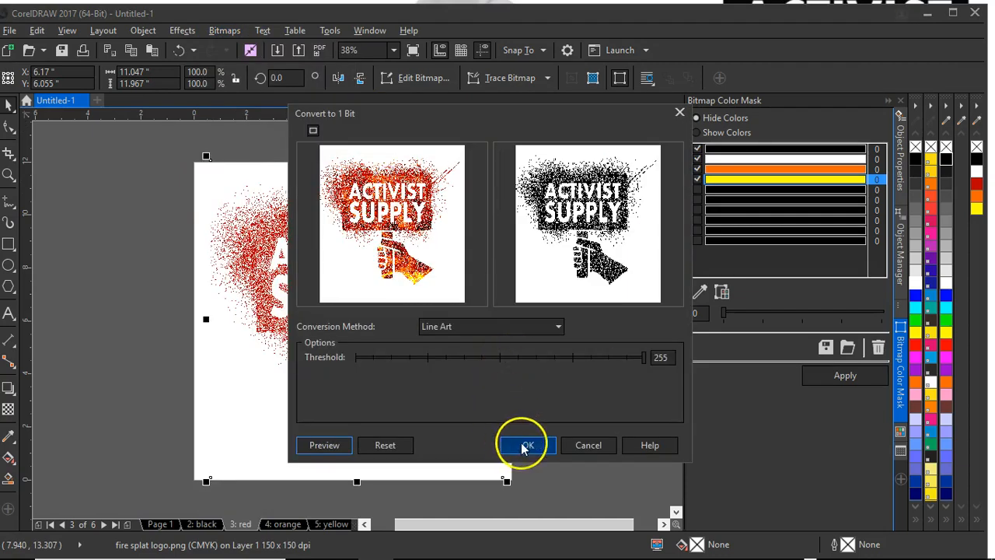
pyautogui.click(522, 445)
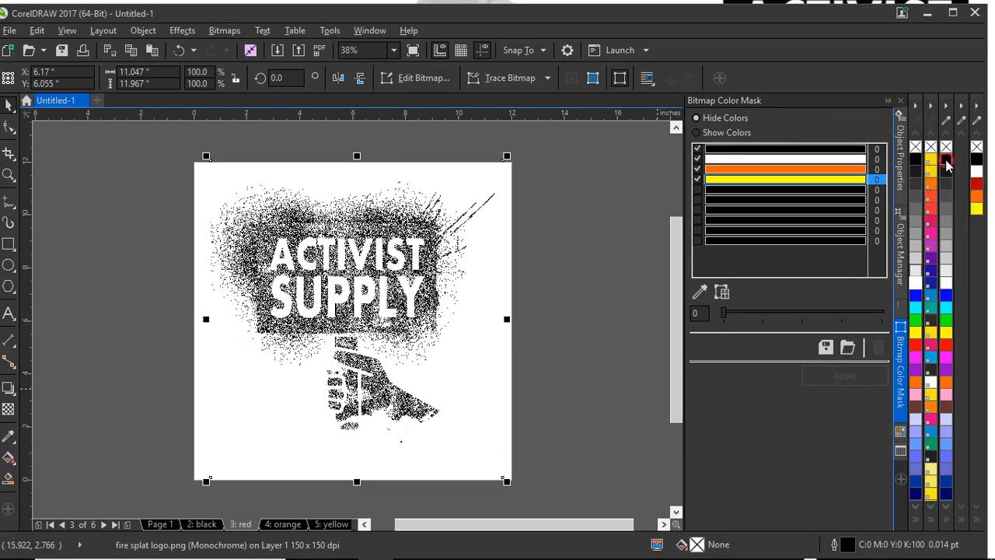
pyautogui.click(283, 523)
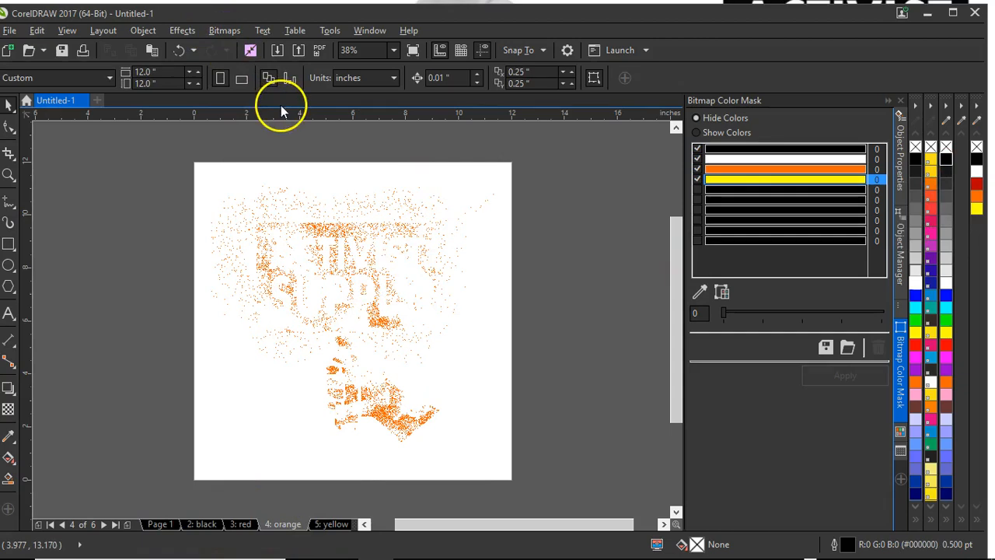
# Convert the orange bitmap to Black and White (1-bit) Line Art at threshold 255, then move to the yellow page.
pyautogui.click(224, 31)
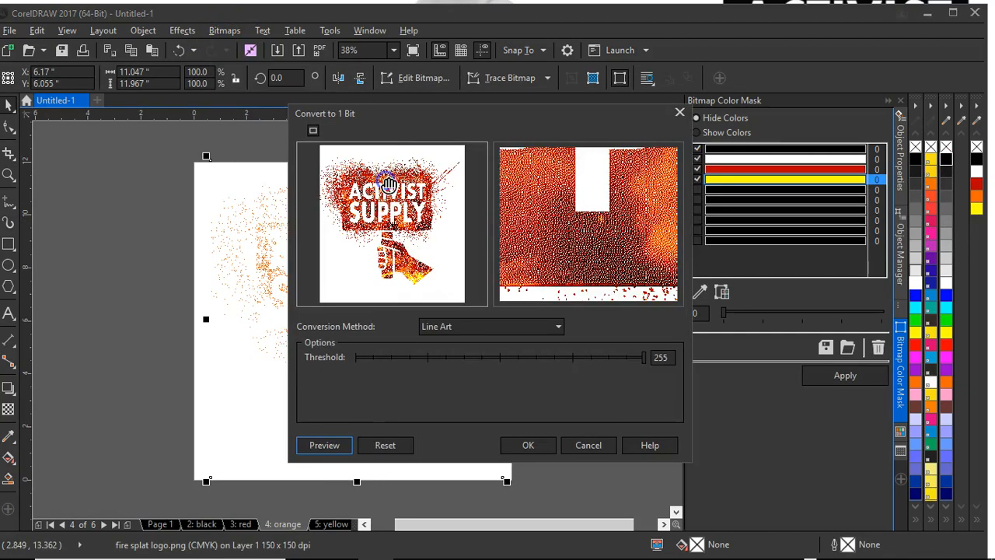
pyautogui.click(529, 444)
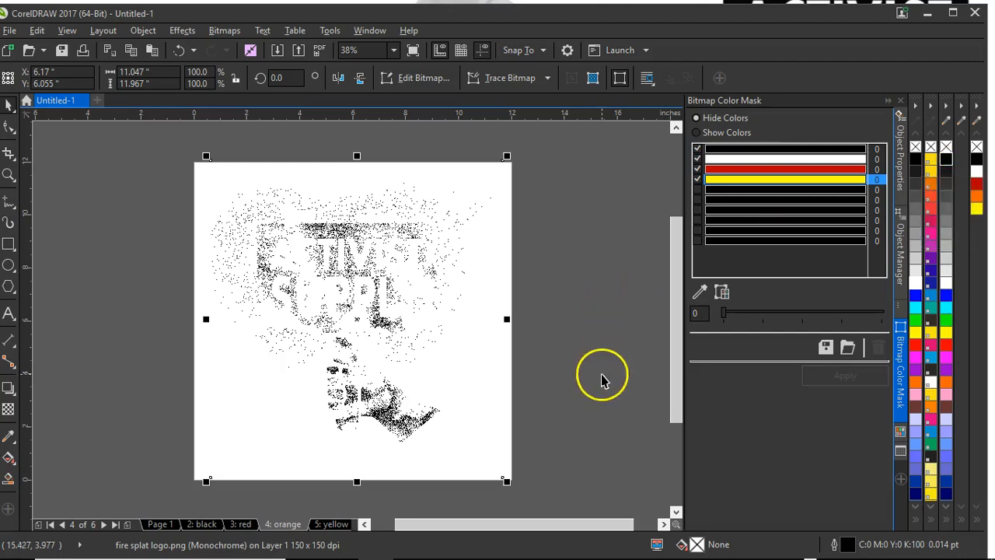
pyautogui.moveTo(594, 423)
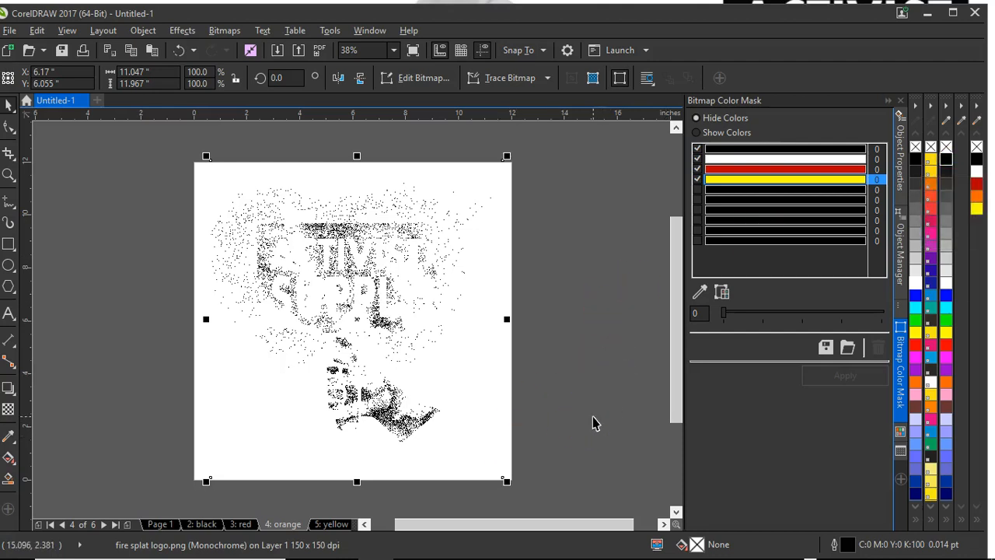
pyautogui.click(329, 523)
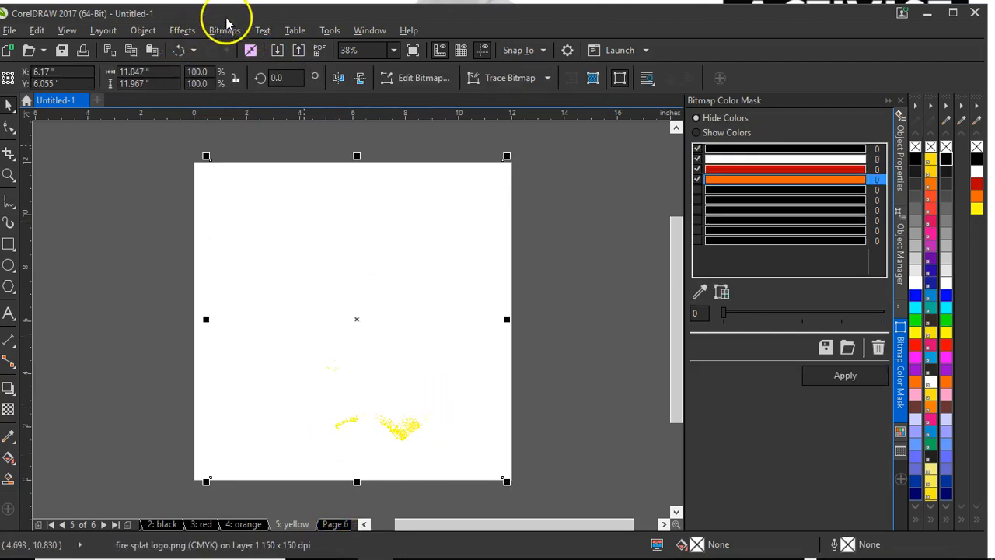
# Convert the yellow bitmap via Bitmaps > Mode to 1-bit Line Art at threshold 255.
pyautogui.click(224, 30)
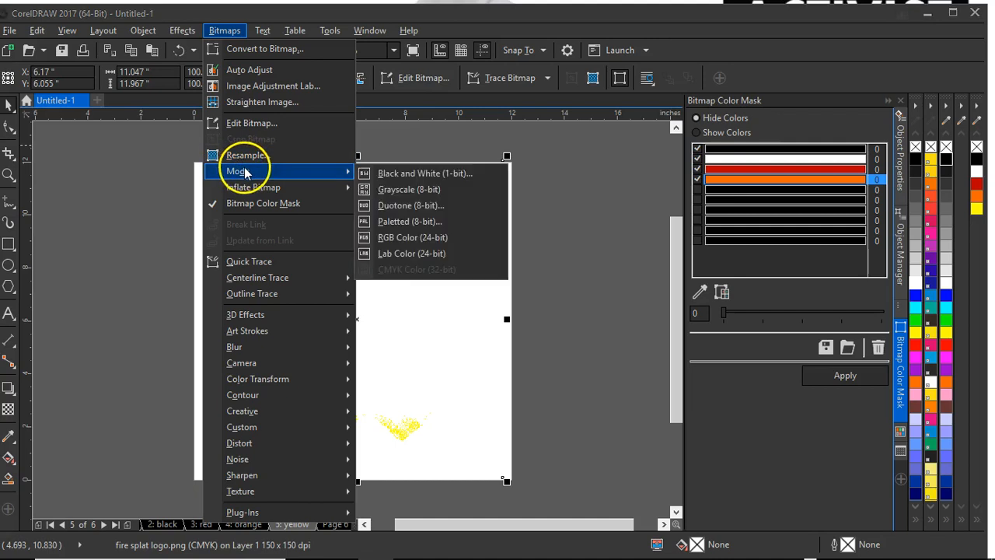
pyautogui.click(424, 172)
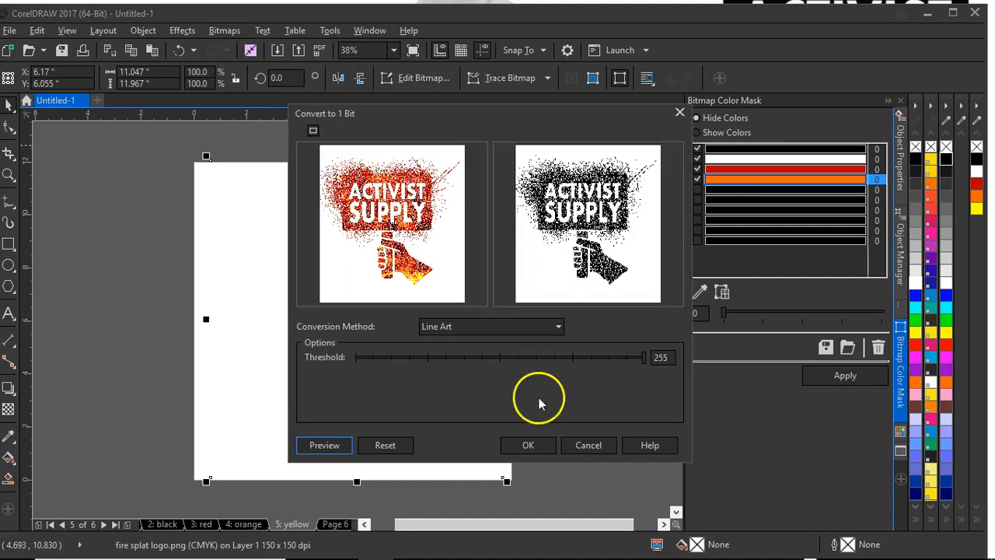
pyautogui.click(529, 445)
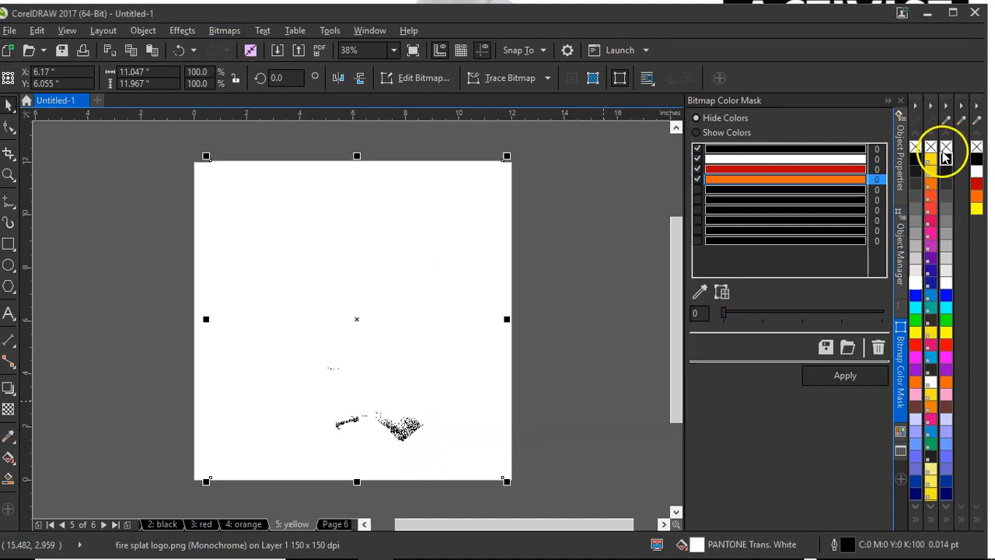
pyautogui.click(945, 159)
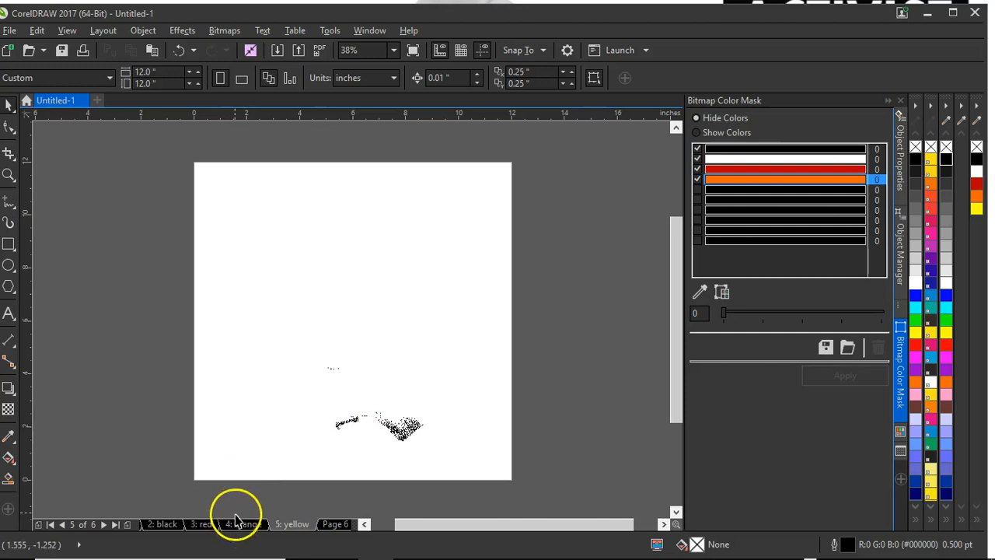
# Review Page 1, the black page and the red page to check the converted speckle results.
pyautogui.click(202, 522)
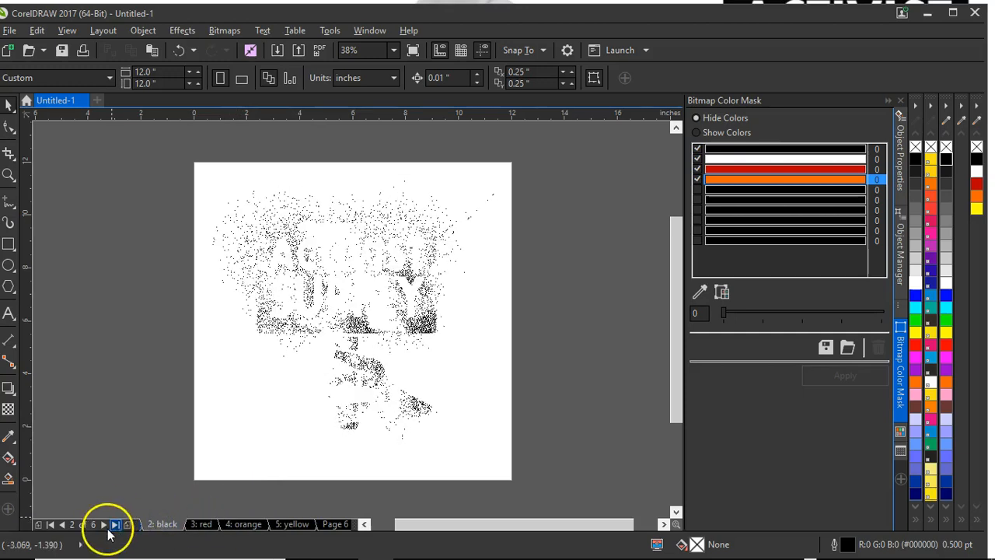
pyautogui.click(115, 522)
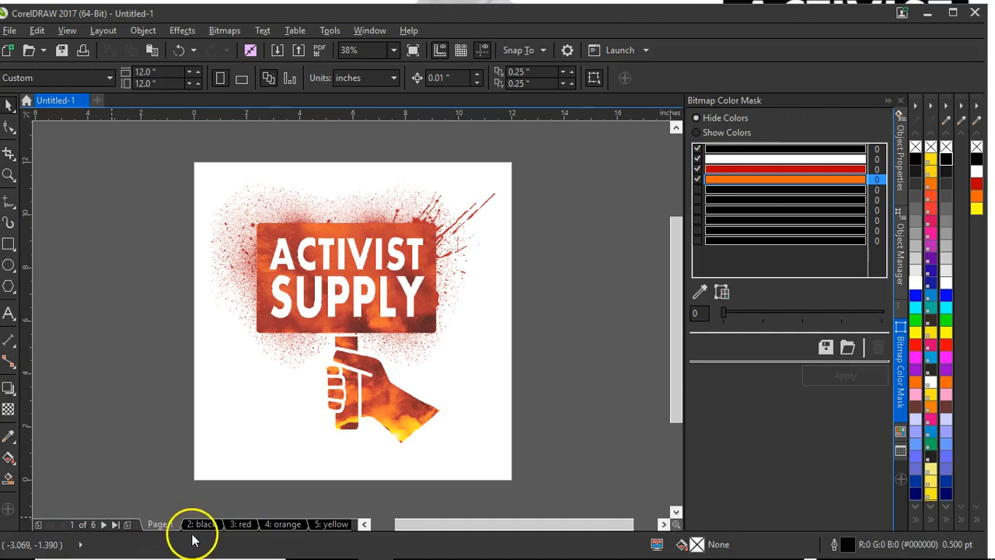
pyautogui.click(283, 523)
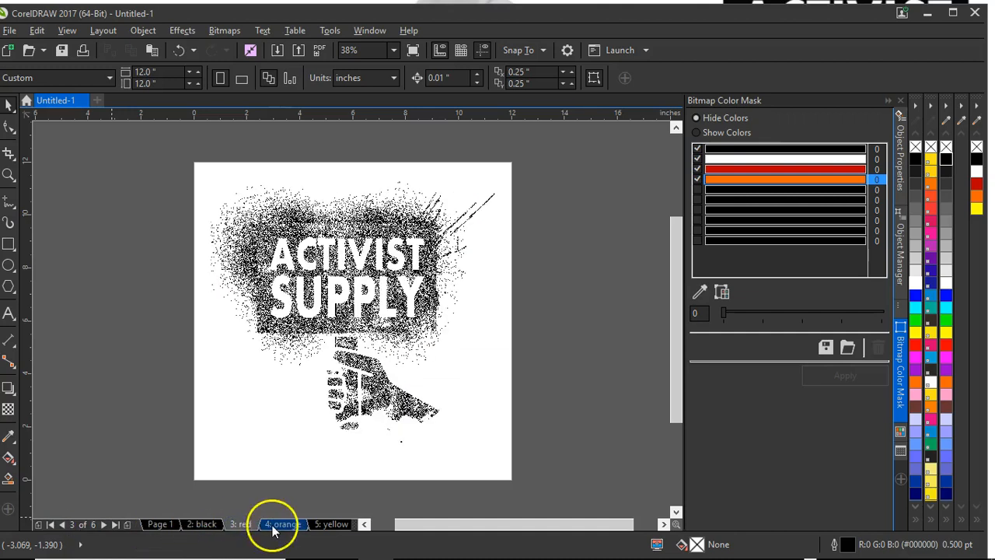